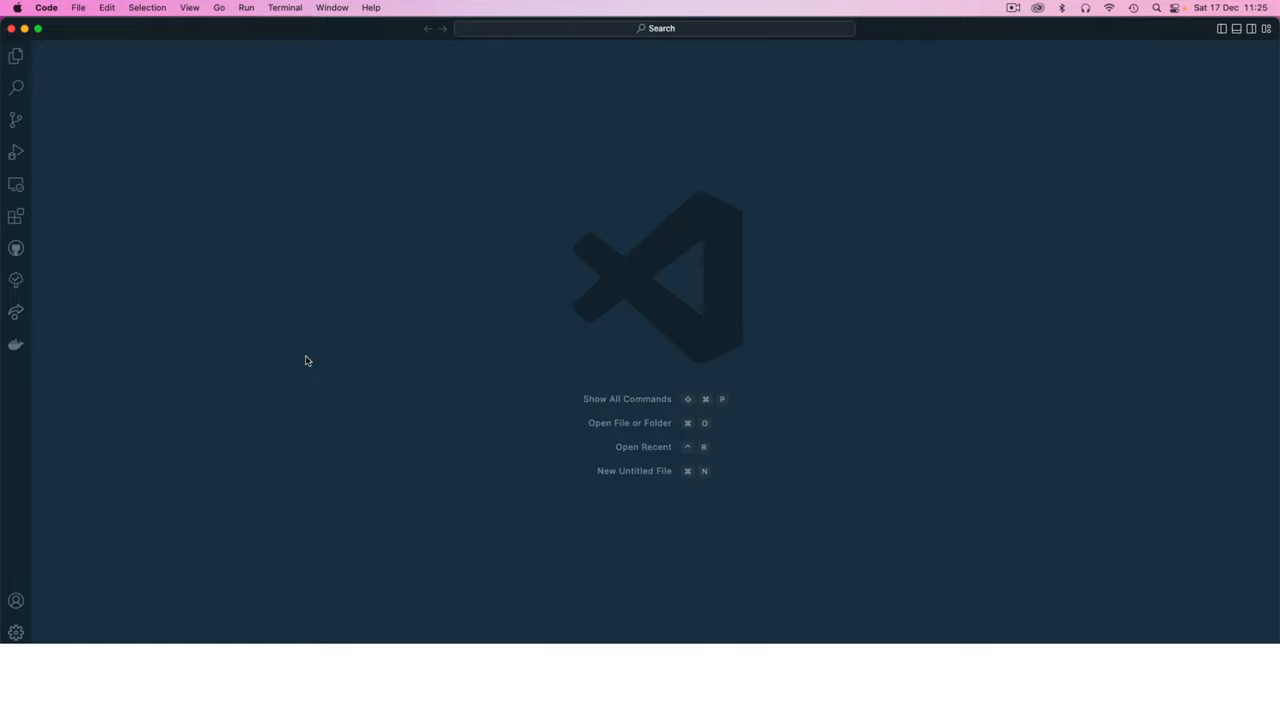
{"action": "mouse_move", "coordinate": [353, 321]}
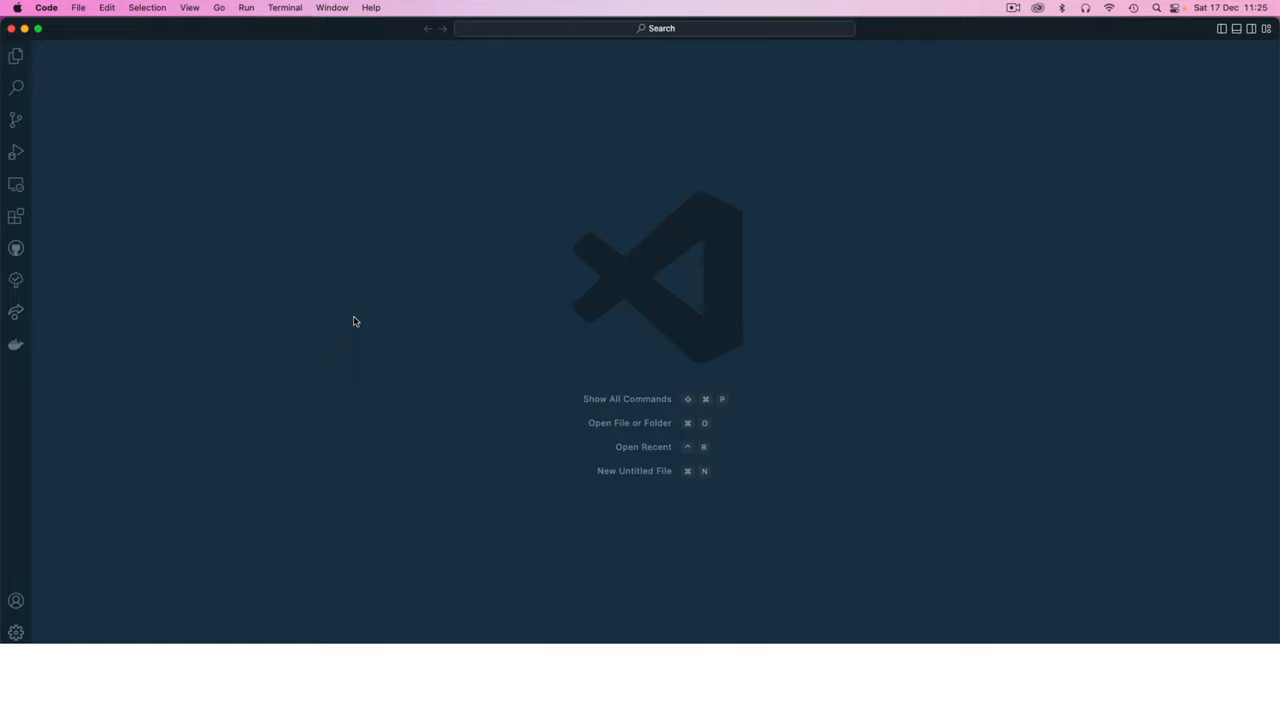
{"action": "mouse_move", "coordinate": [146, 375]}
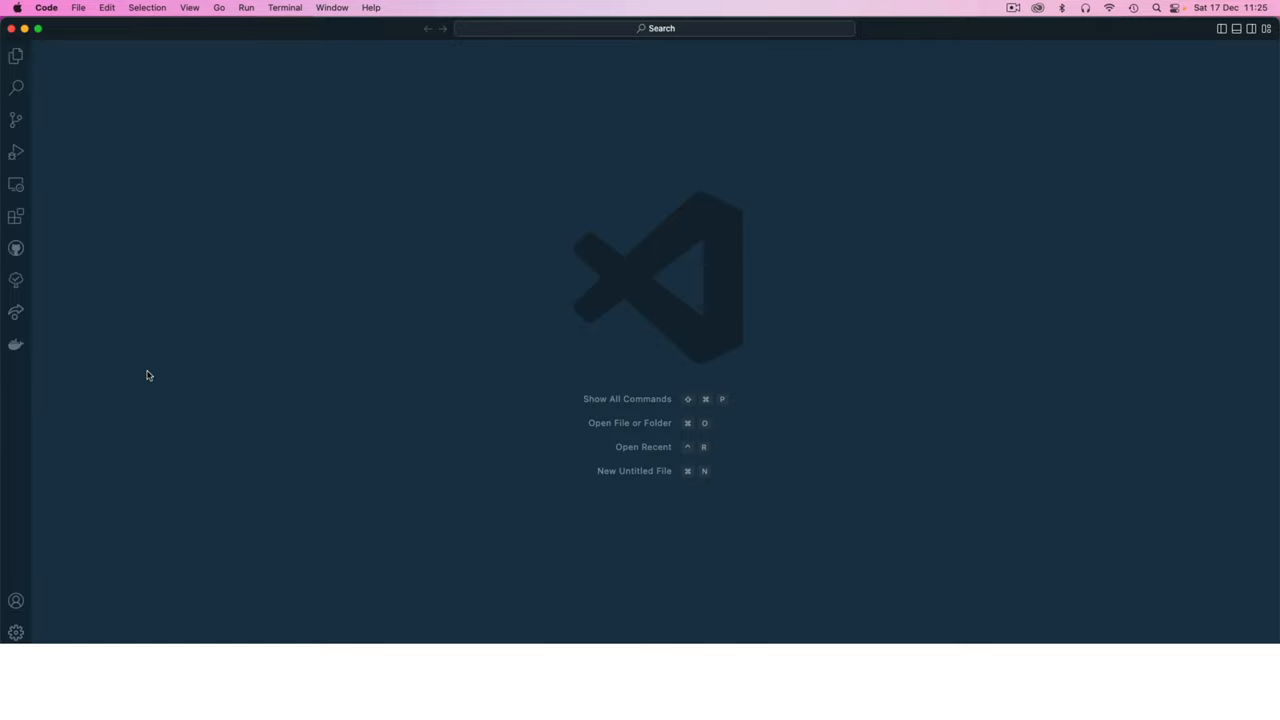
{"action": "mouse_move", "coordinate": [310, 387]}
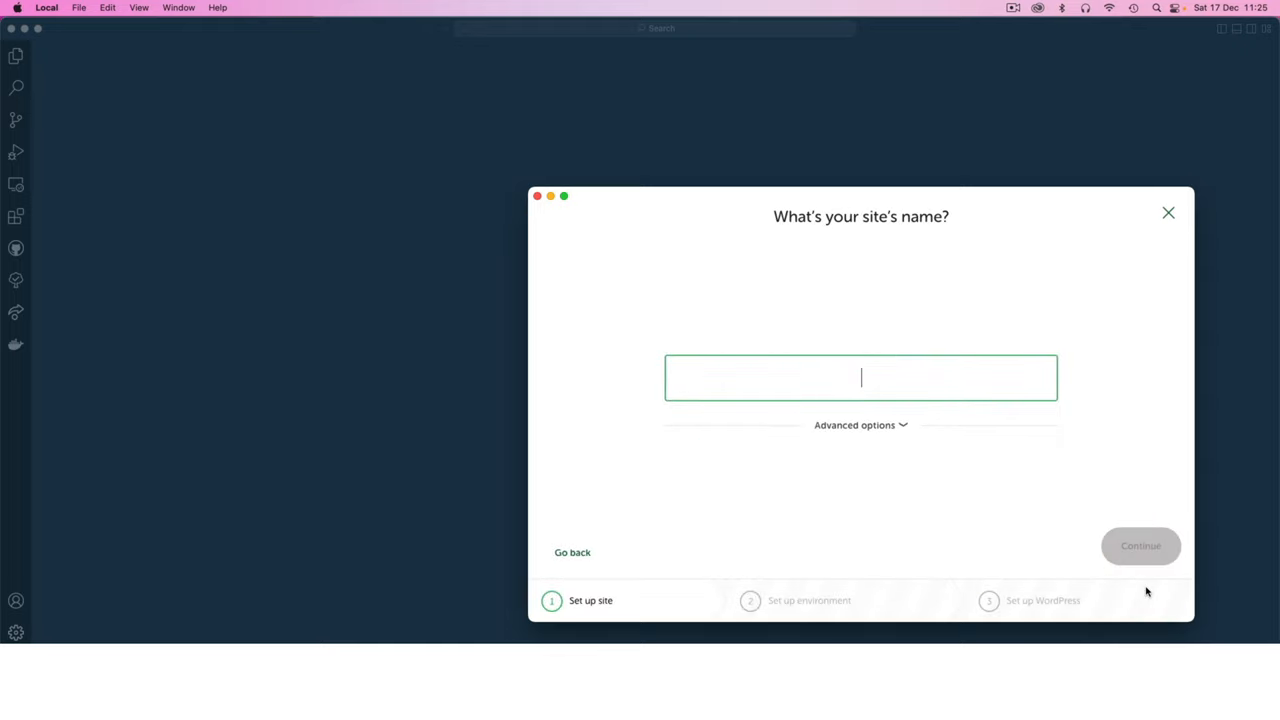
- Name the new Local site 'domains' and show its domains.local domain and site path
{"action": "type", "text": "domains"}
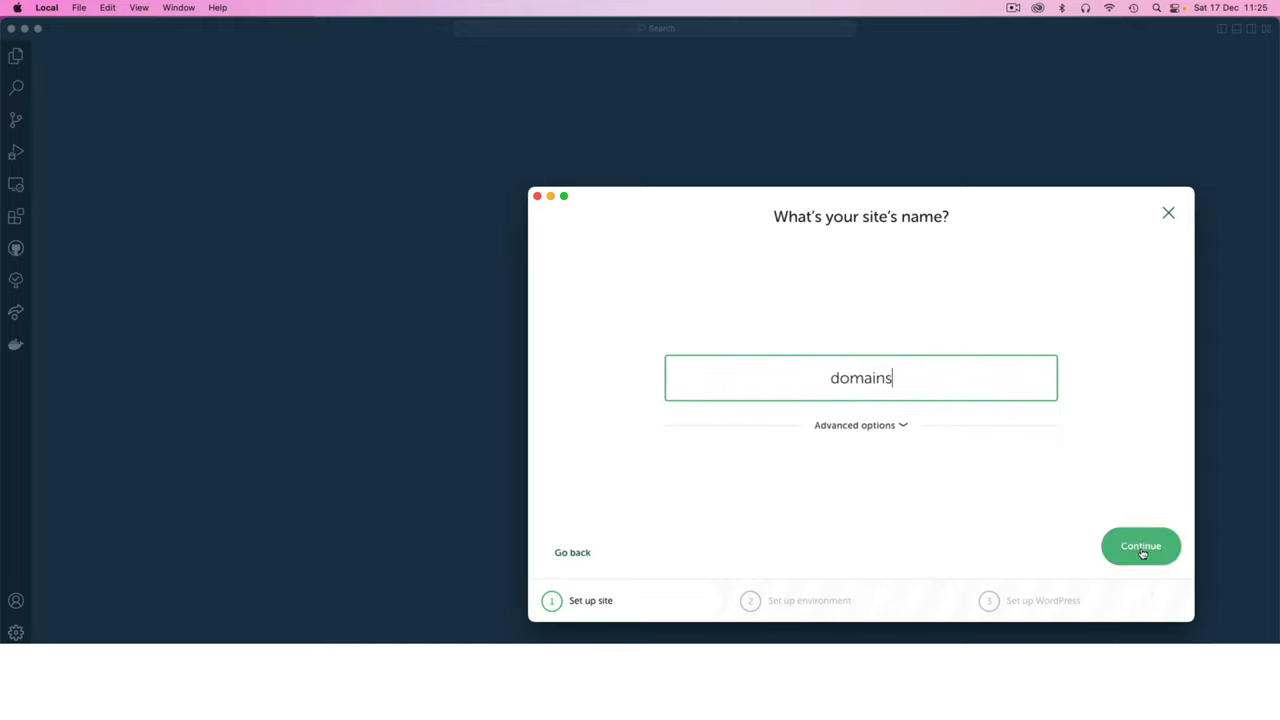
{"action": "left_click", "coordinate": [860, 425]}
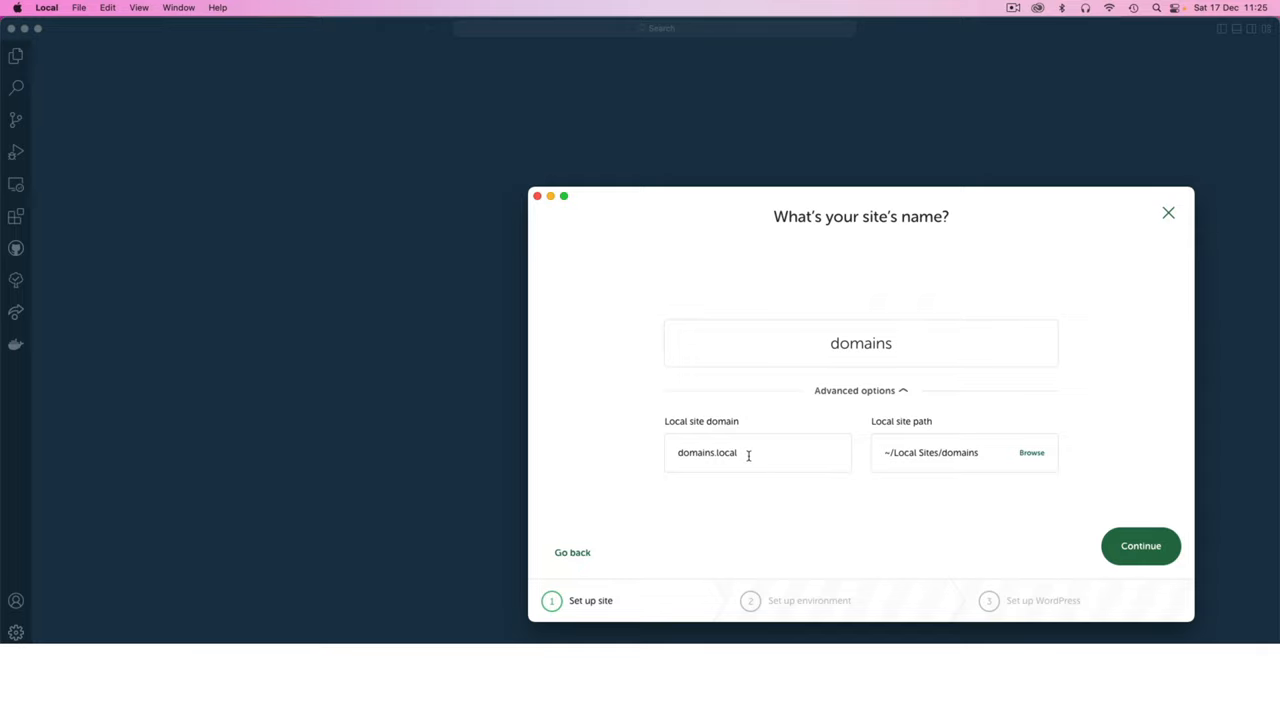
- Use a custom environment with PHP 8.0.0, Apache 2.4.43 web server and MySQL 8.0.16
{"action": "left_click", "coordinate": [1140, 545]}
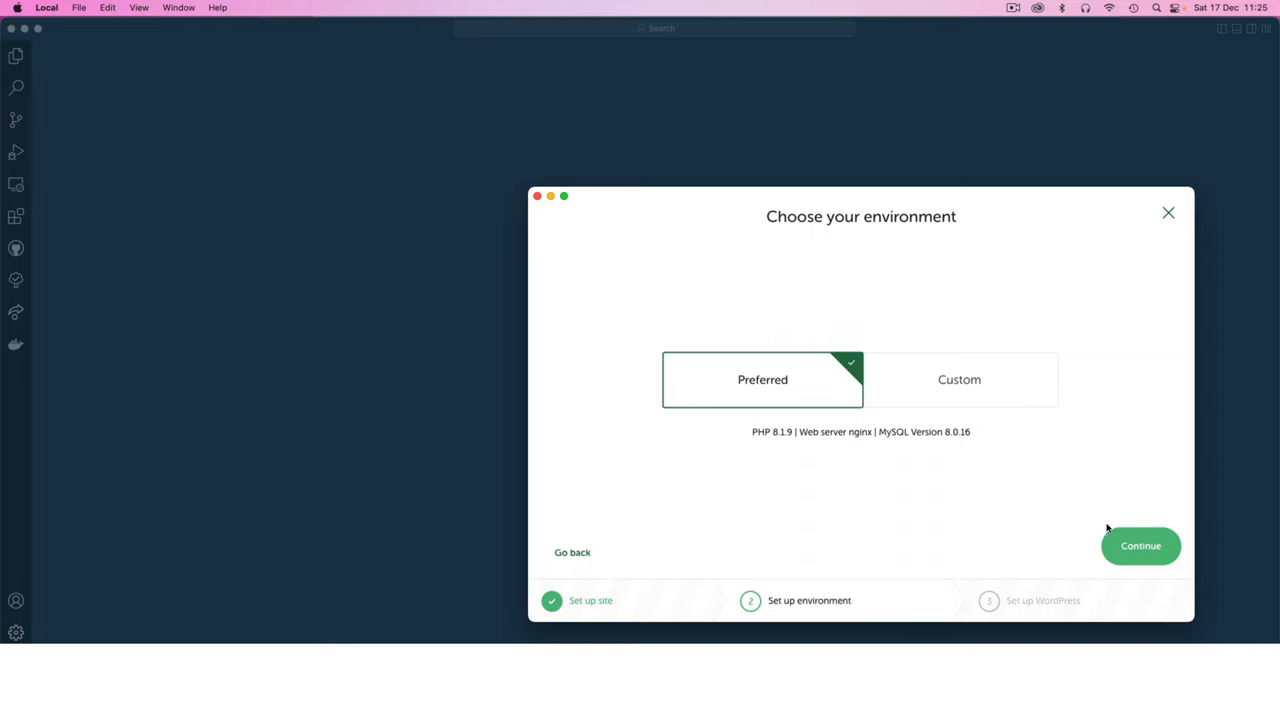
{"action": "mouse_move", "coordinate": [922, 398]}
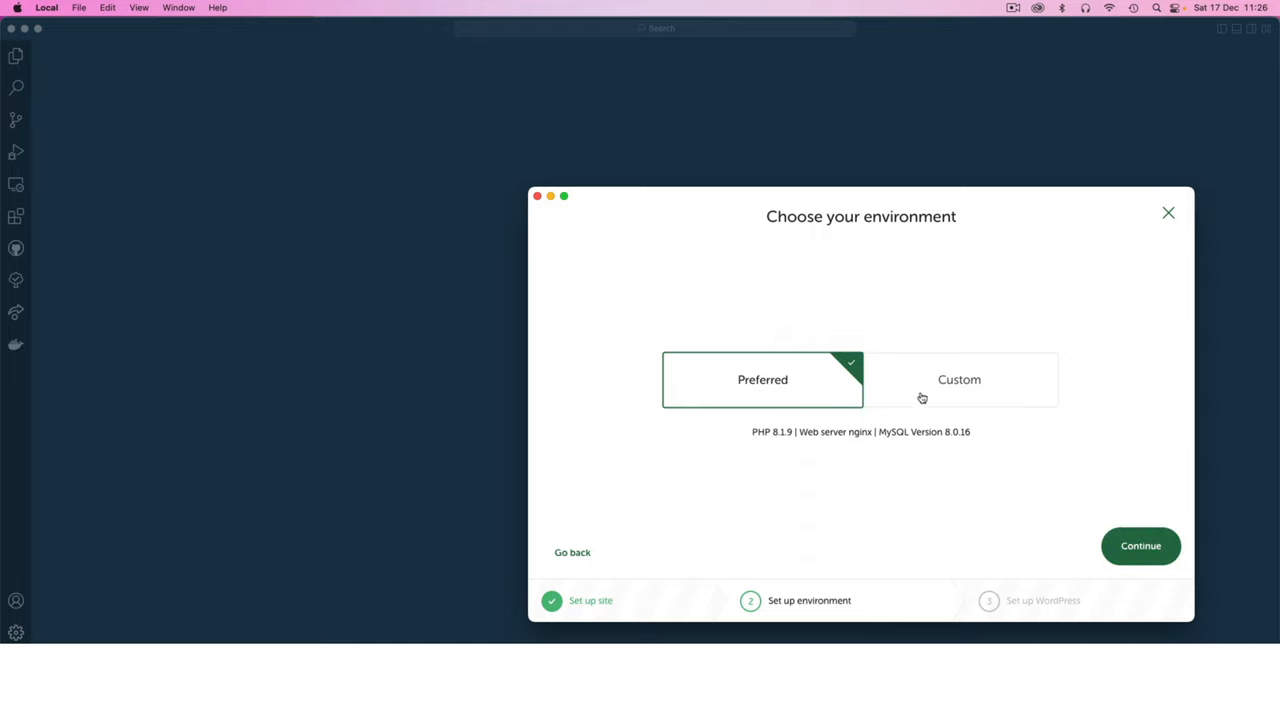
{"action": "left_click", "coordinate": [959, 379]}
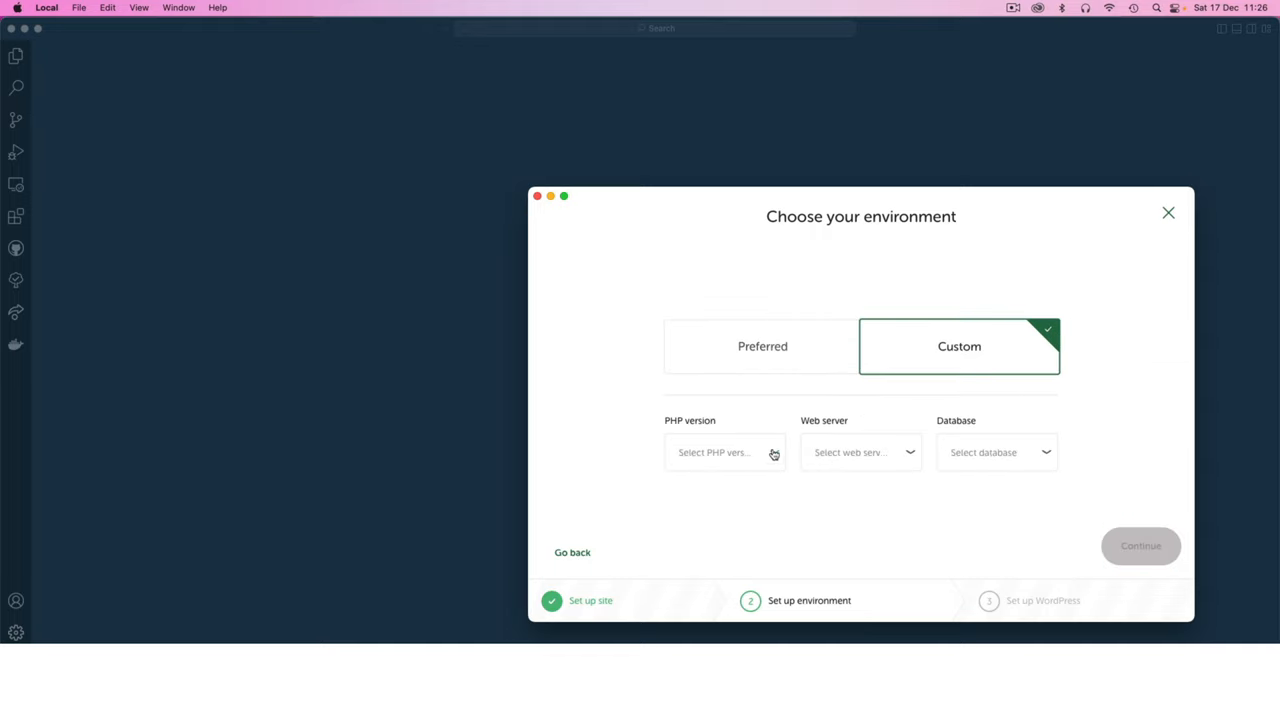
{"action": "left_click", "coordinate": [724, 452]}
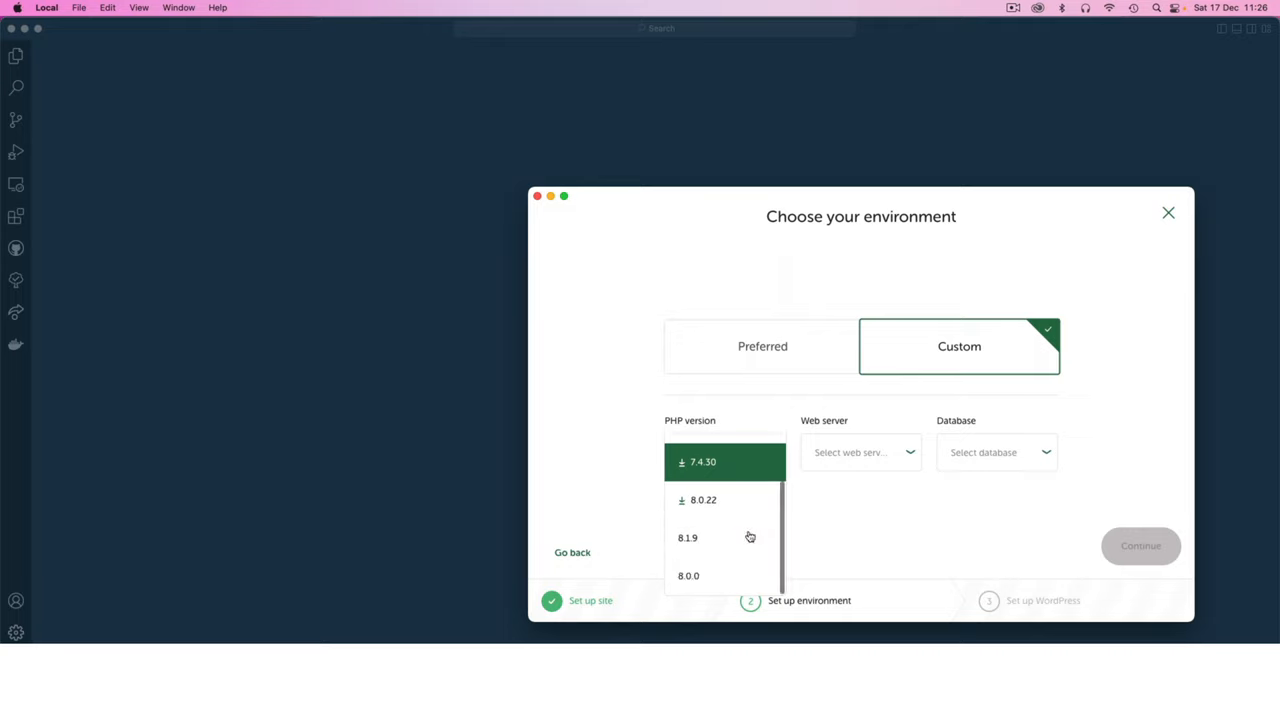
{"action": "left_click", "coordinate": [688, 575]}
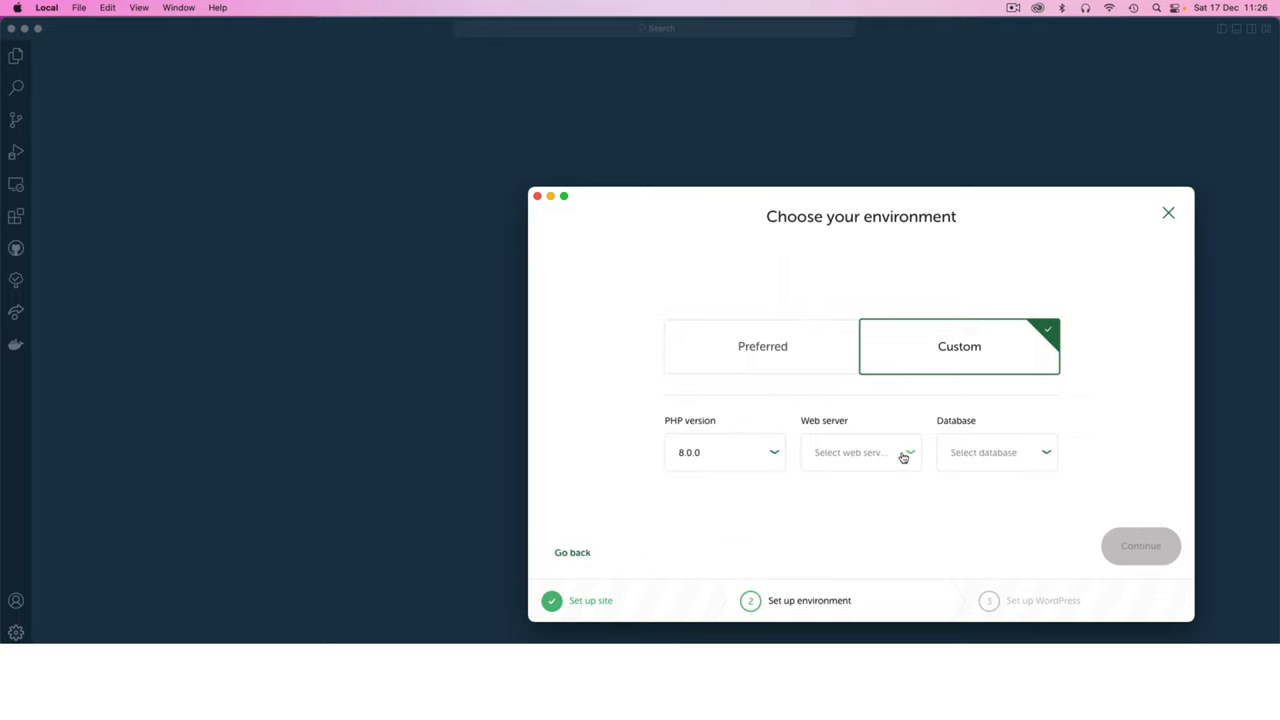
{"action": "left_click", "coordinate": [860, 452]}
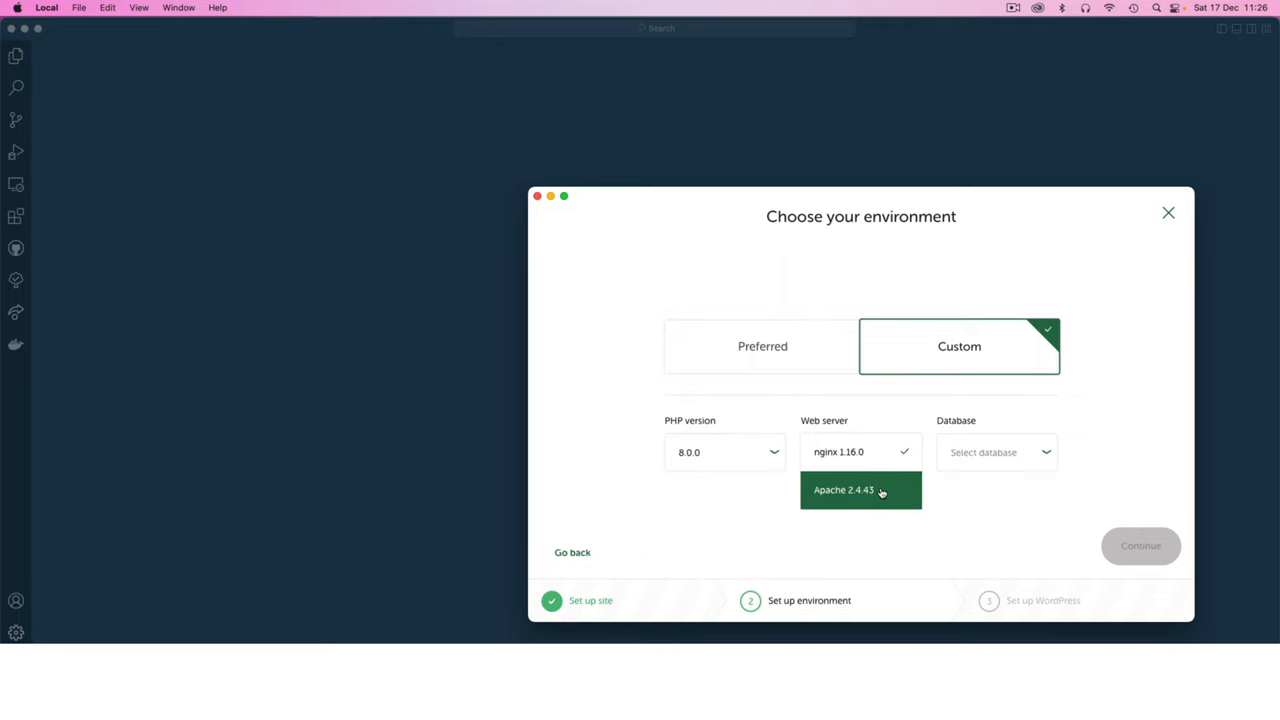
{"action": "left_click", "coordinate": [860, 489]}
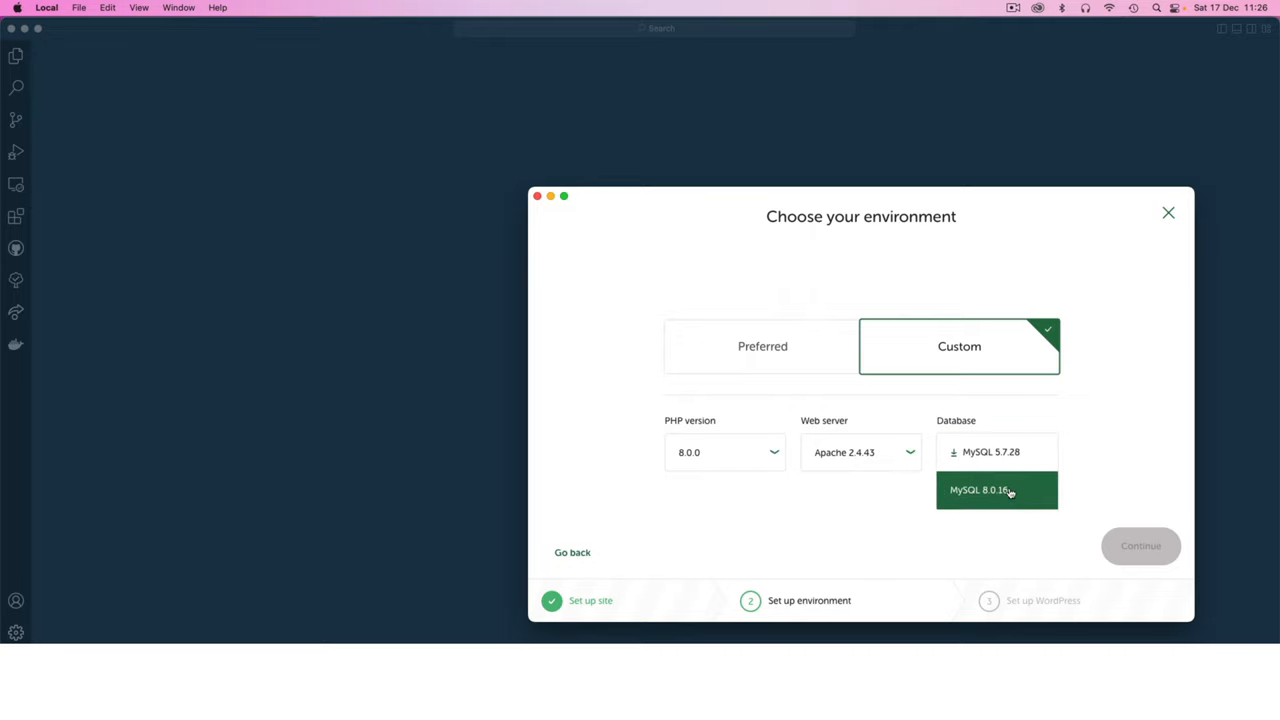
{"action": "left_click", "coordinate": [996, 490]}
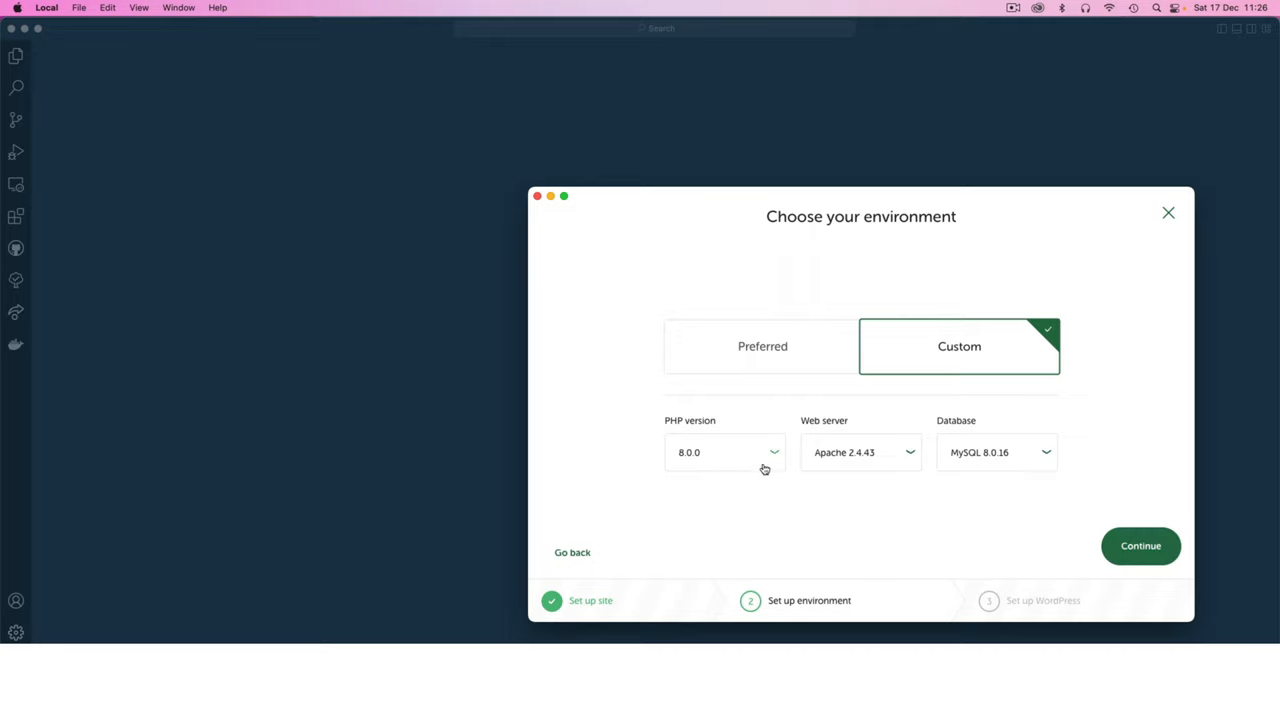
{"action": "mouse_move", "coordinate": [891, 468]}
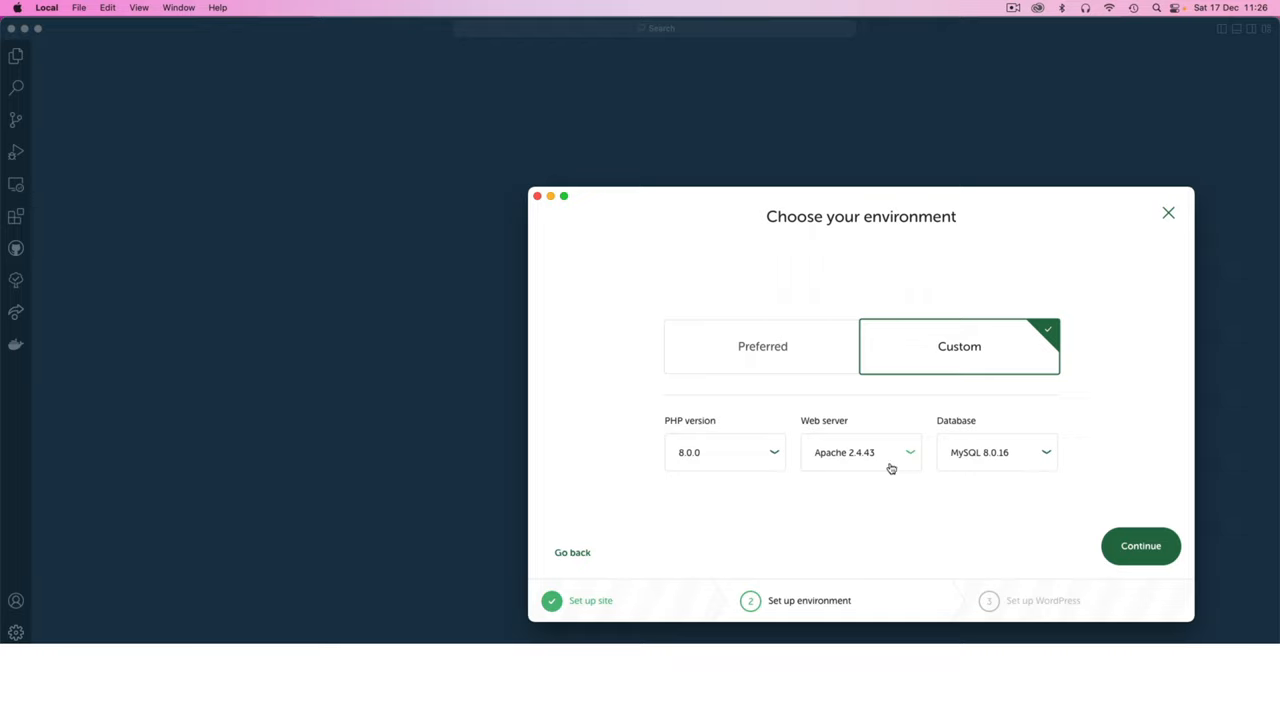
- Enter WordPress admin user 'domains' with a password and add the site
{"action": "left_click", "coordinate": [1140, 545]}
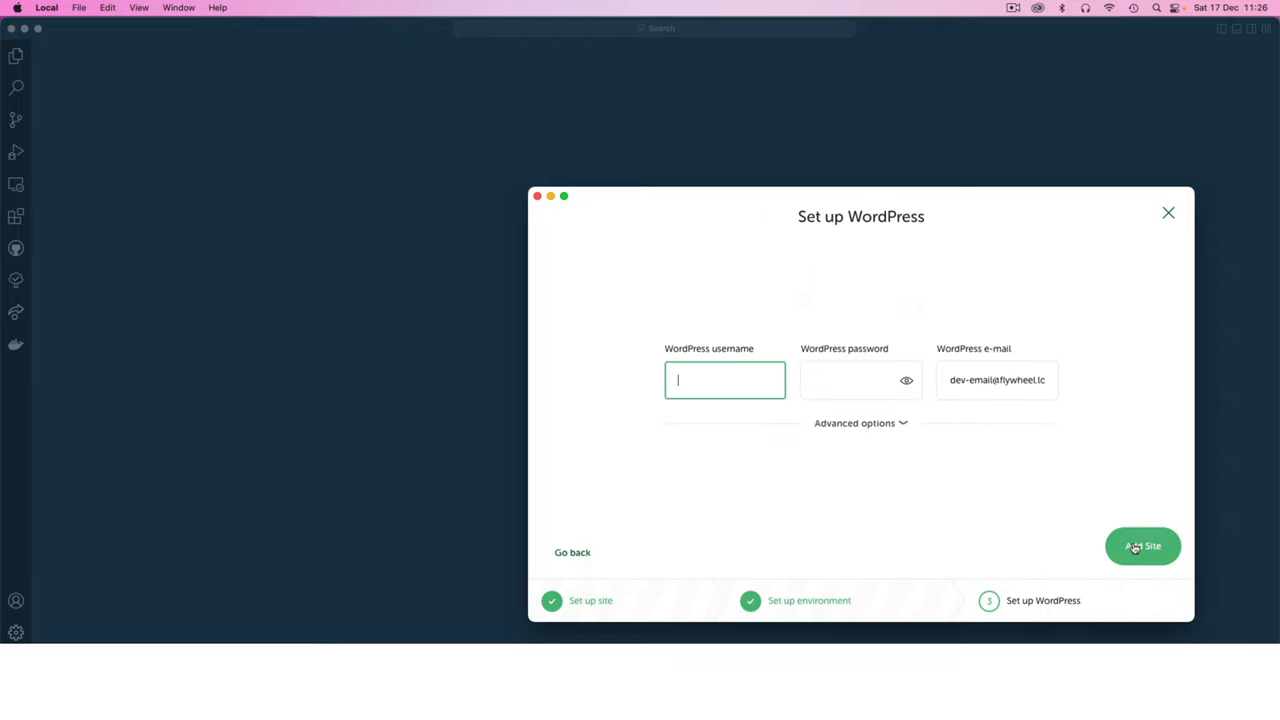
{"action": "type", "text": "do"}
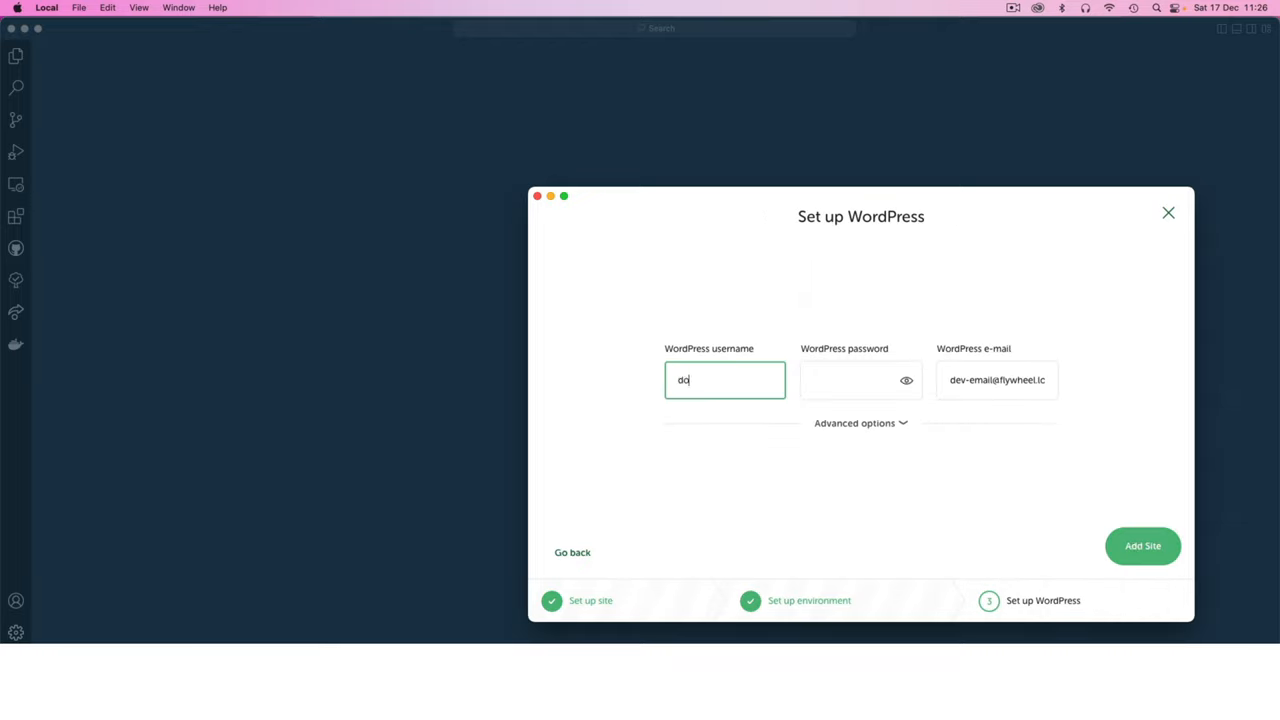
{"action": "left_click", "coordinate": [860, 380]}
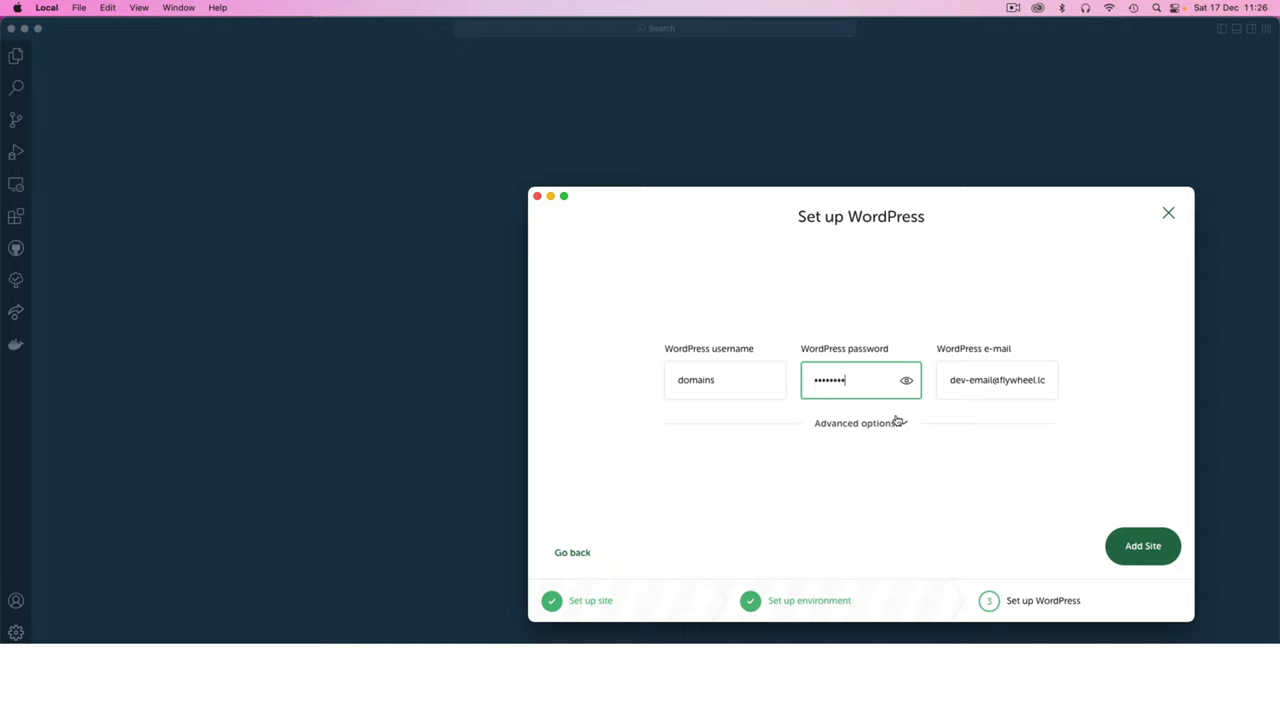
{"action": "left_click", "coordinate": [860, 422]}
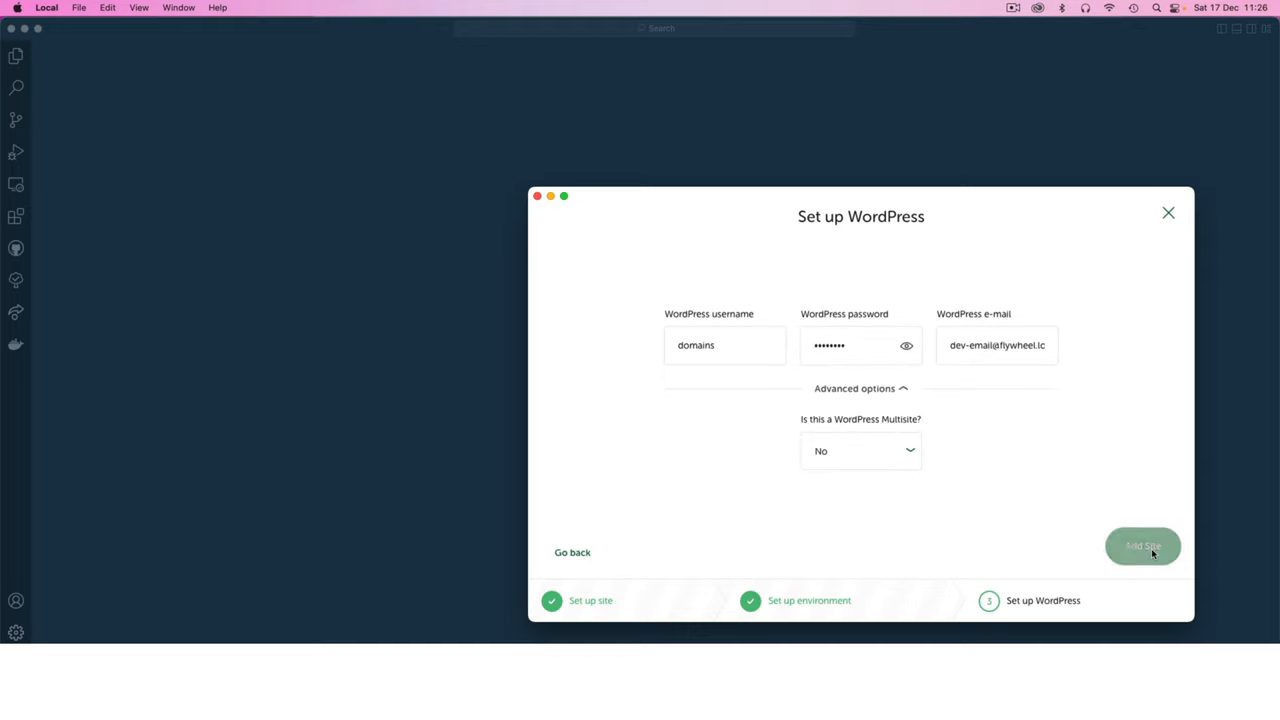
{"action": "left_click", "coordinate": [1143, 546]}
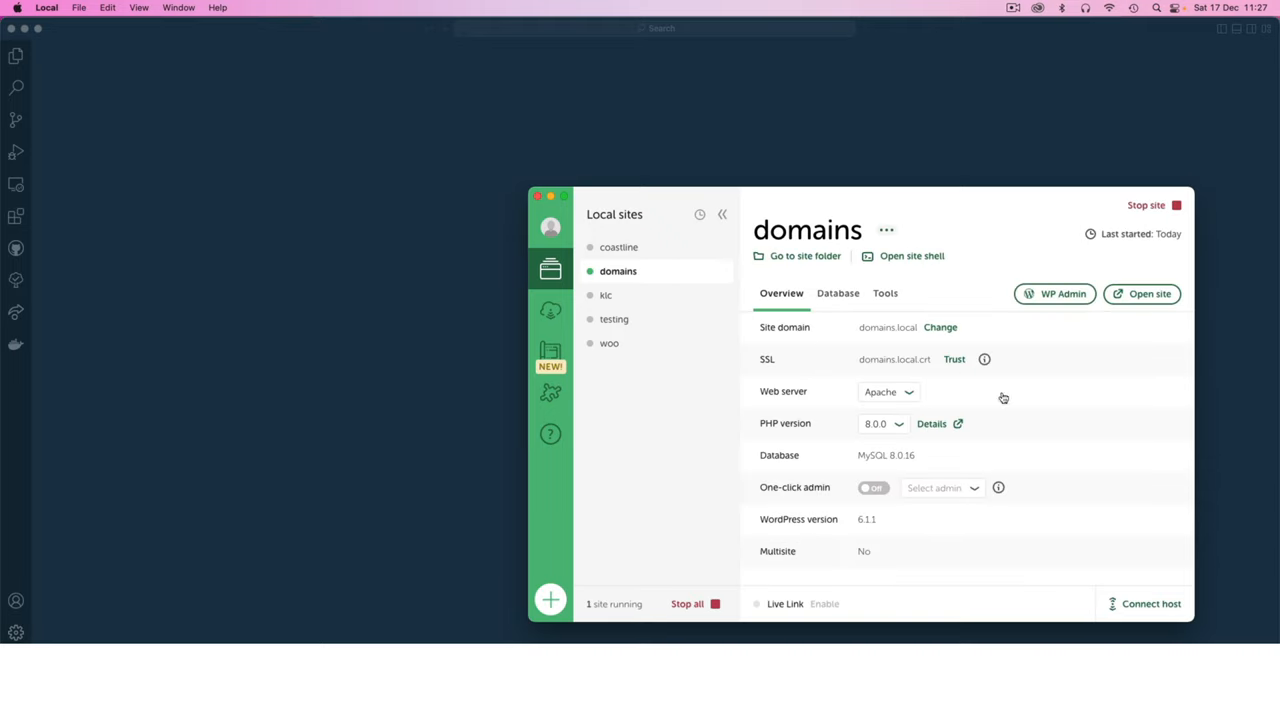
{"action": "mouse_move", "coordinate": [872, 488]}
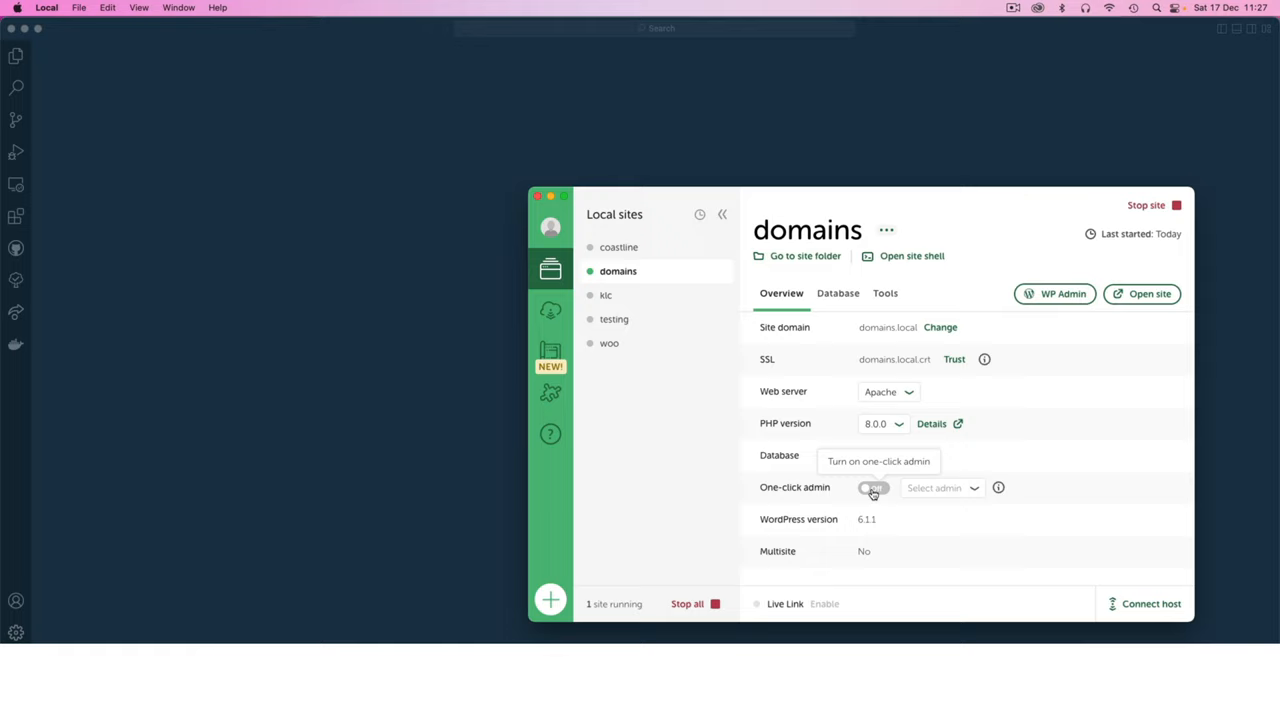
- Toggle One-click admin on for the domains site, using the domains user
{"action": "left_click", "coordinate": [873, 488]}
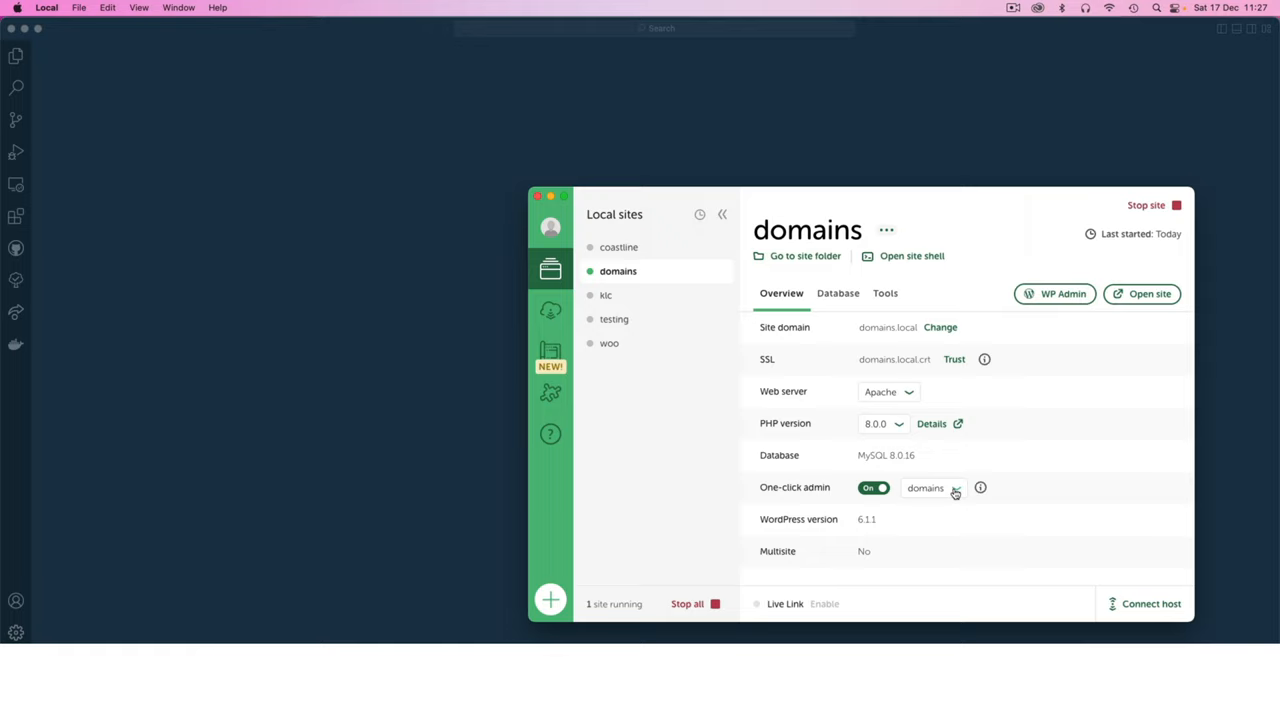
{"action": "mouse_move", "coordinate": [910, 338]}
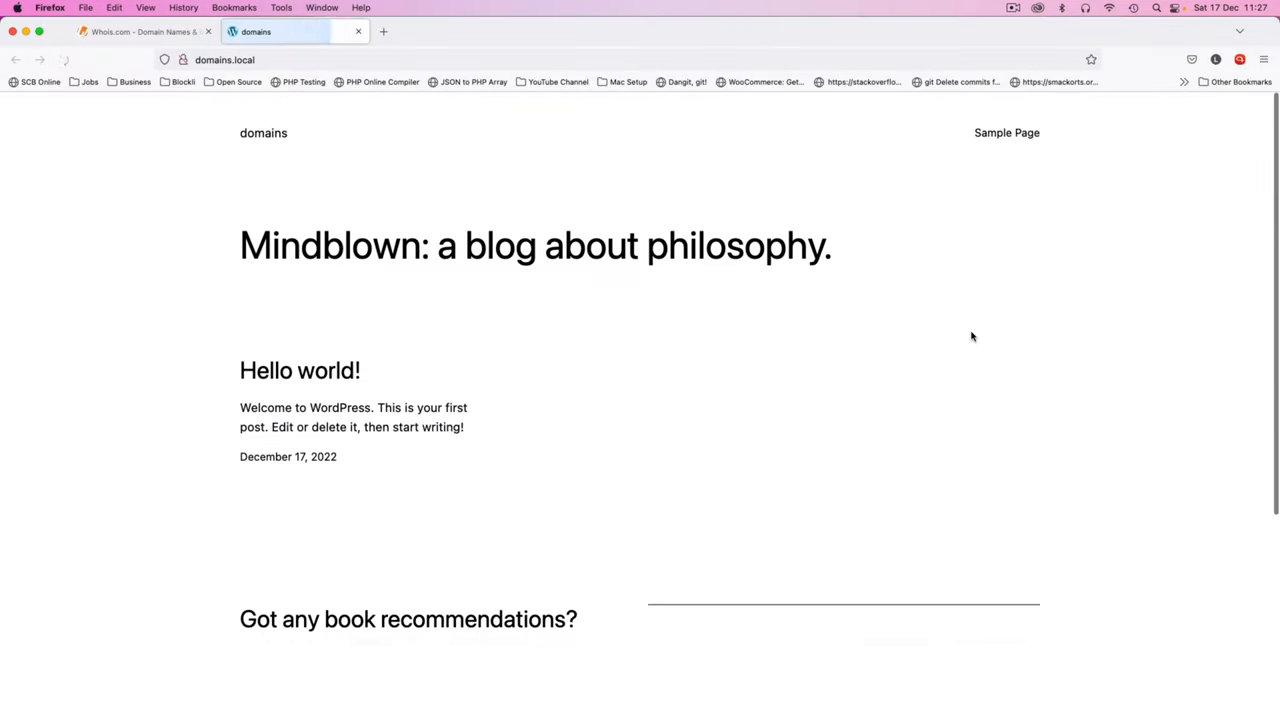
{"action": "scroll", "scroll_direction": "down", "scroll_amount": 3}
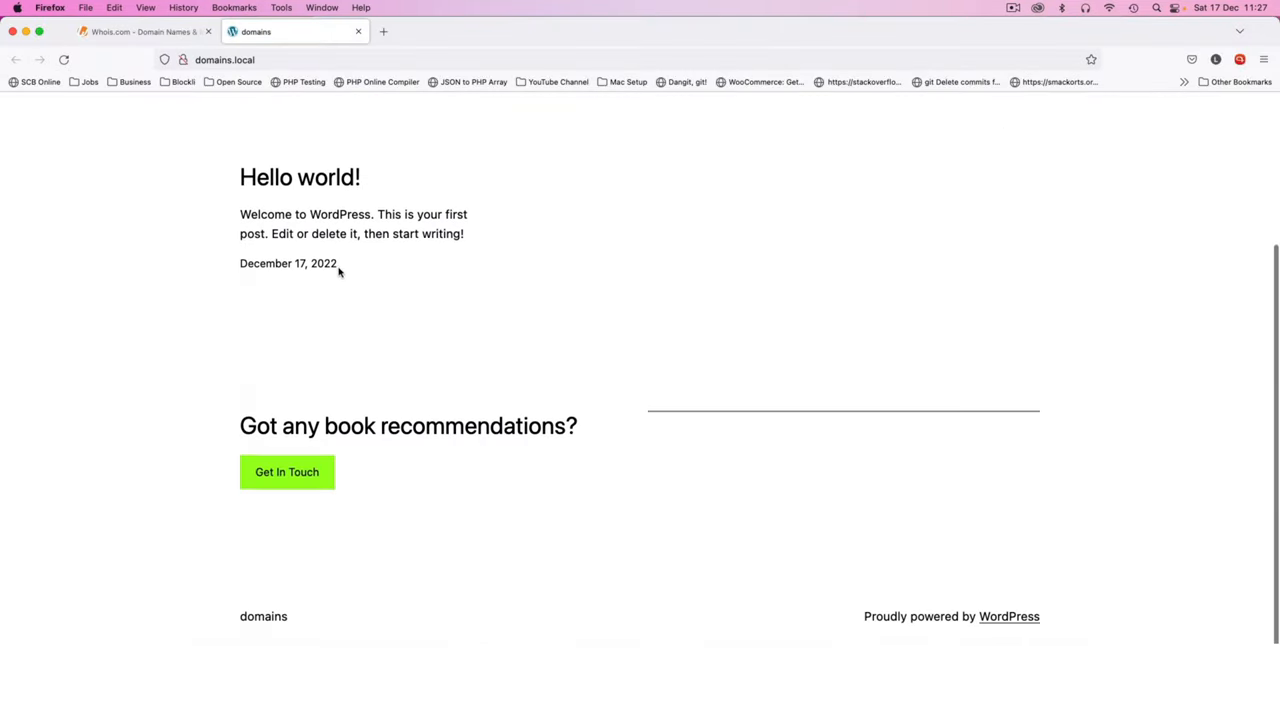
{"action": "scroll", "scroll_direction": "up", "scroll_amount": 3}
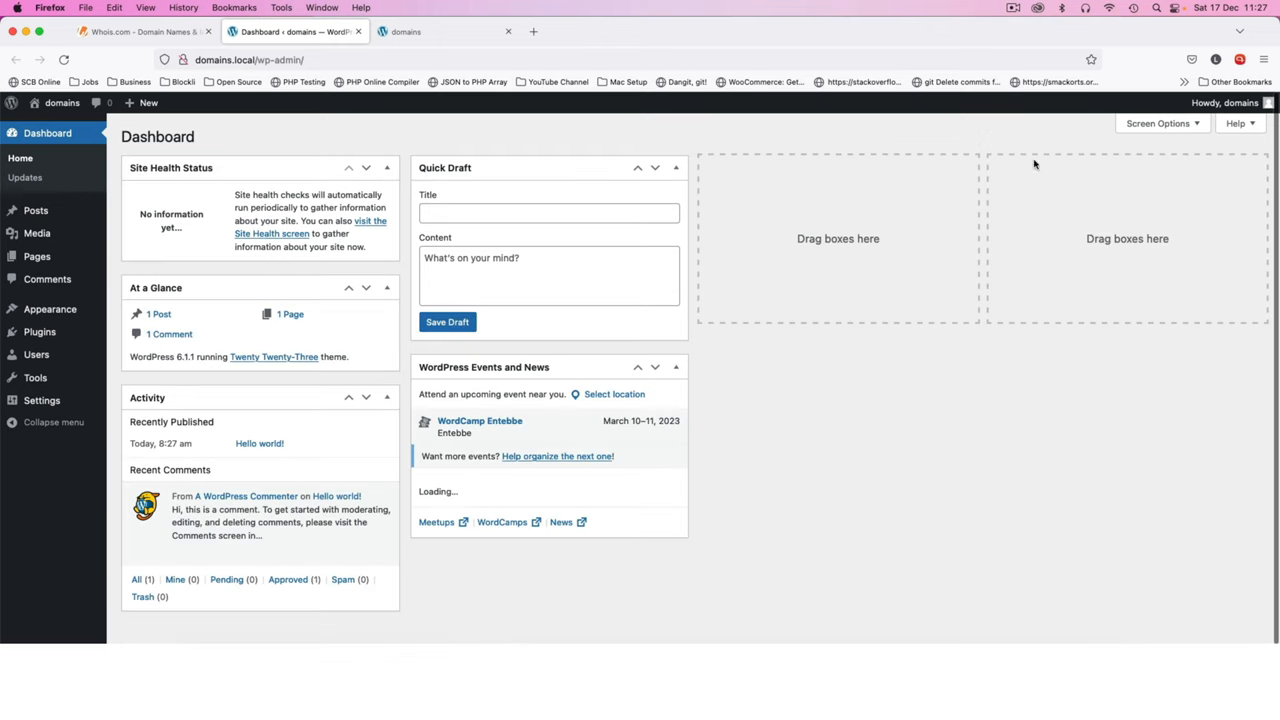
{"action": "mouse_move", "coordinate": [388, 305]}
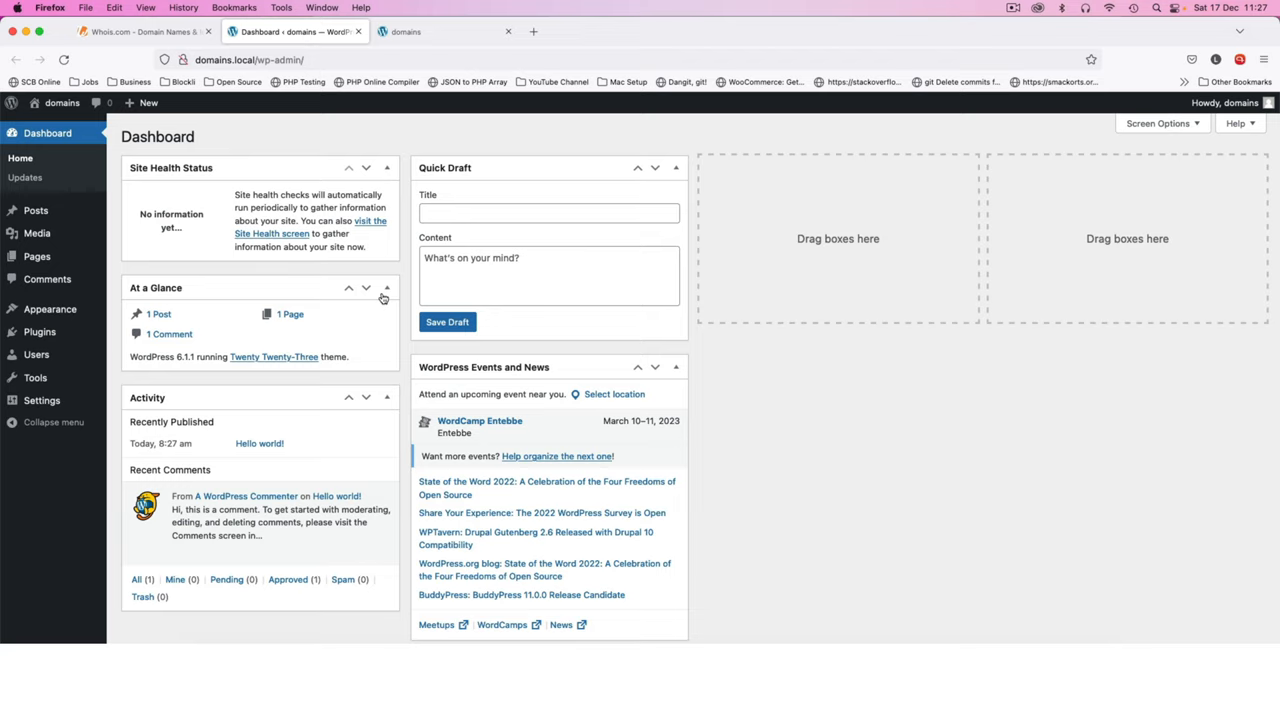
{"action": "mouse_move", "coordinate": [40, 331]}
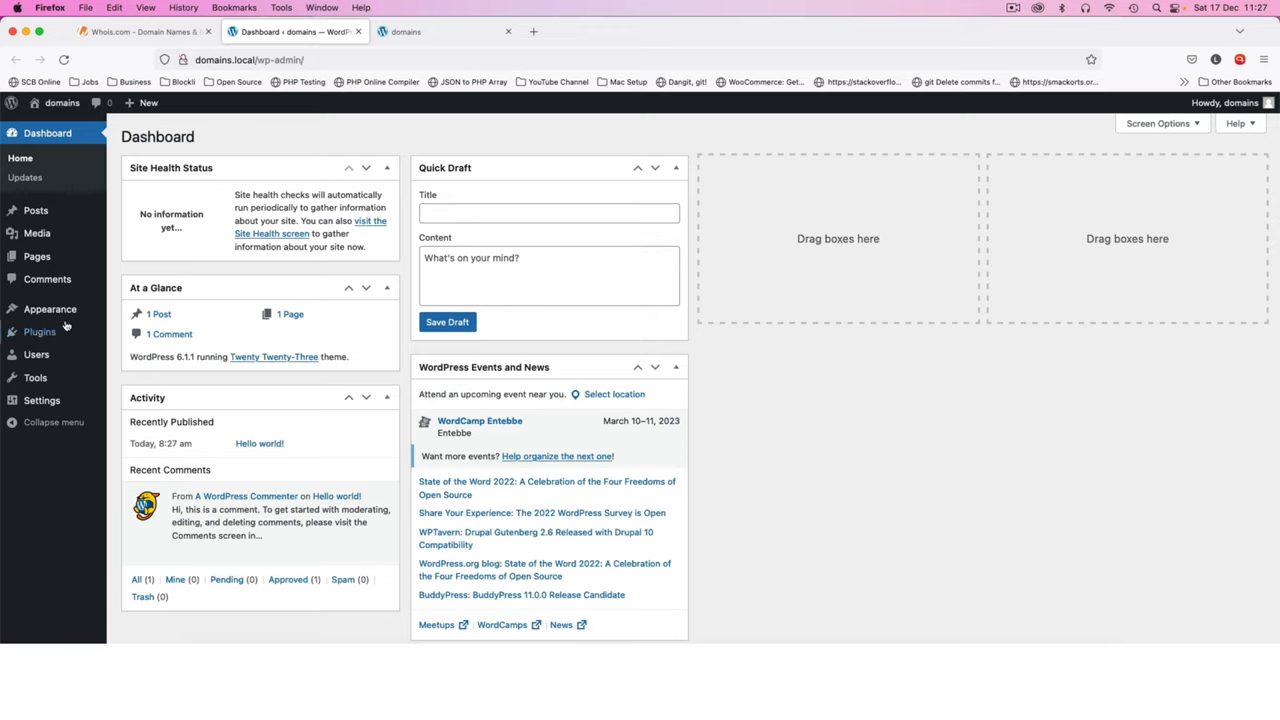
- Open Plugins from the WordPress admin sidebar, showing no installed plugins
{"action": "left_click", "coordinate": [39, 331]}
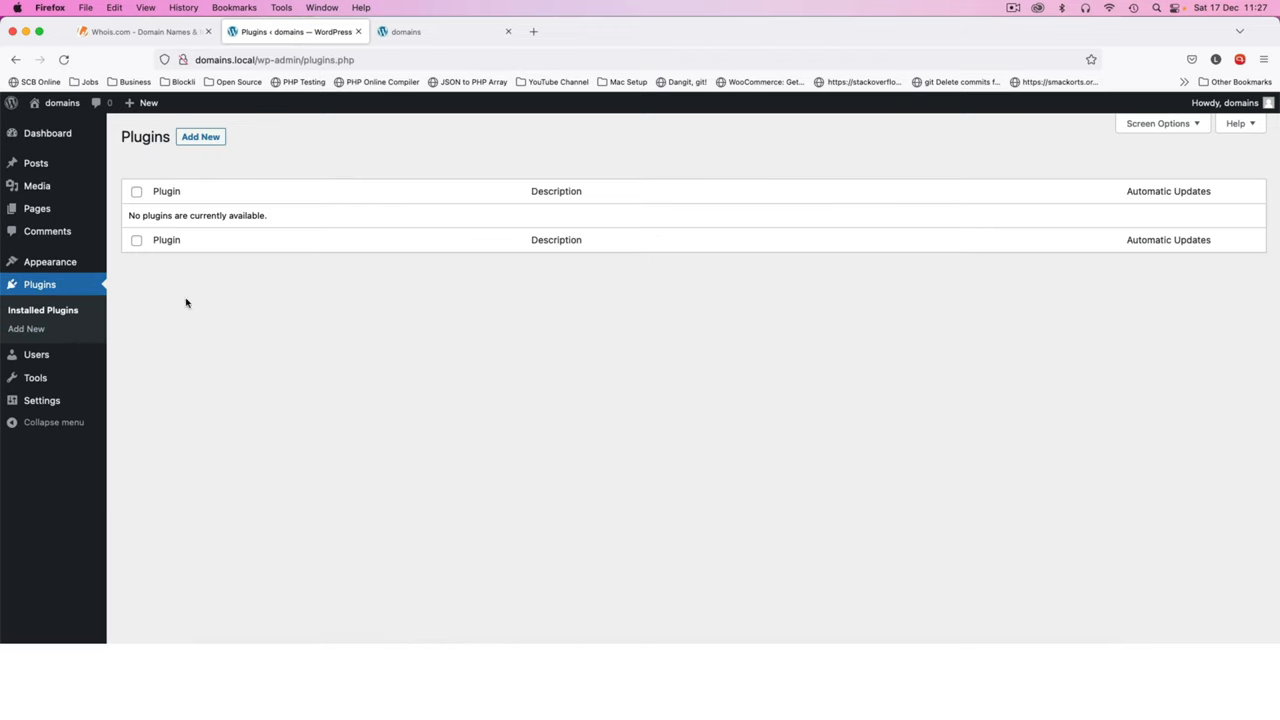
{"action": "mouse_move", "coordinate": [225, 370]}
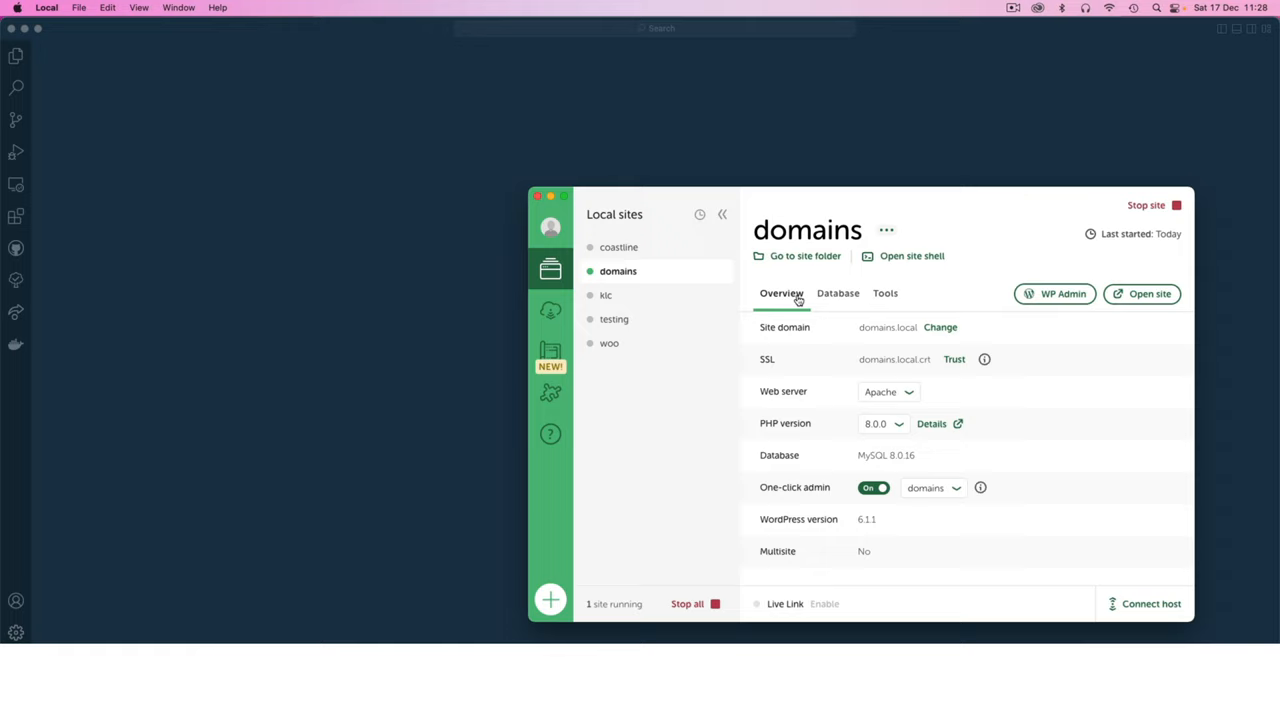
{"action": "mouse_move", "coordinate": [812, 258]}
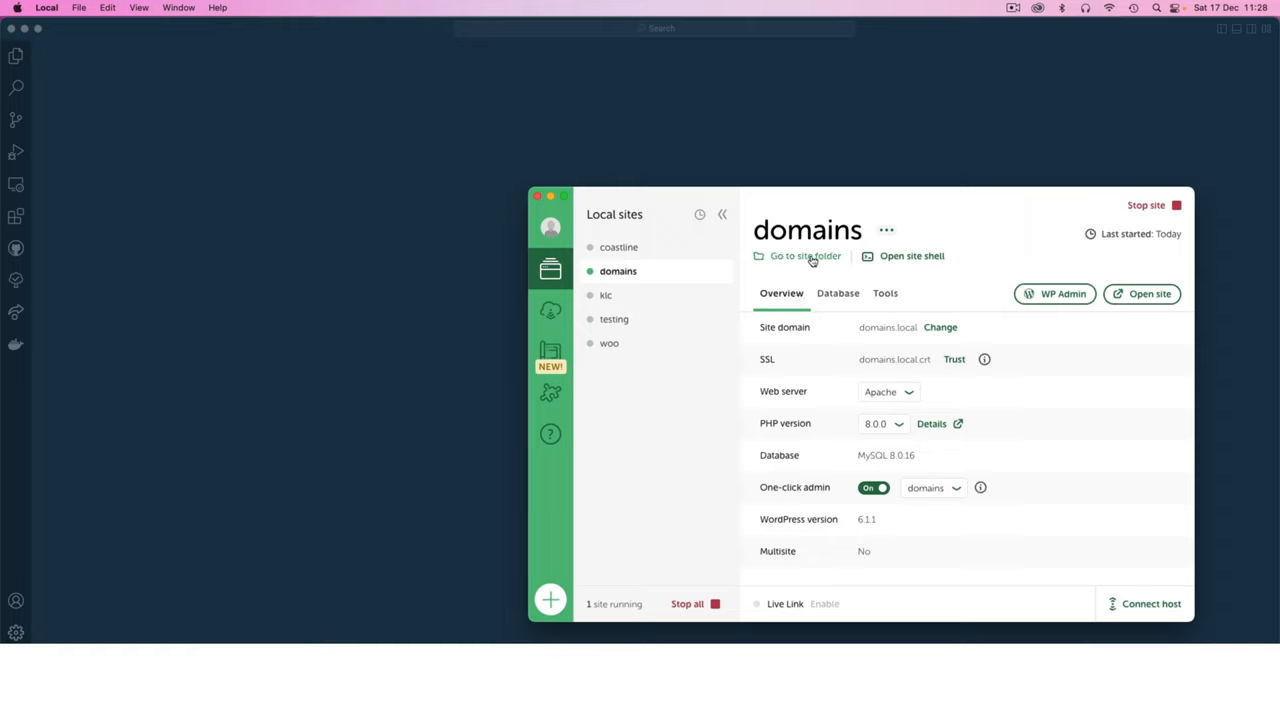
- Open the domains site folder from Local and load it into VS Code
{"action": "left_click", "coordinate": [805, 256]}
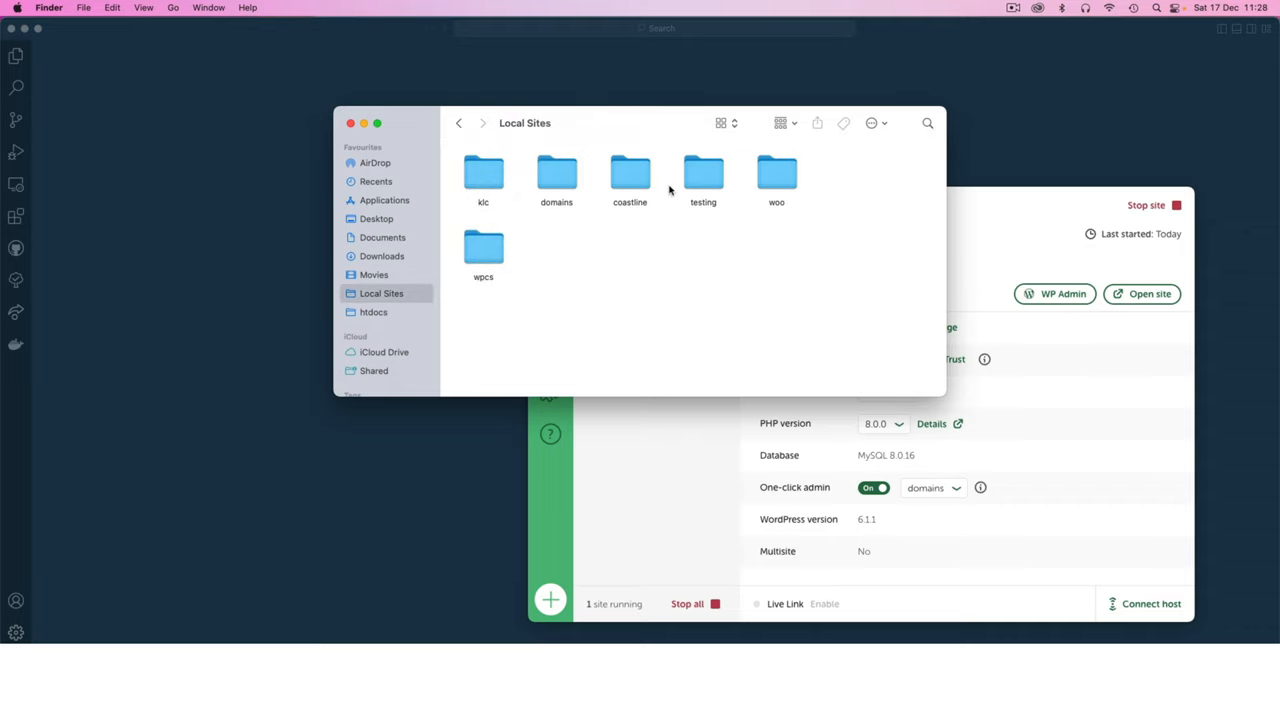
{"action": "left_click_drag", "start_coordinate": [556, 172], "coordinate": [165, 120]}
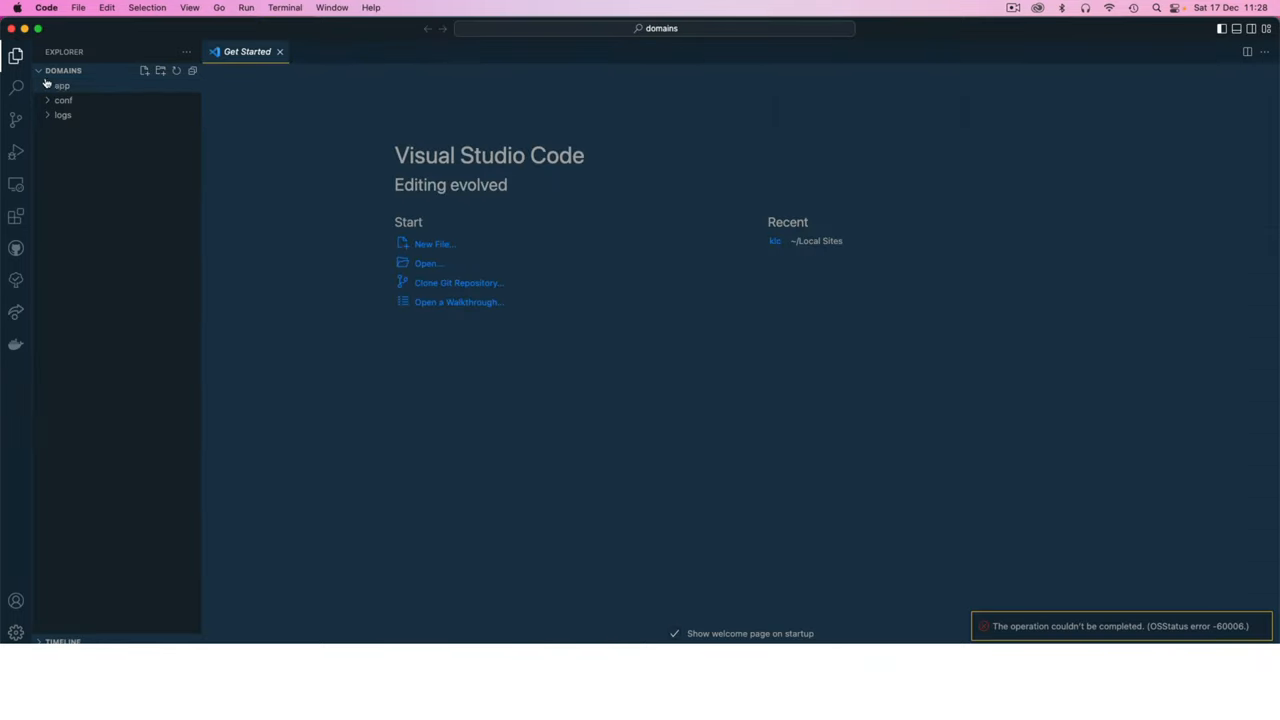
- Expand app/public, wp-content, plugins, themes and the twentytwentythree theme folder
{"action": "left_click", "coordinate": [61, 85]}
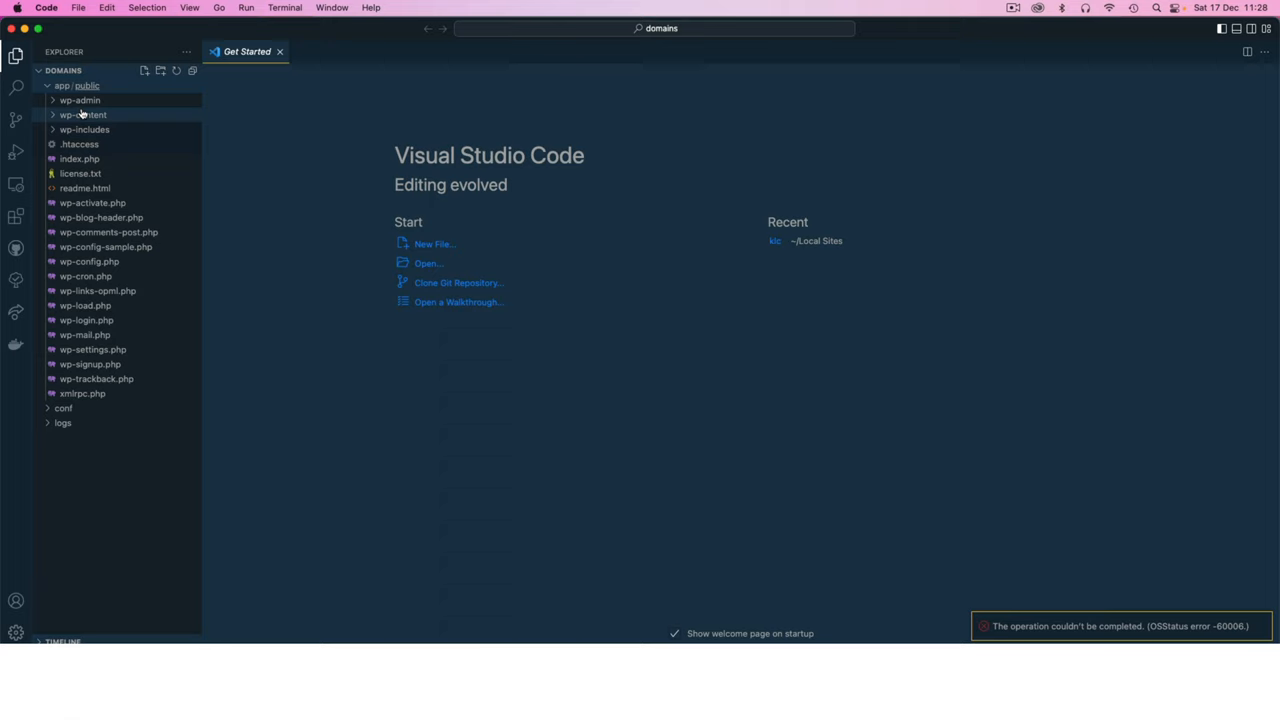
{"action": "left_click", "coordinate": [83, 114]}
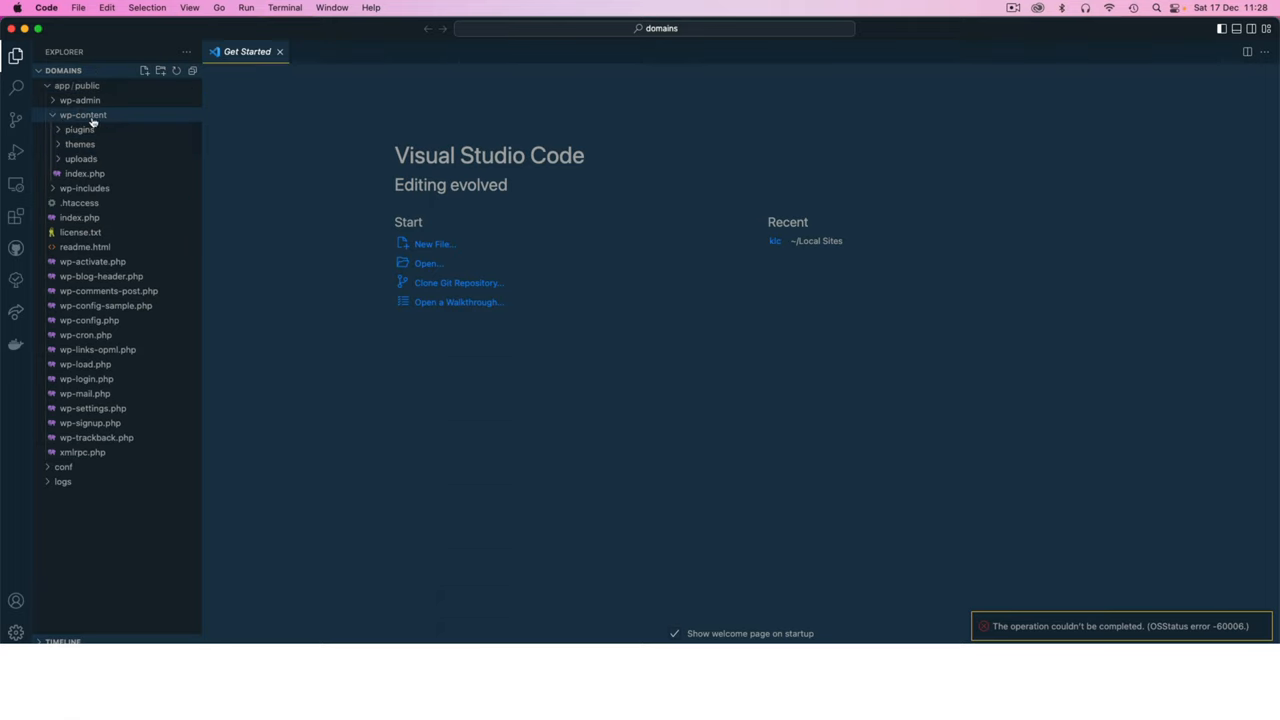
{"action": "left_click", "coordinate": [79, 129]}
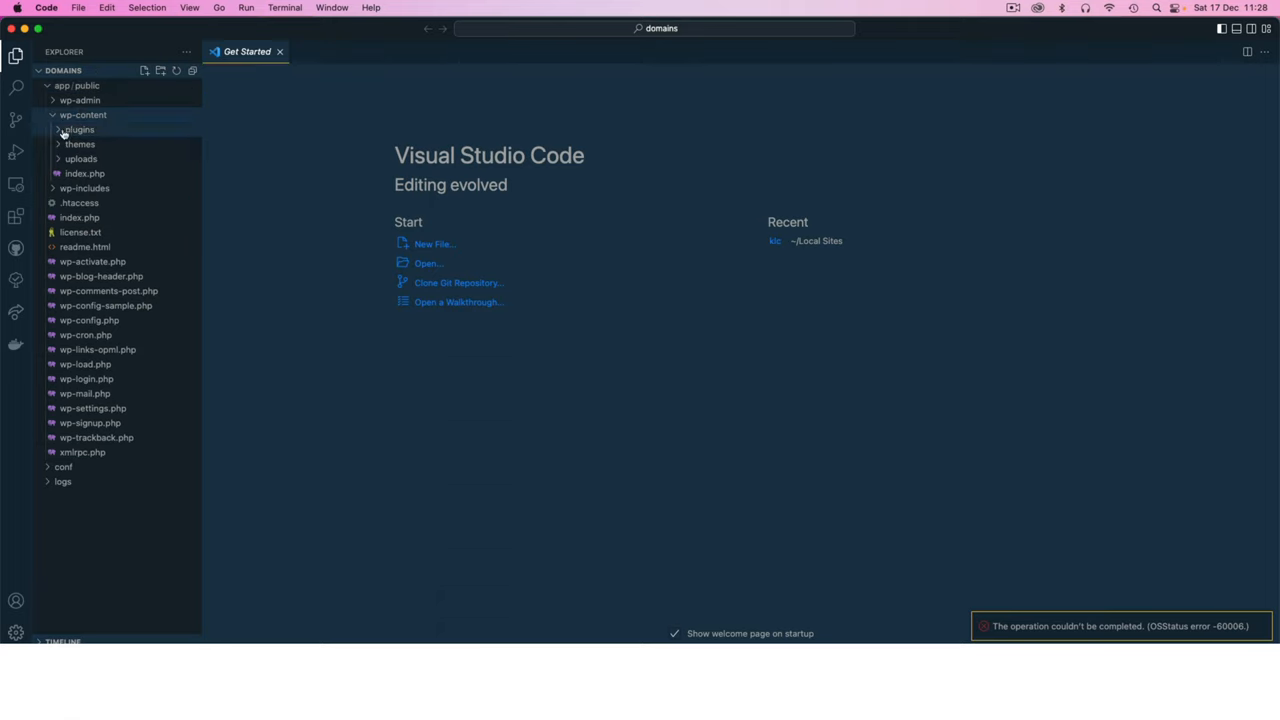
{"action": "left_click", "coordinate": [80, 158]}
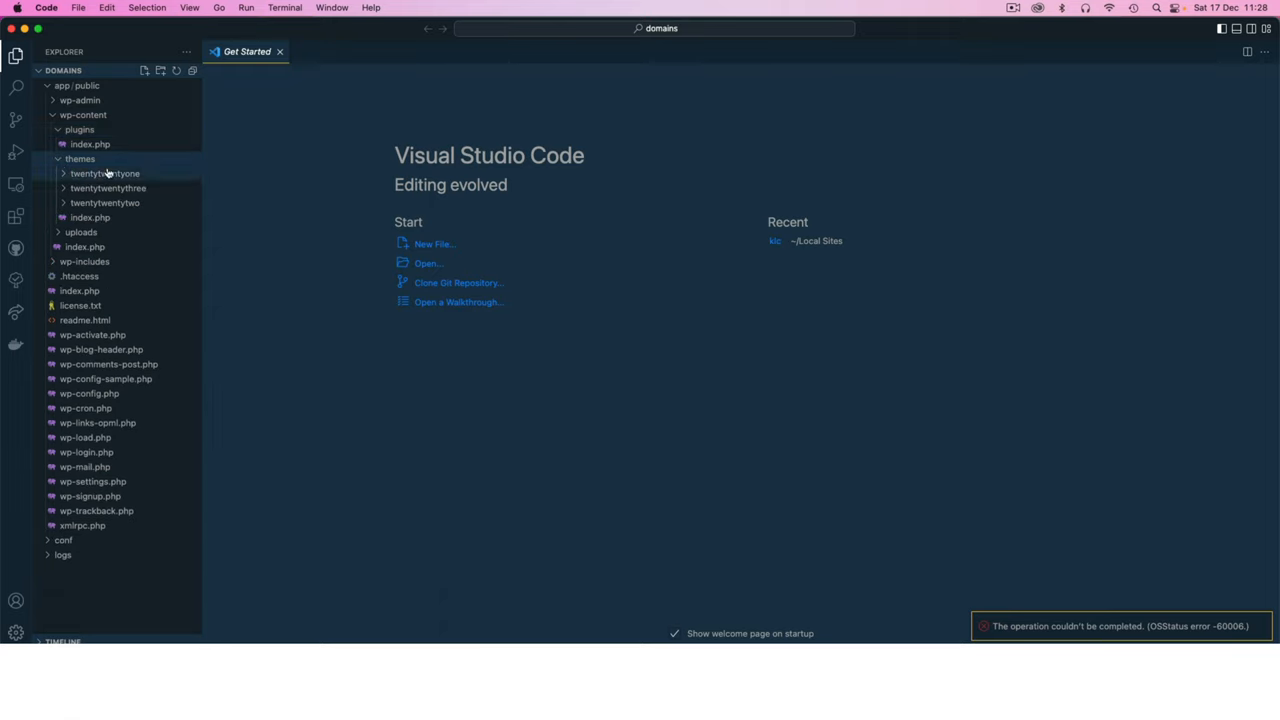
{"action": "mouse_move", "coordinate": [120, 188]}
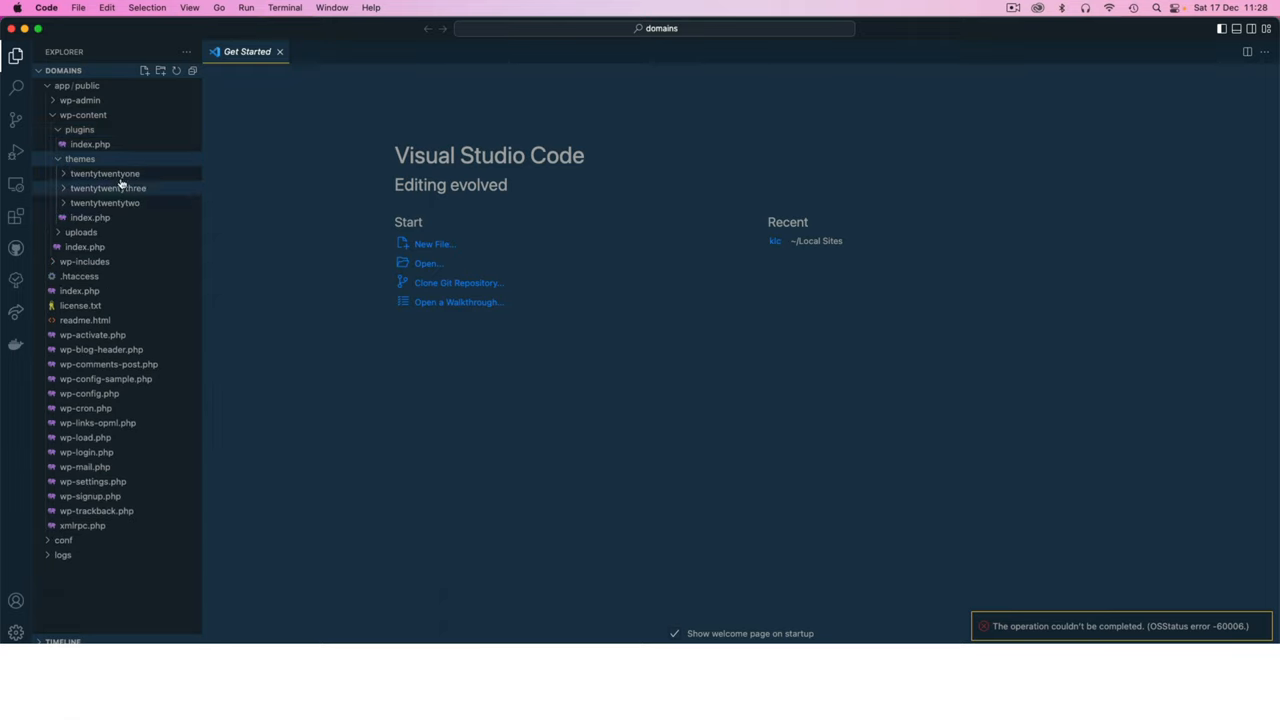
{"action": "mouse_move", "coordinate": [481, 497]}
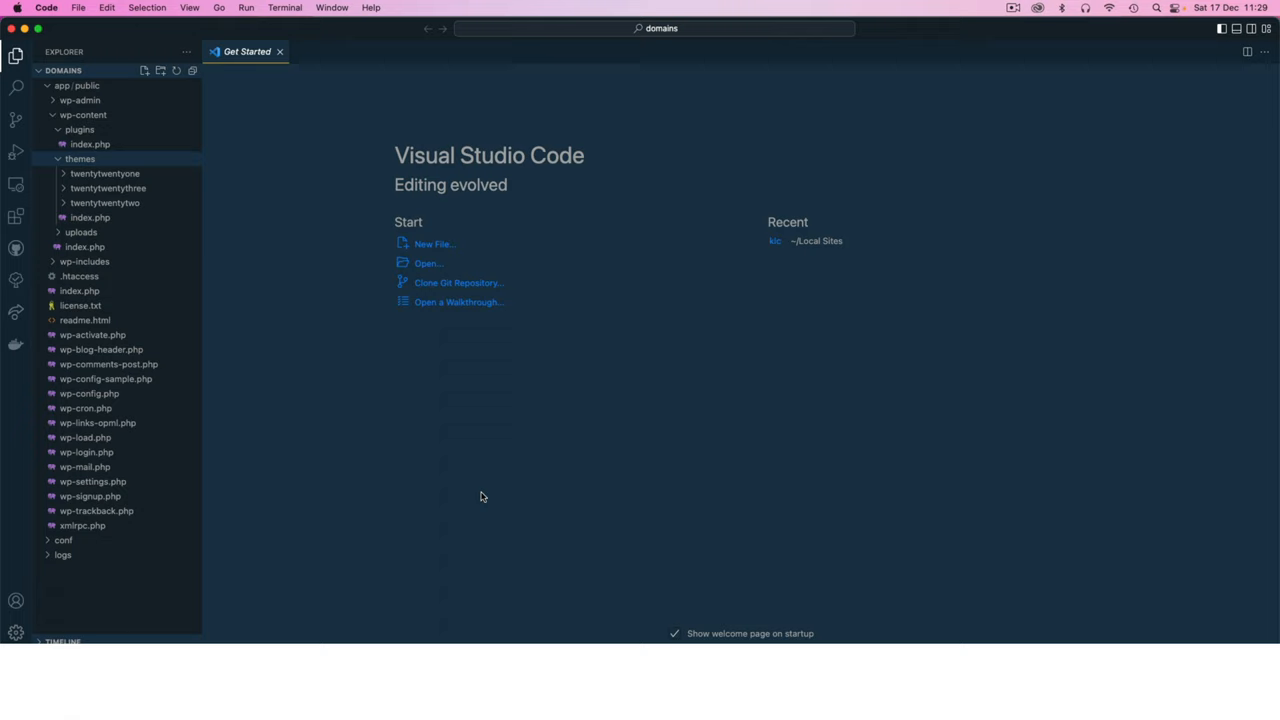
{"action": "left_click", "coordinate": [108, 188]}
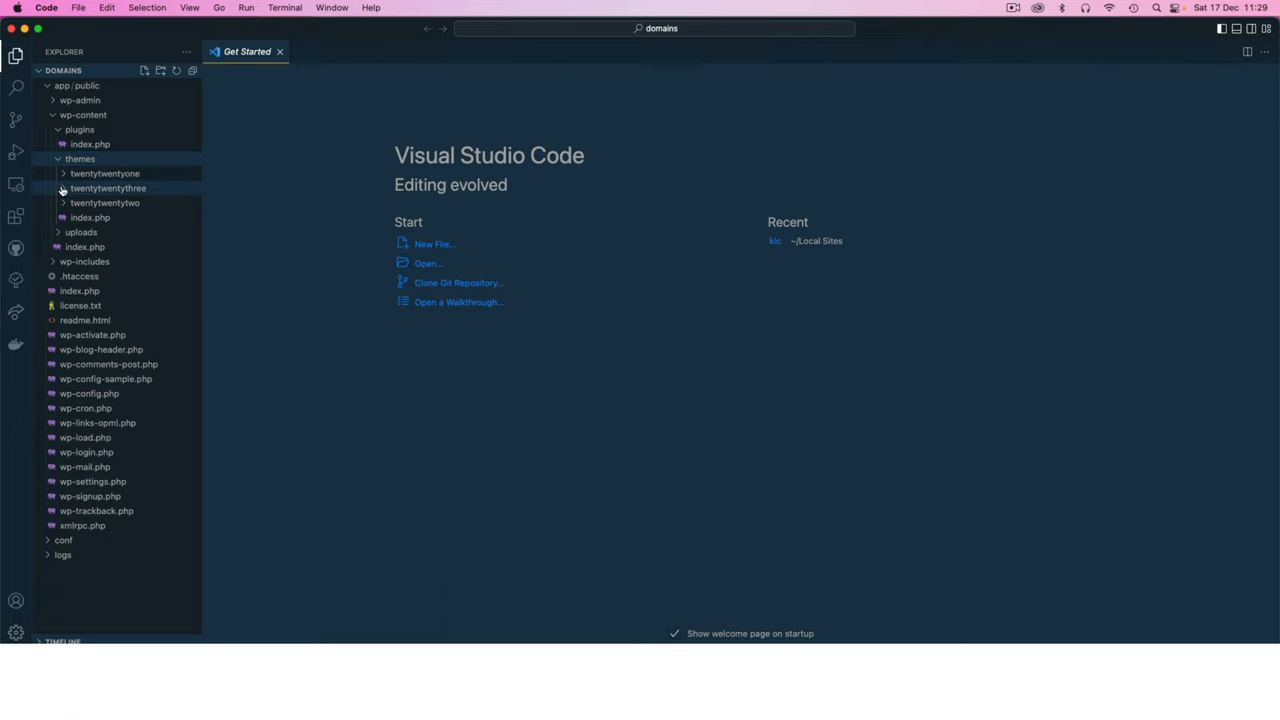
{"action": "left_click", "coordinate": [108, 188]}
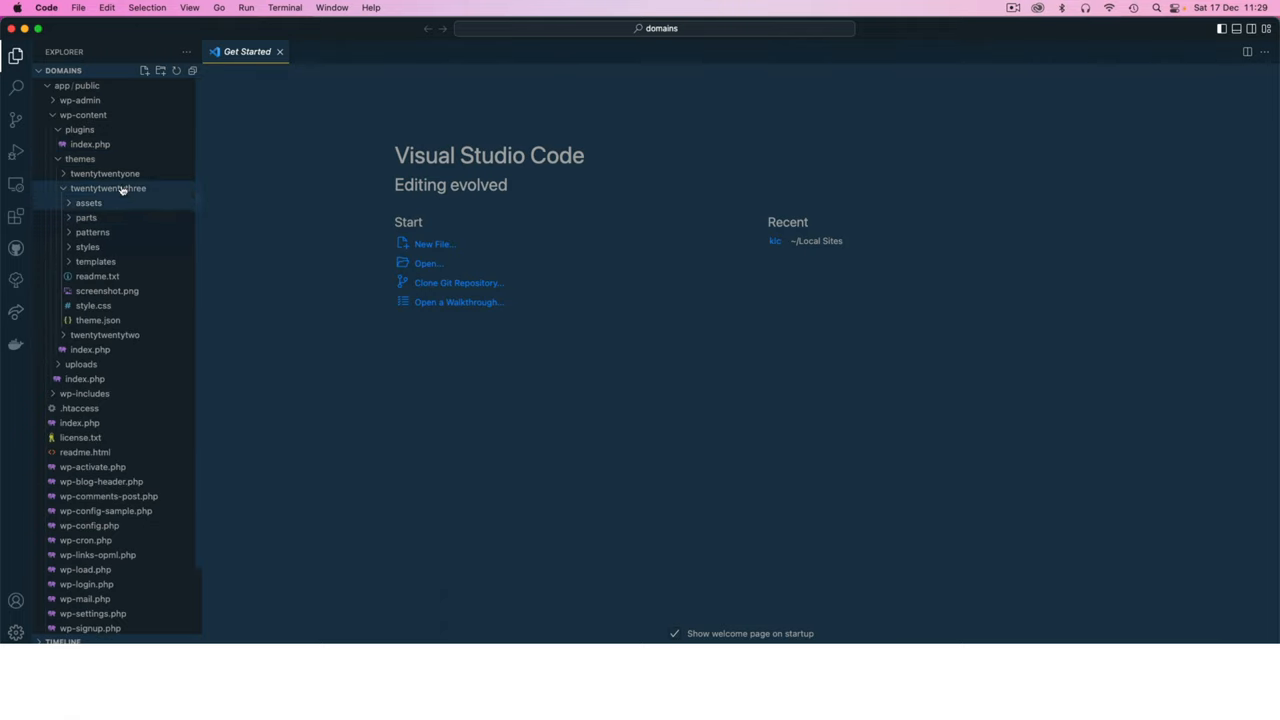
{"action": "mouse_move", "coordinate": [108, 188]}
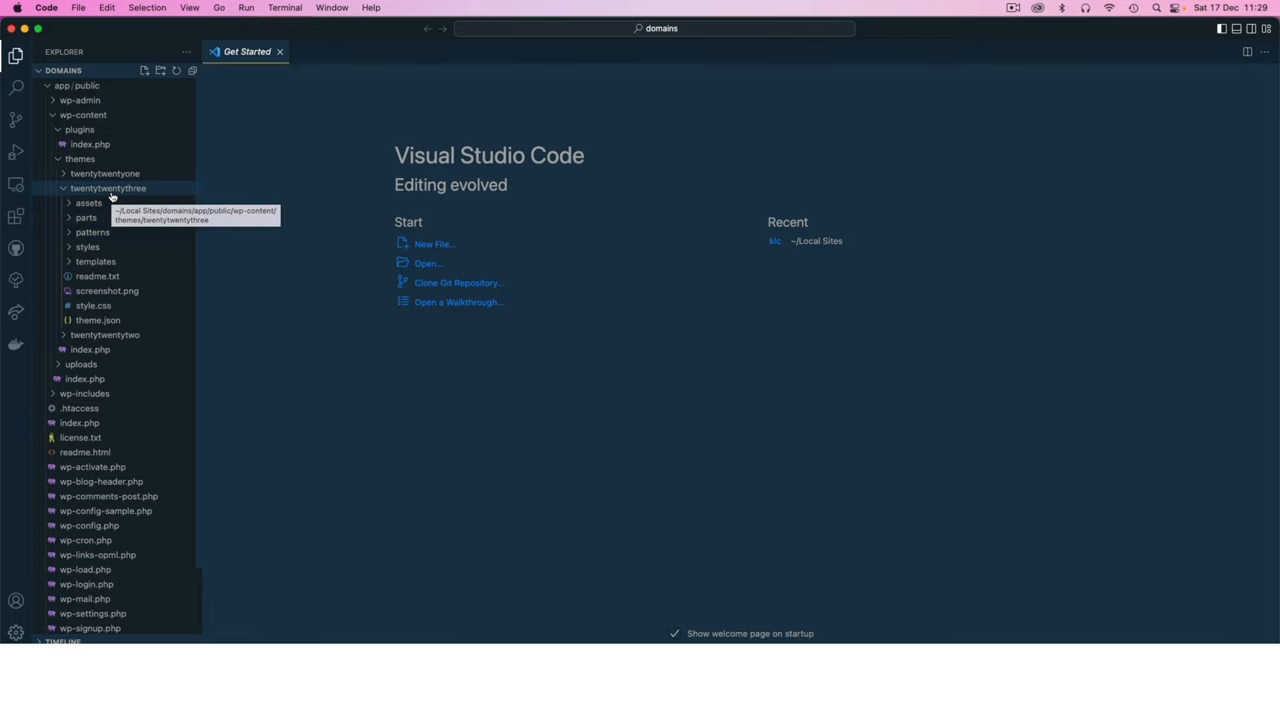
{"action": "mouse_move", "coordinate": [107, 291]}
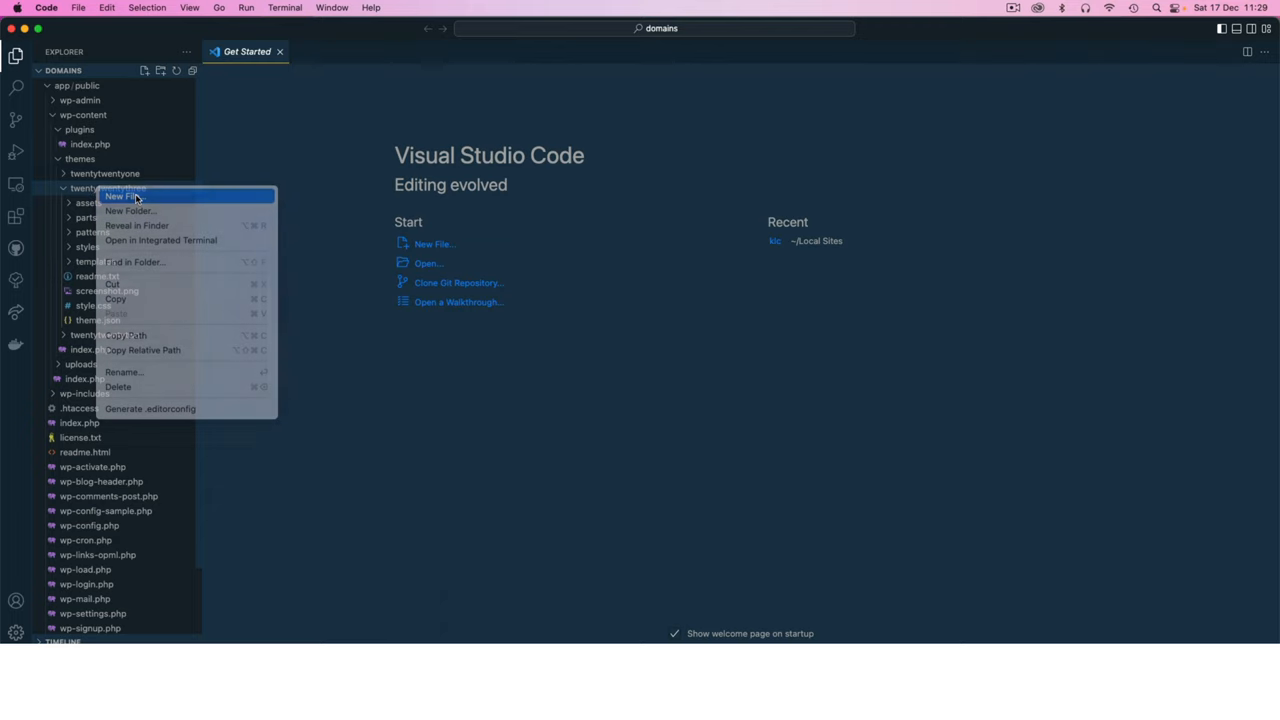
{"action": "left_click", "coordinate": [121, 196]}
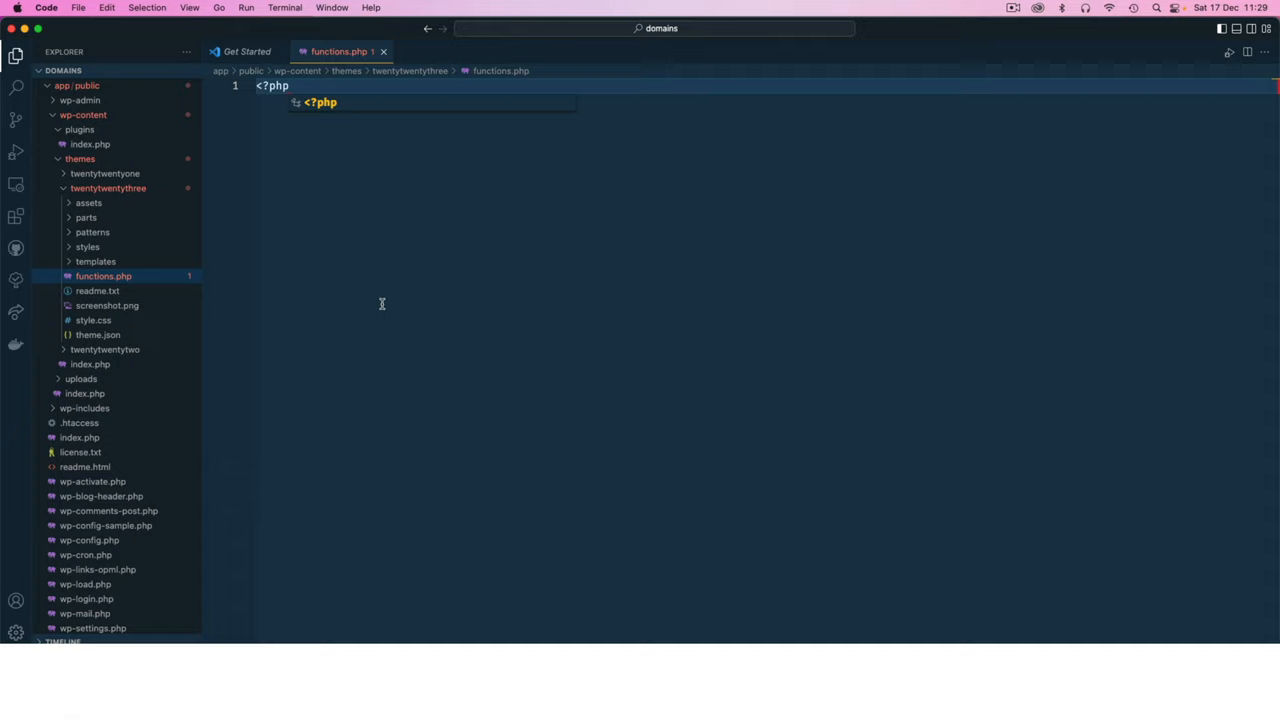
{"action": "mouse_move", "coordinate": [438, 342]}
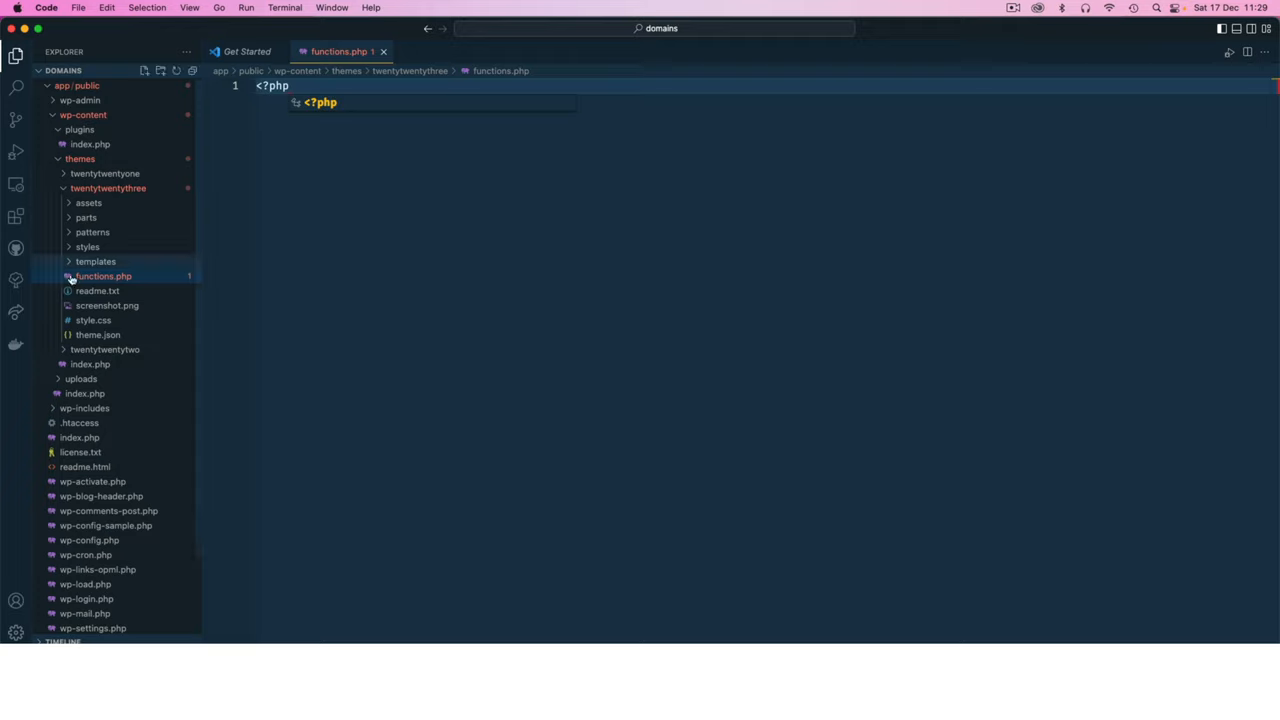
{"action": "right_click", "coordinate": [100, 276]}
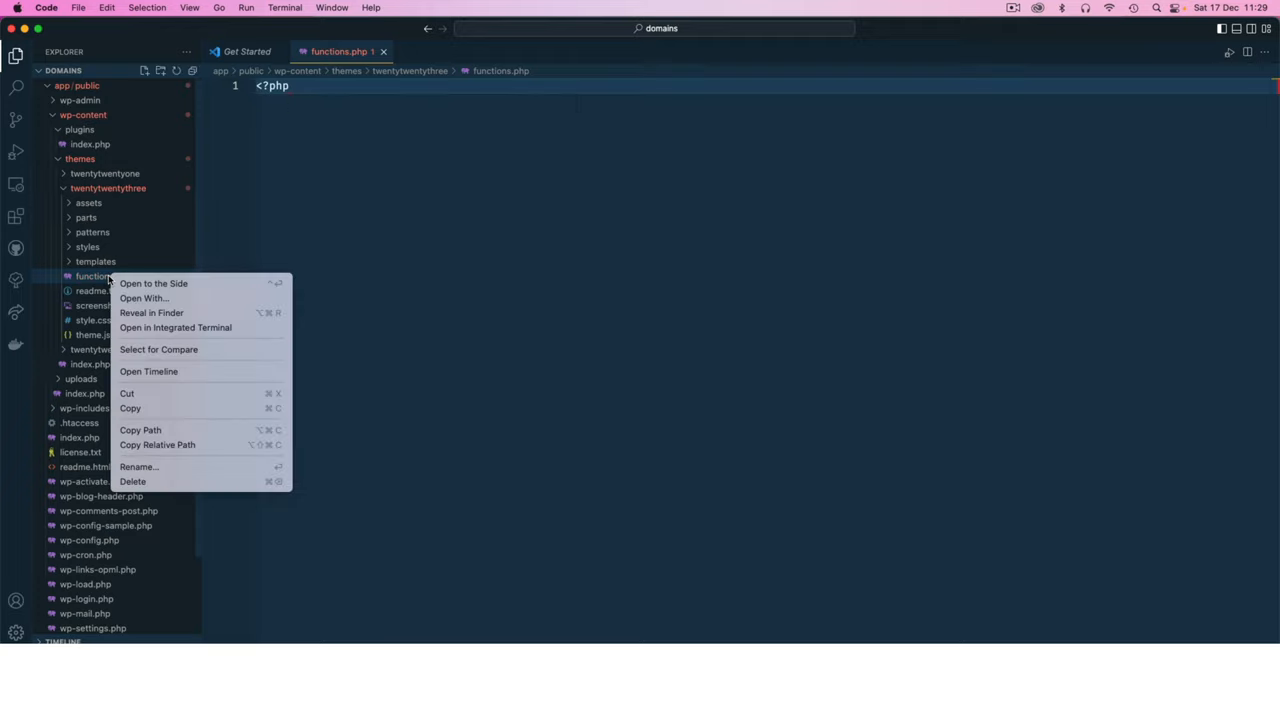
{"action": "left_click", "coordinate": [133, 481]}
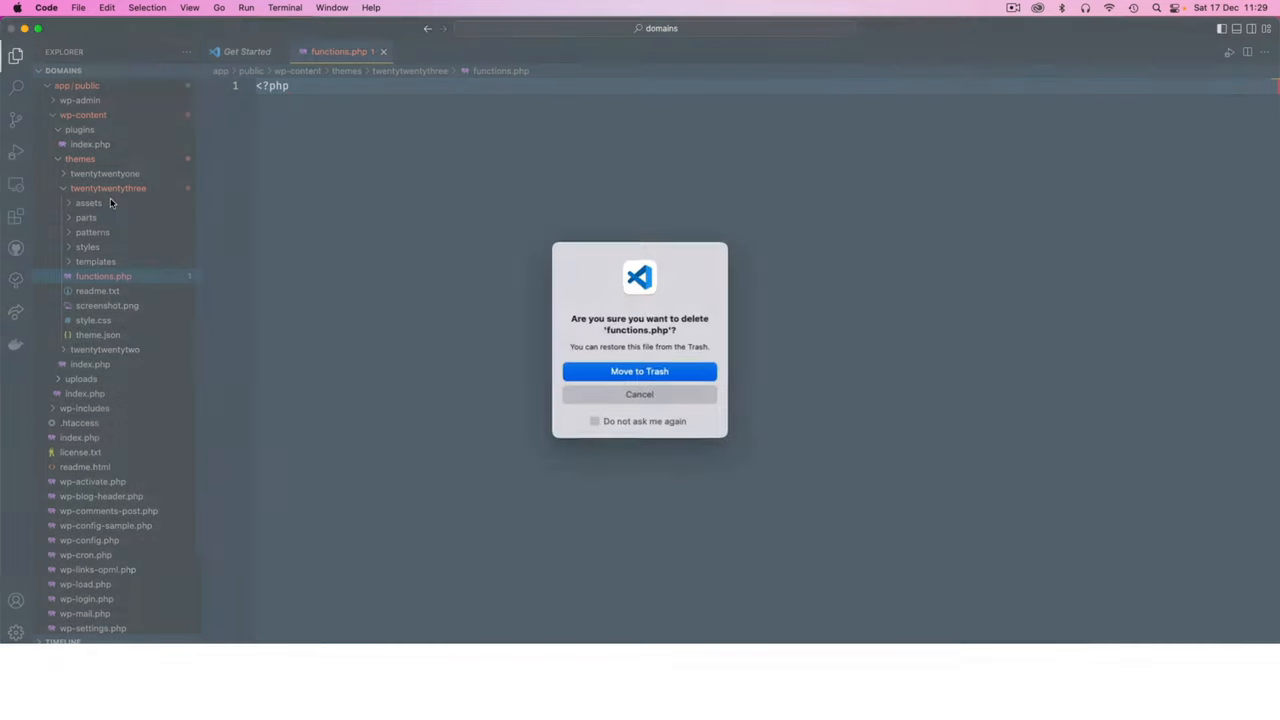
{"action": "left_click", "coordinate": [639, 371]}
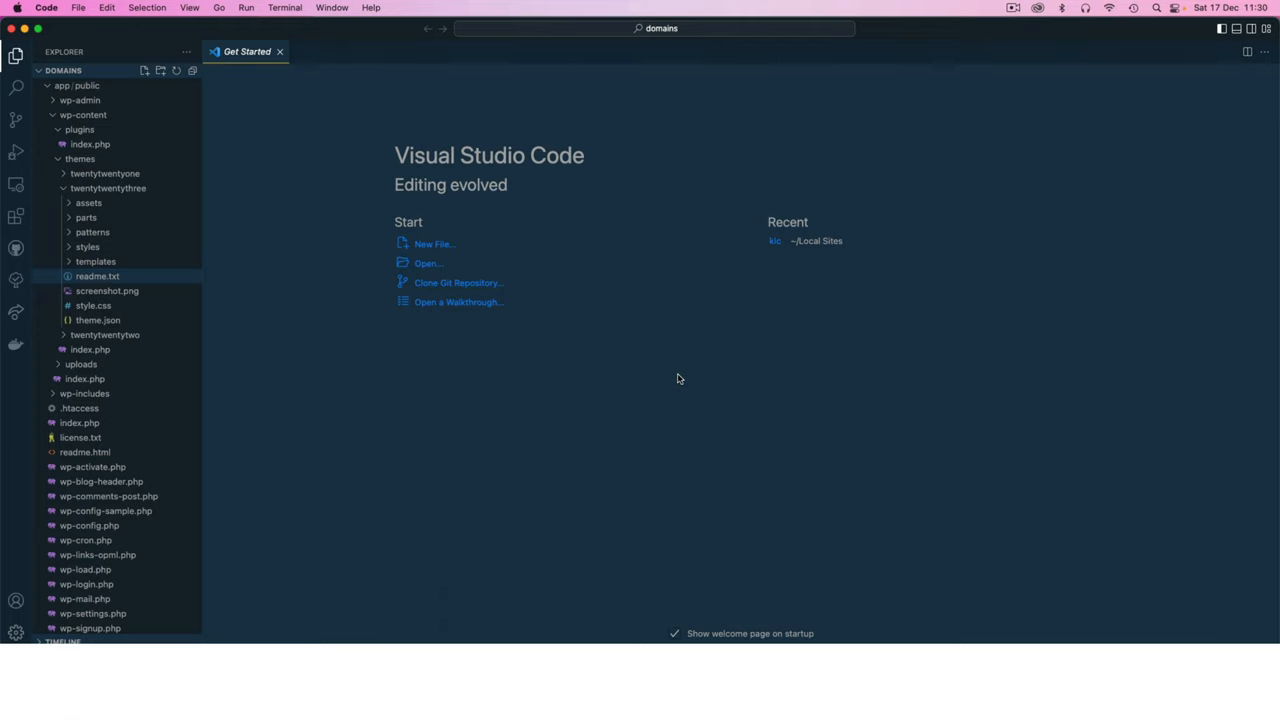
- Collapse the themes folder and select the plugins folder
{"action": "left_click", "coordinate": [80, 159]}
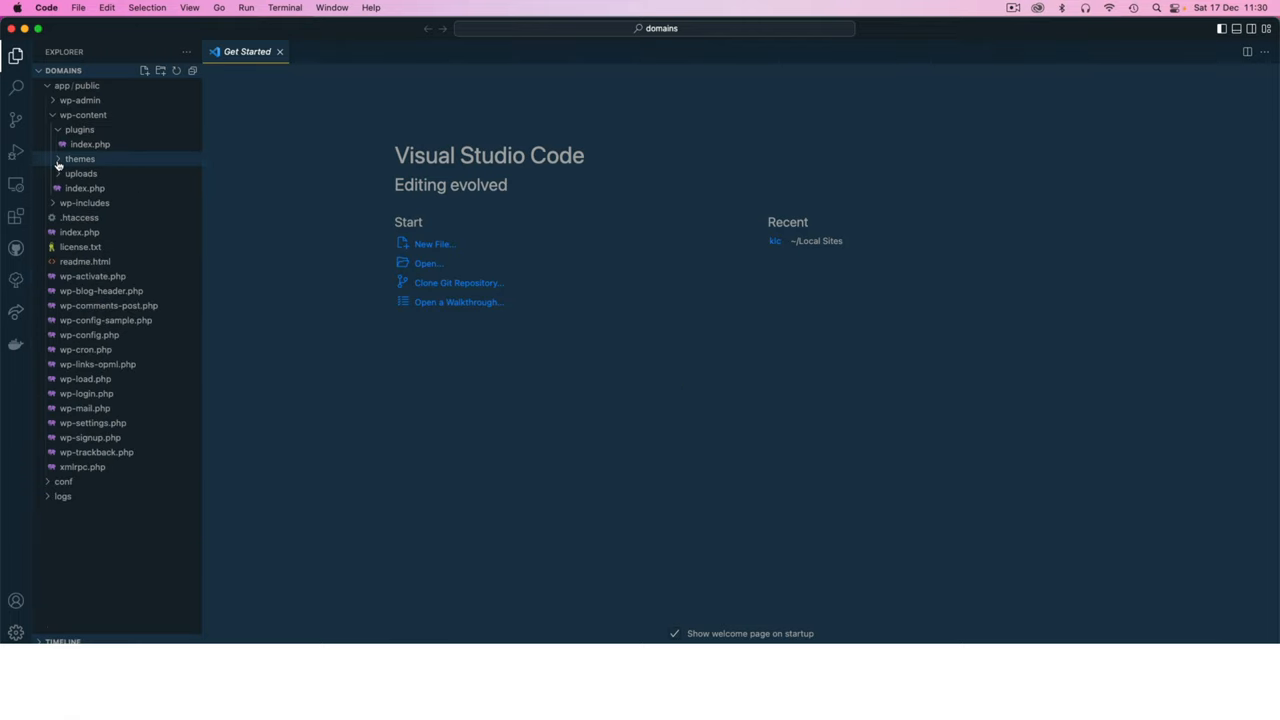
{"action": "left_click", "coordinate": [80, 129]}
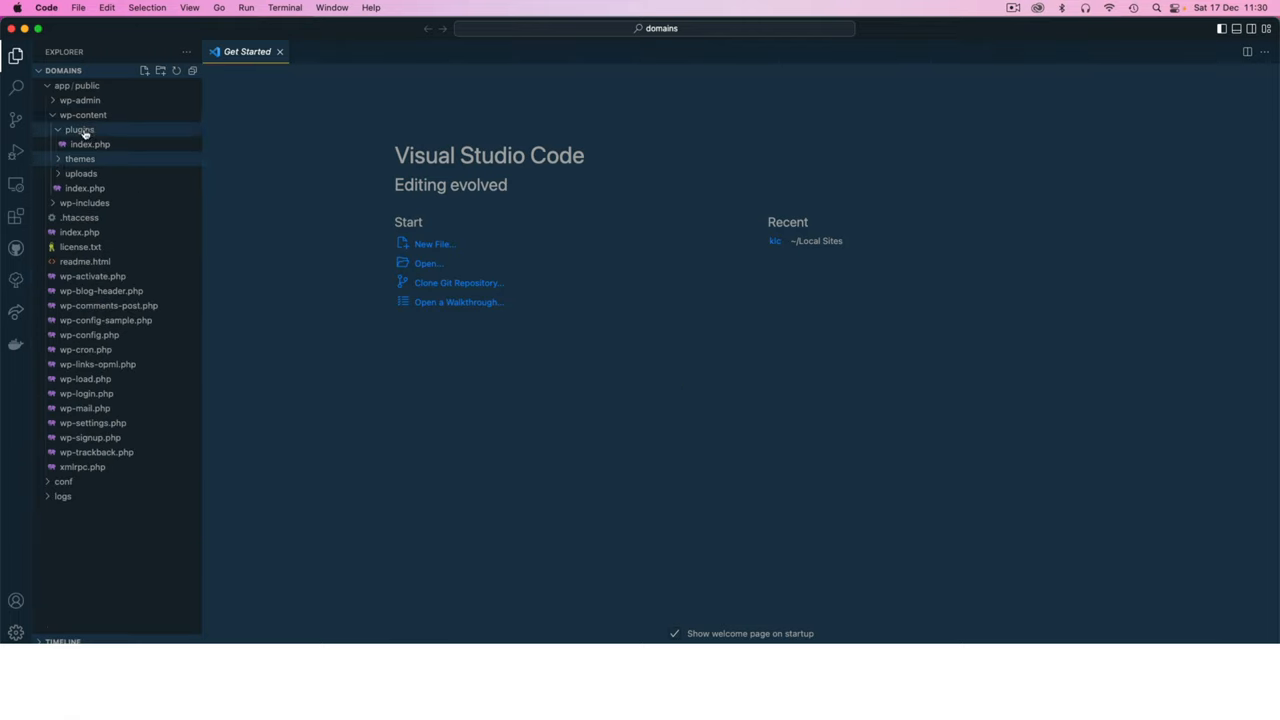
{"action": "mouse_move", "coordinate": [79, 129]}
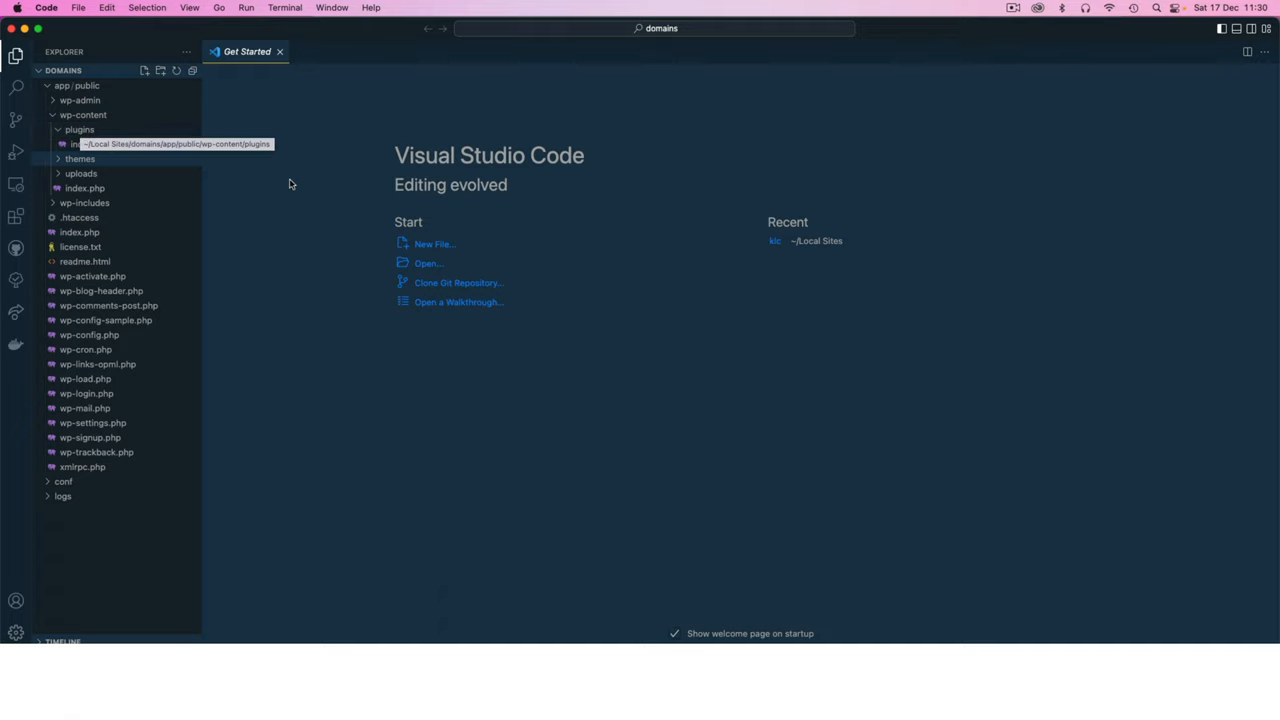
- Add a domain-searcher folder under plugins and a domain-searcher.php file inside it
{"action": "right_click", "coordinate": [79, 129]}
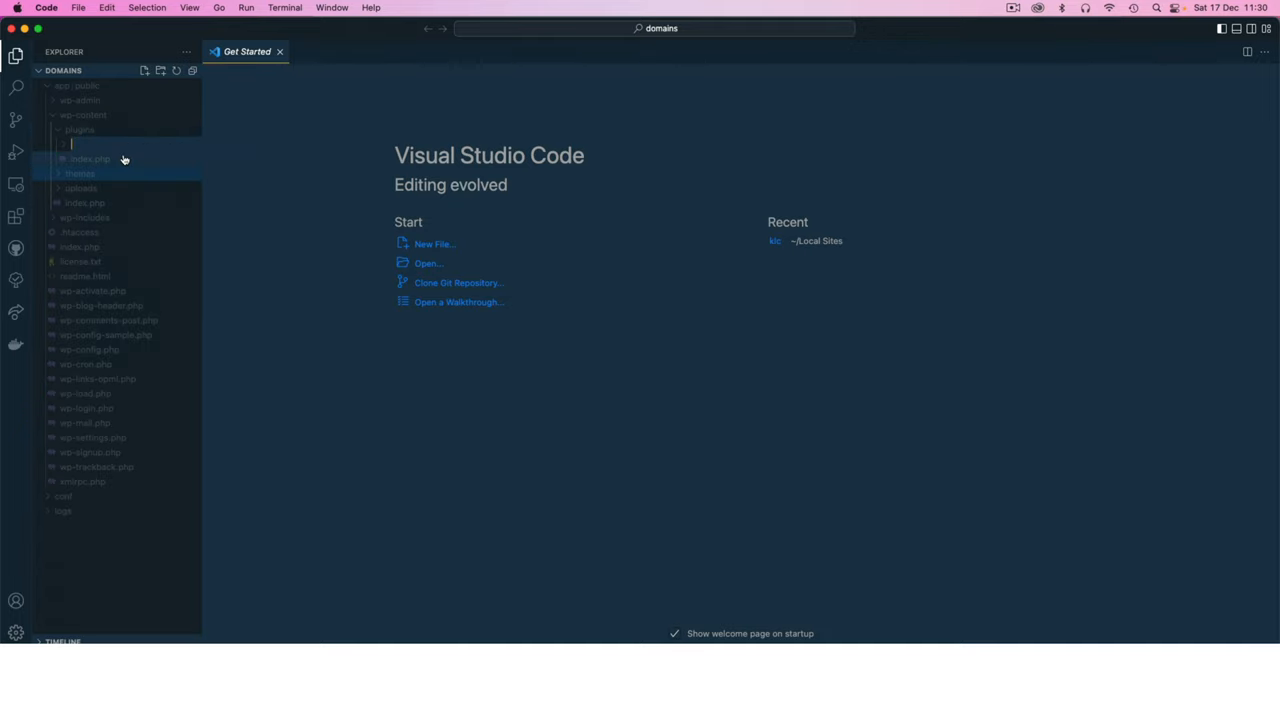
{"action": "type", "text": "domain-searcher"}
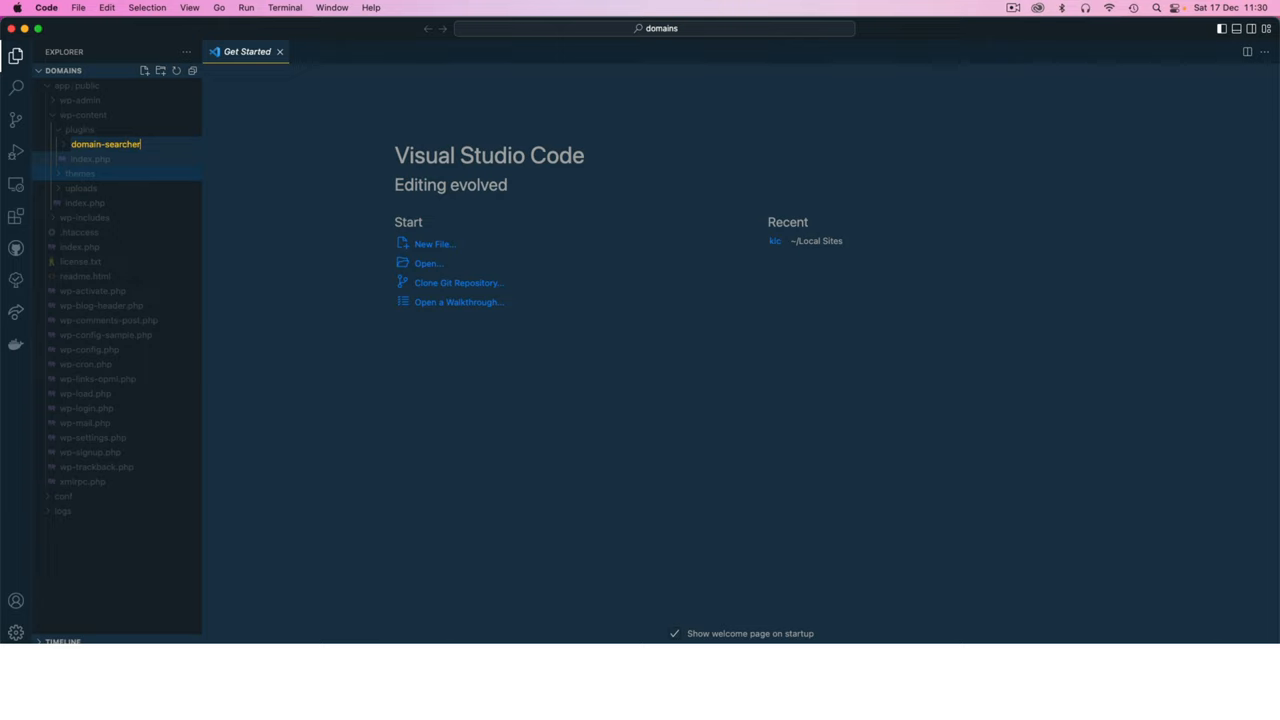
{"action": "right_click", "coordinate": [105, 144]}
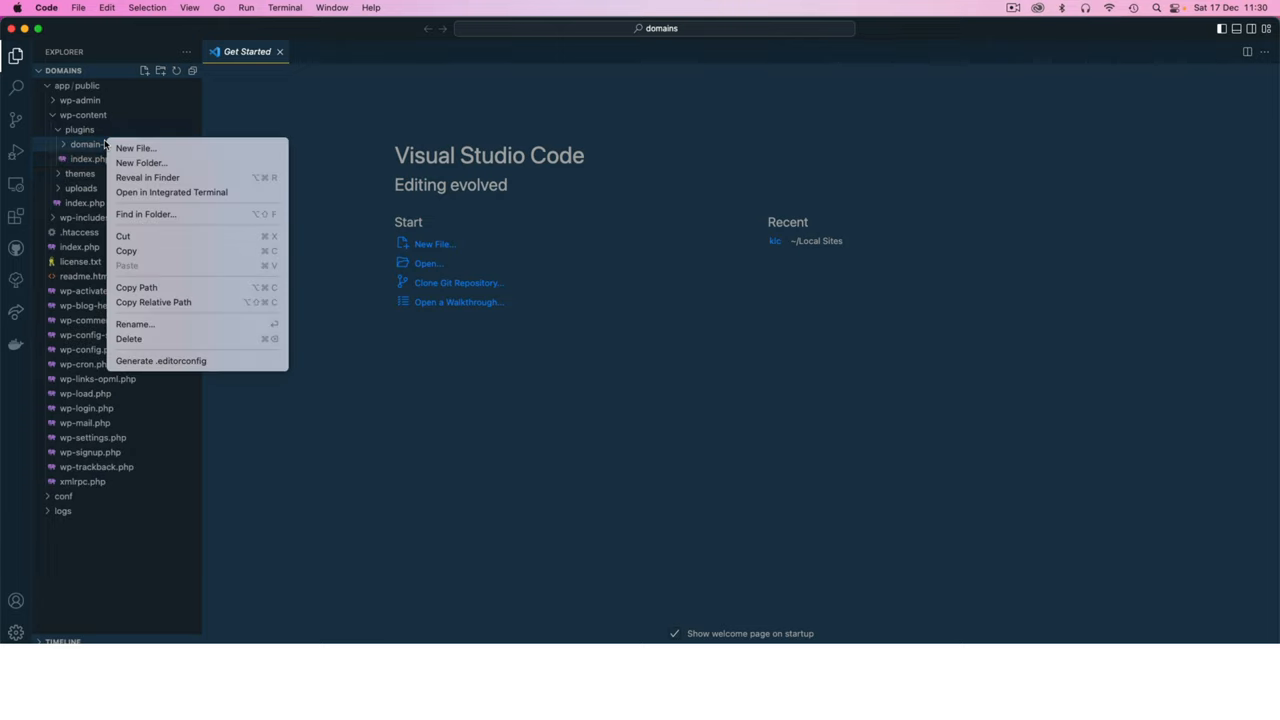
{"action": "left_click", "coordinate": [135, 147]}
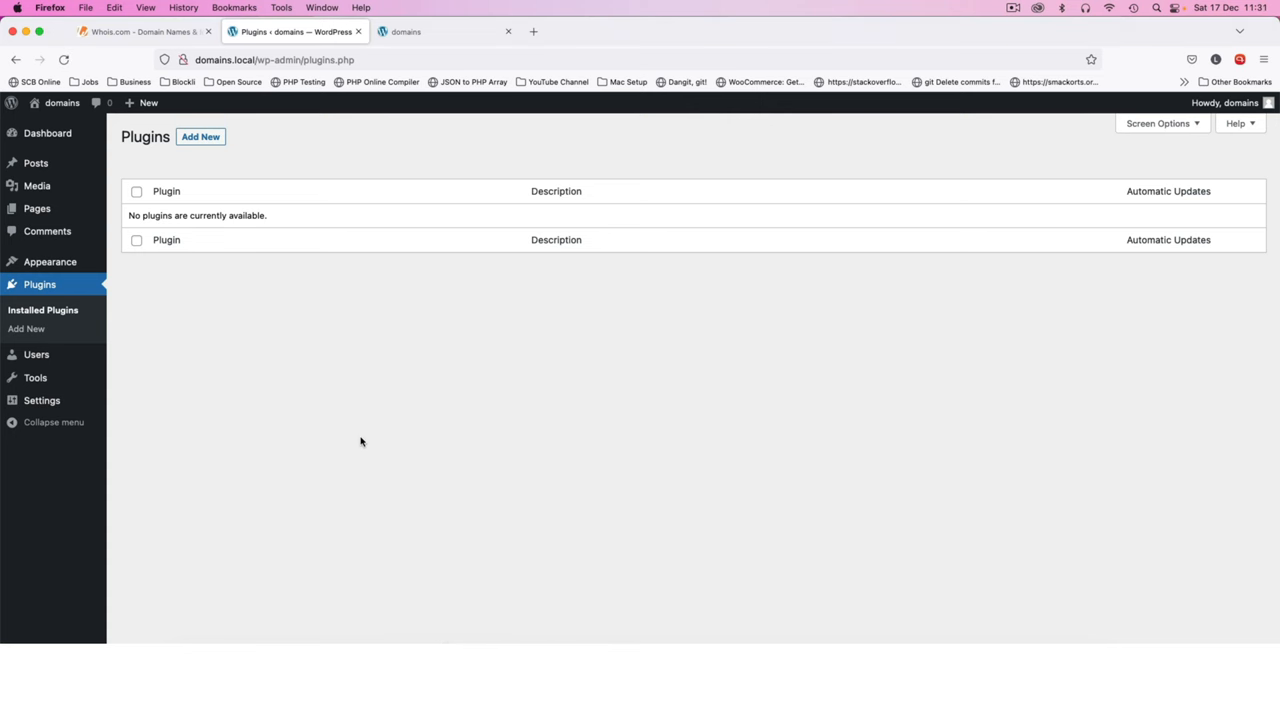
{"action": "mouse_move", "coordinate": [610, 536]}
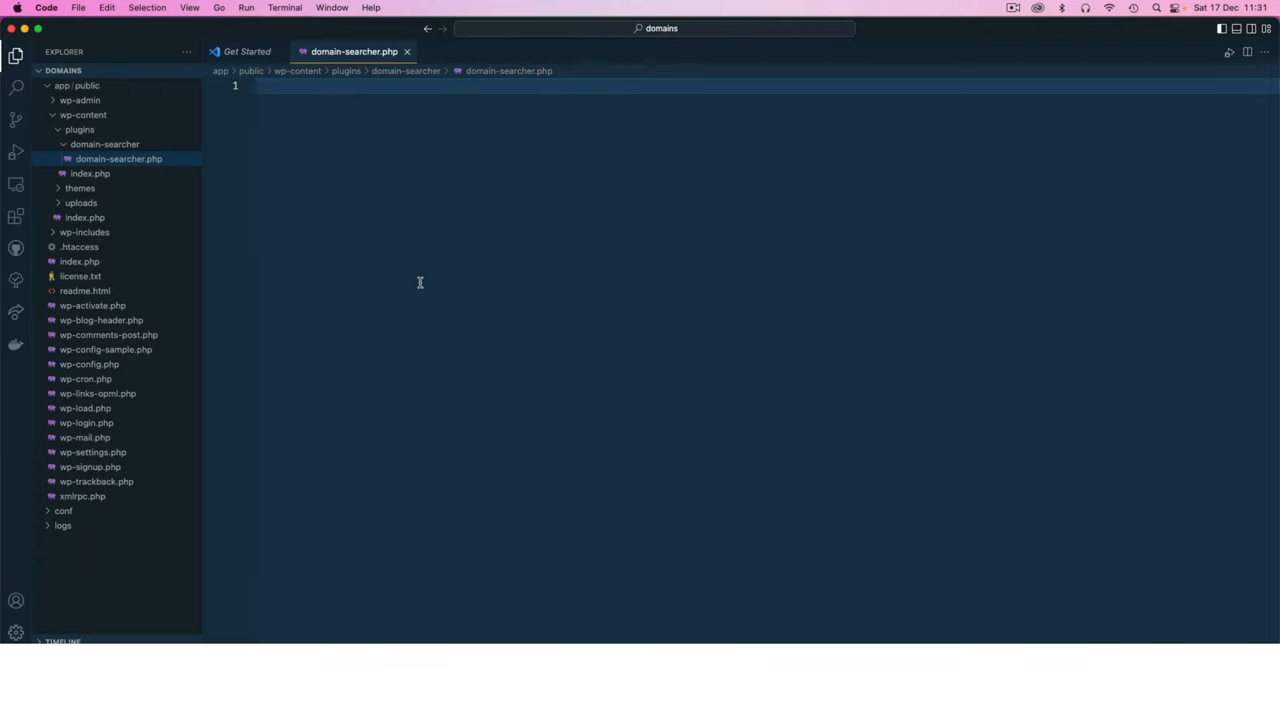
- Write <?php and a comment header with 'Plugin Name: Domain Searcher'
{"action": "type", "text": "<"}
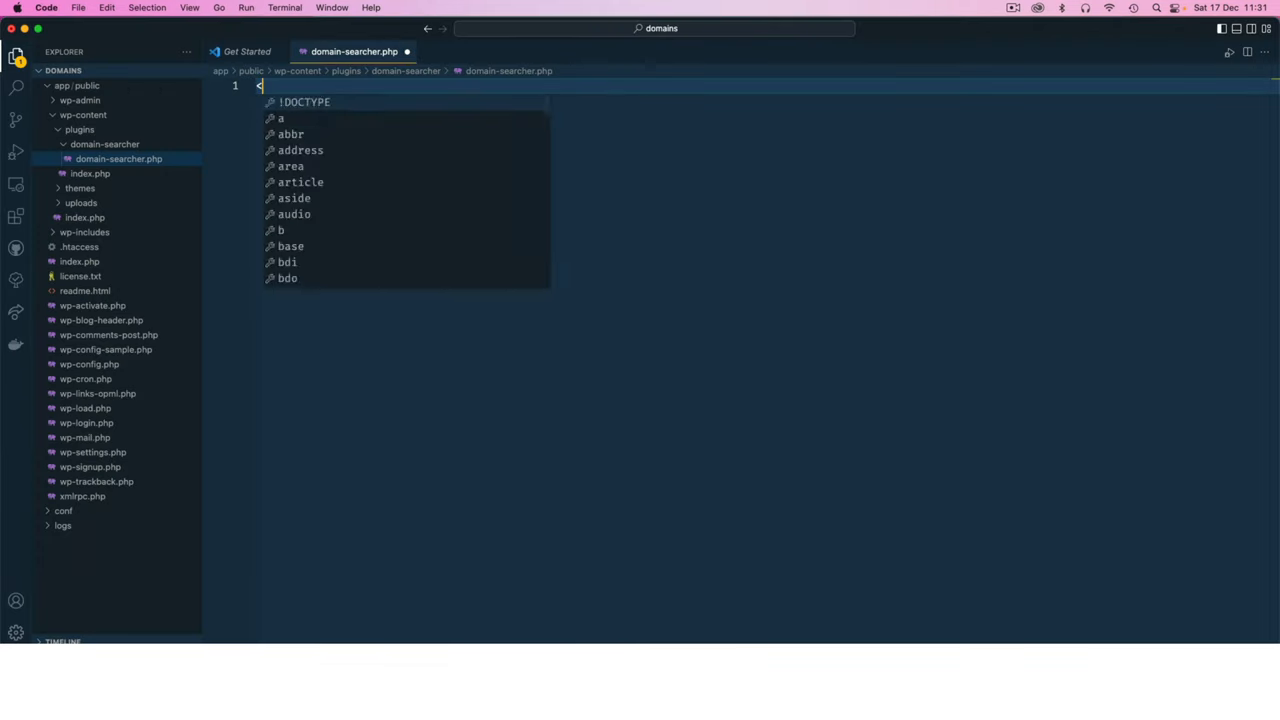
{"action": "type", "text": "?php"}
{"action": "type", "text": "/**"}
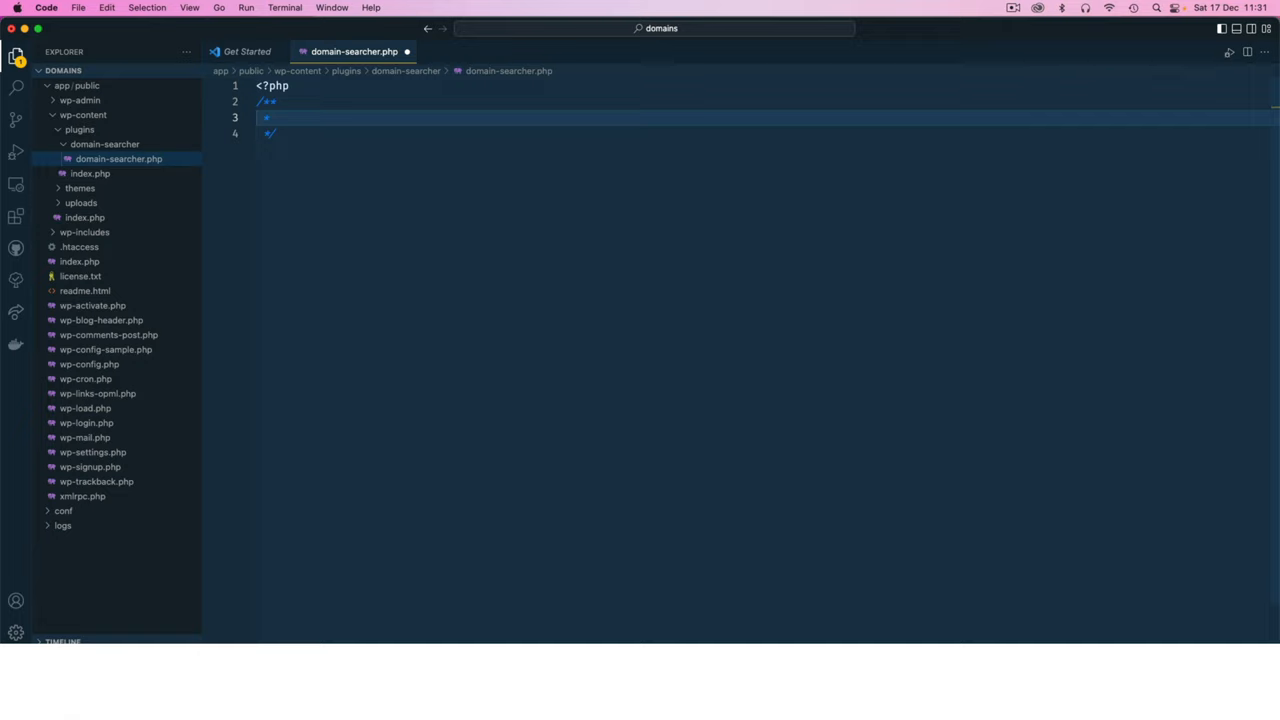
{"action": "type", "text": "Plugin Name: Domain"}
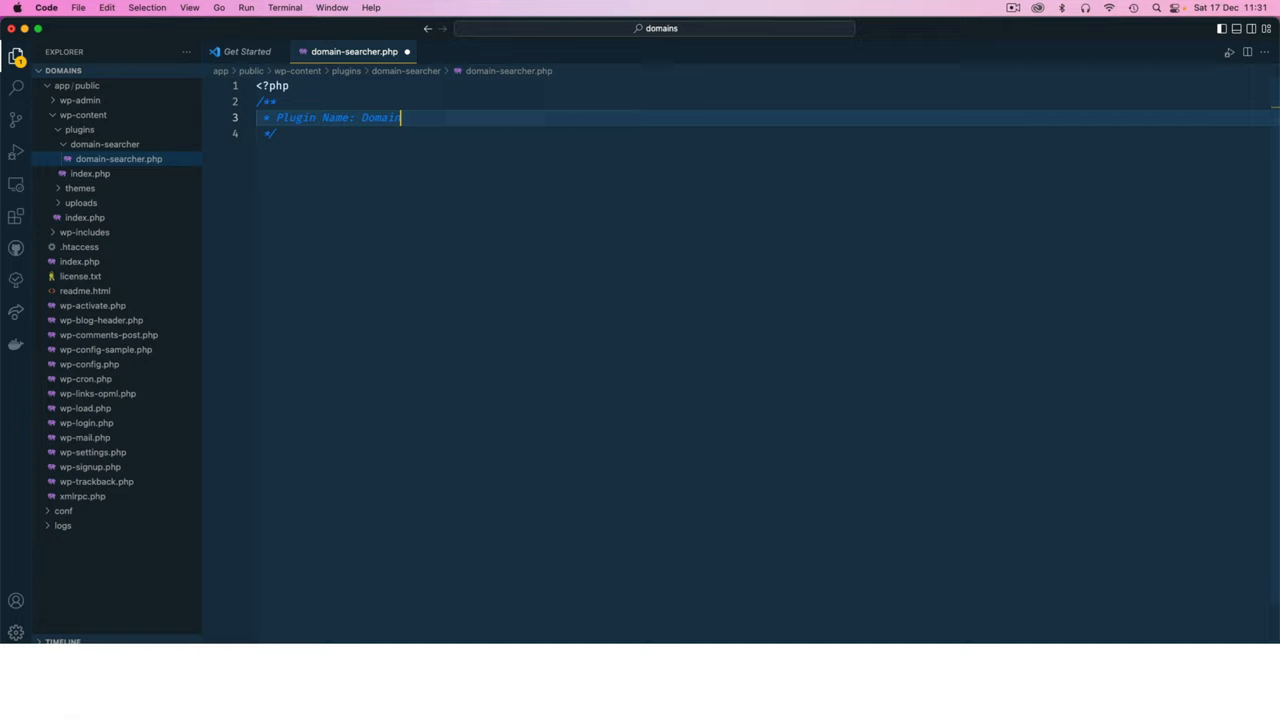
{"action": "type", "text": "Sercher"}
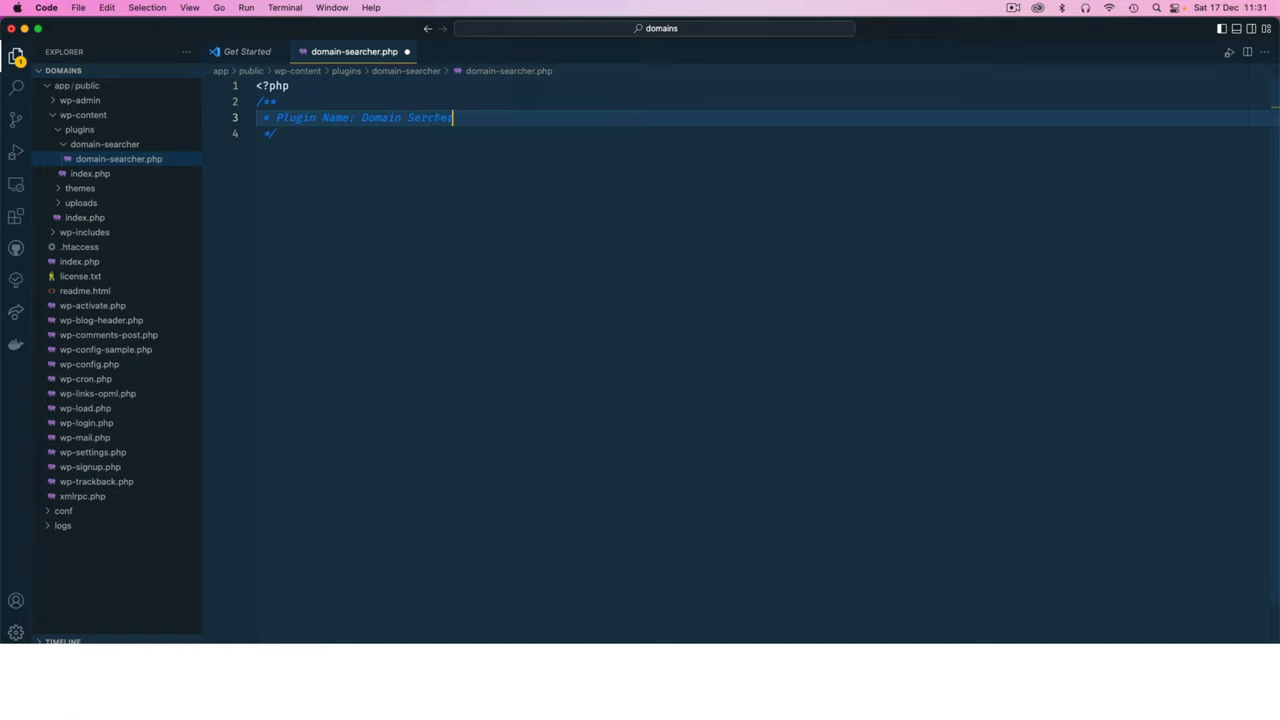
{"action": "type", "text": "archer"}
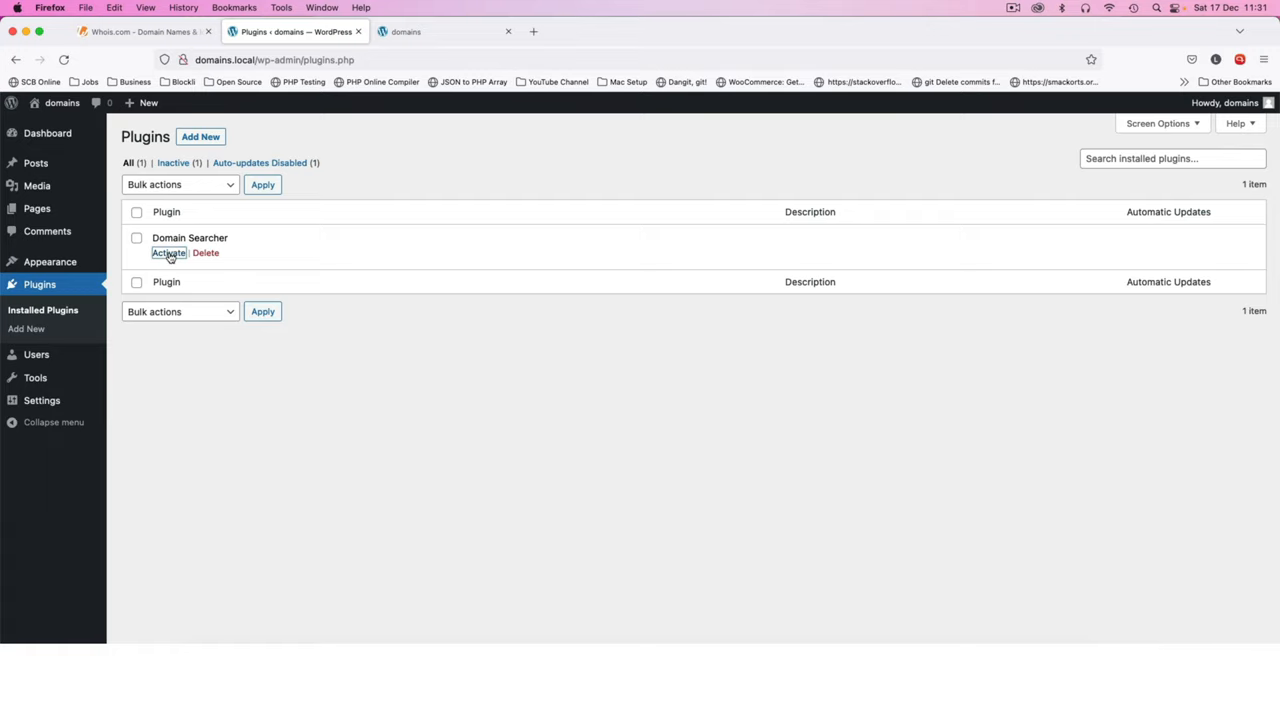
- Activate the newly listed Domain Searcher plugin on the Installed Plugins page
{"action": "left_click", "coordinate": [169, 252]}
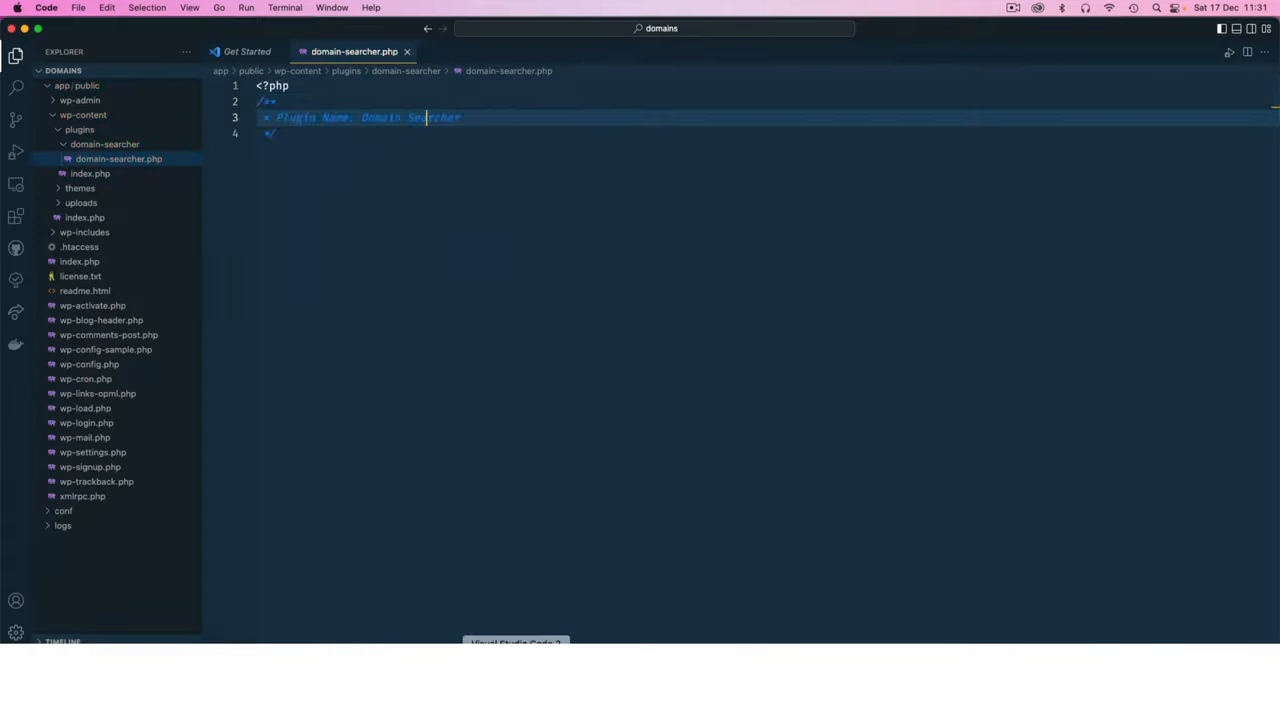
- Insert the plugin header template and set the Plugin Name to Domain Searcher
{"action": "type", "text": "start"}
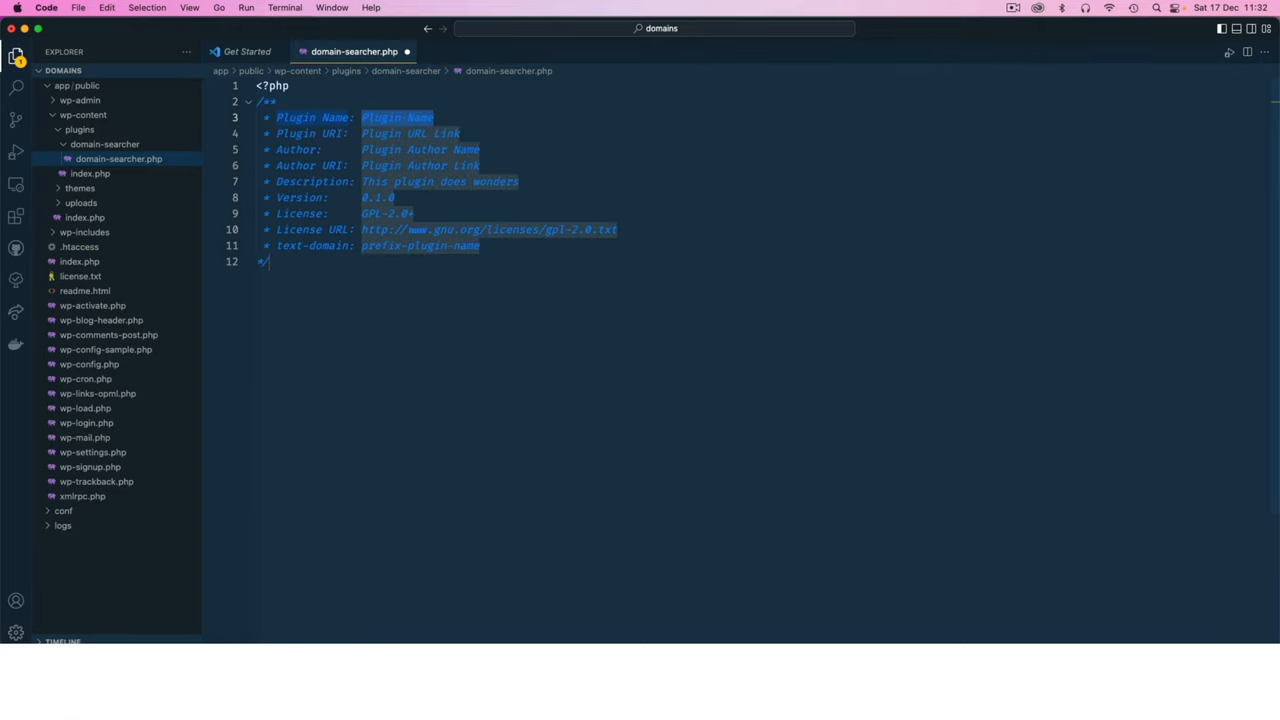
{"action": "left_click", "coordinate": [300, 261]}
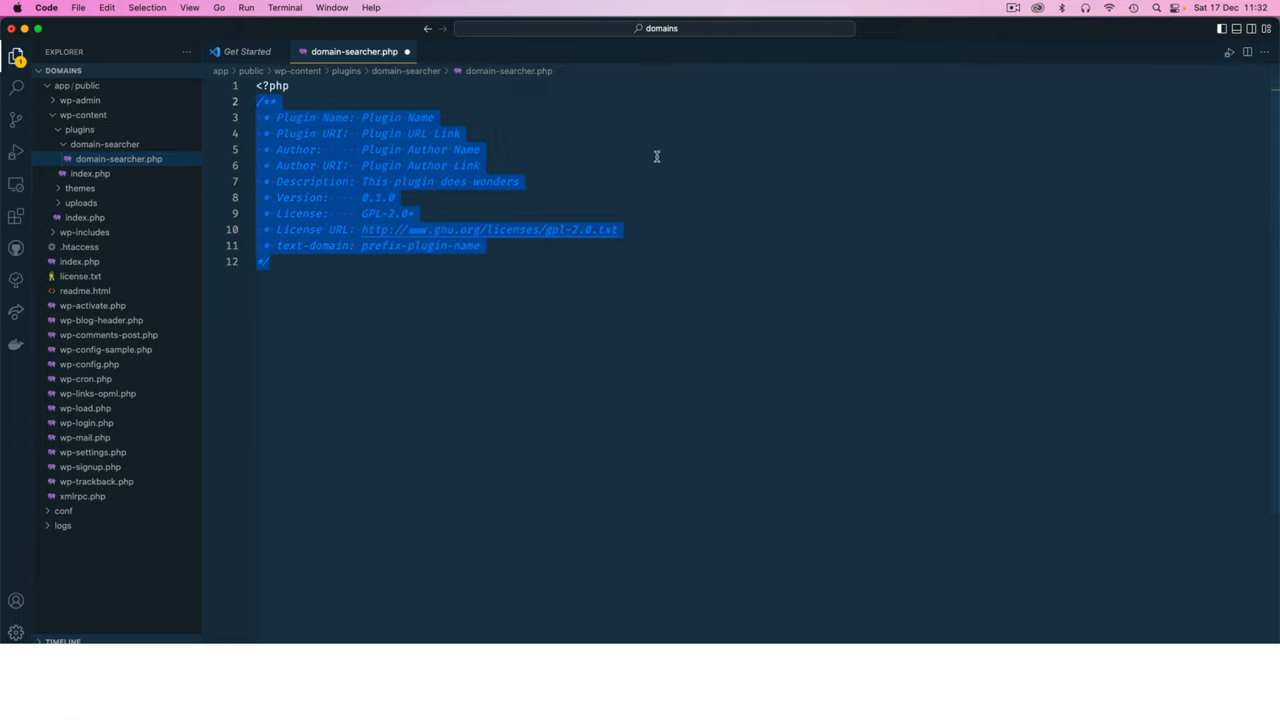
{"action": "left_click", "coordinate": [419, 149]}
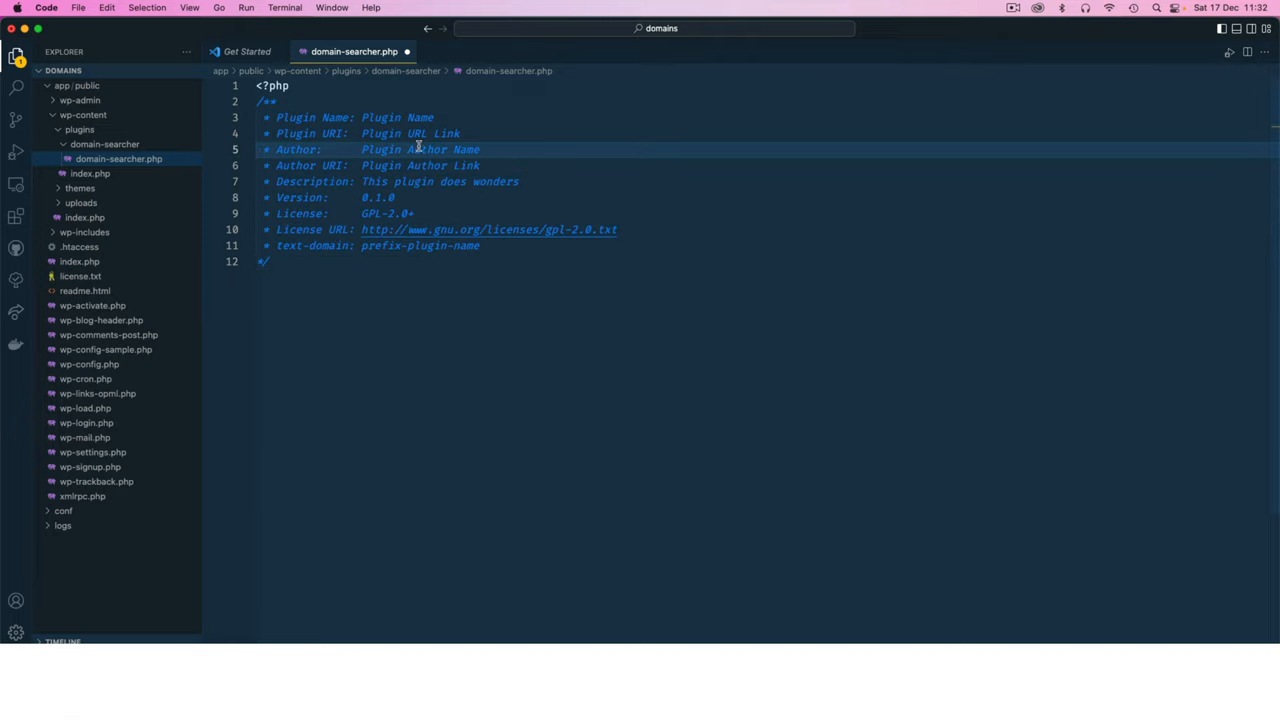
{"action": "double_click", "coordinate": [397, 117]}
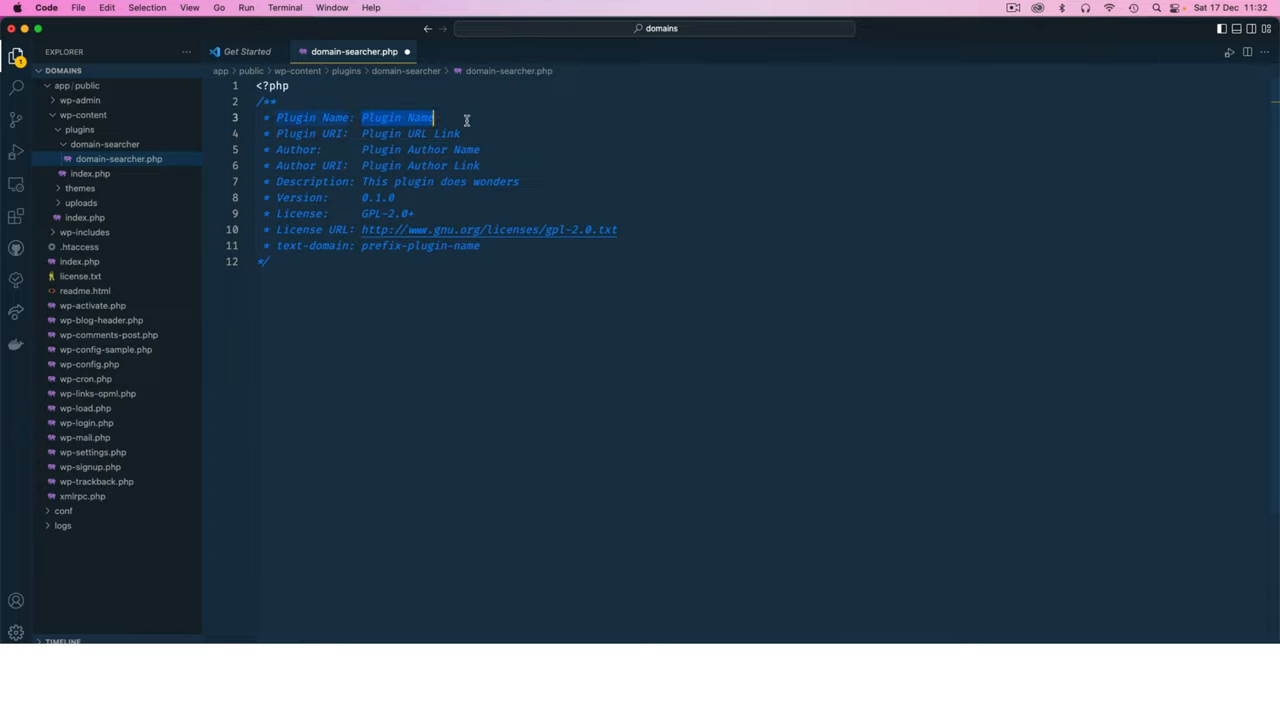
{"action": "type", "text": "Domain"}
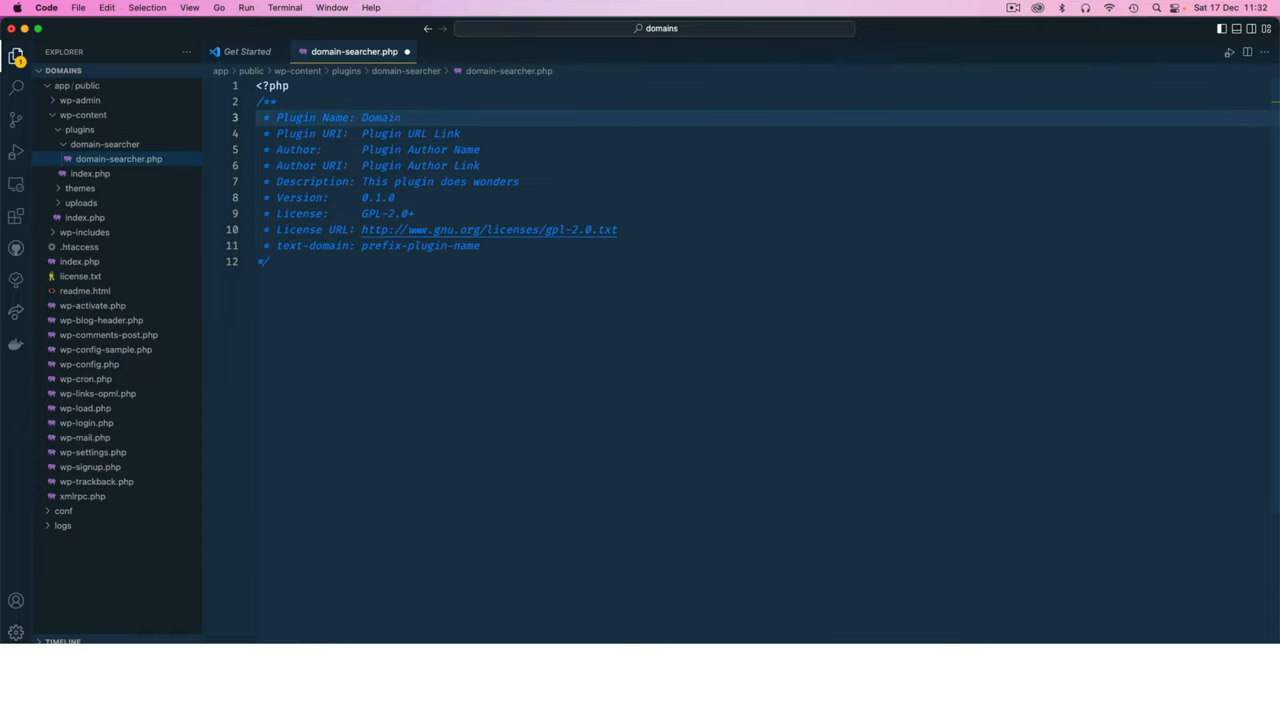
{"action": "type", "text": "Searche"}
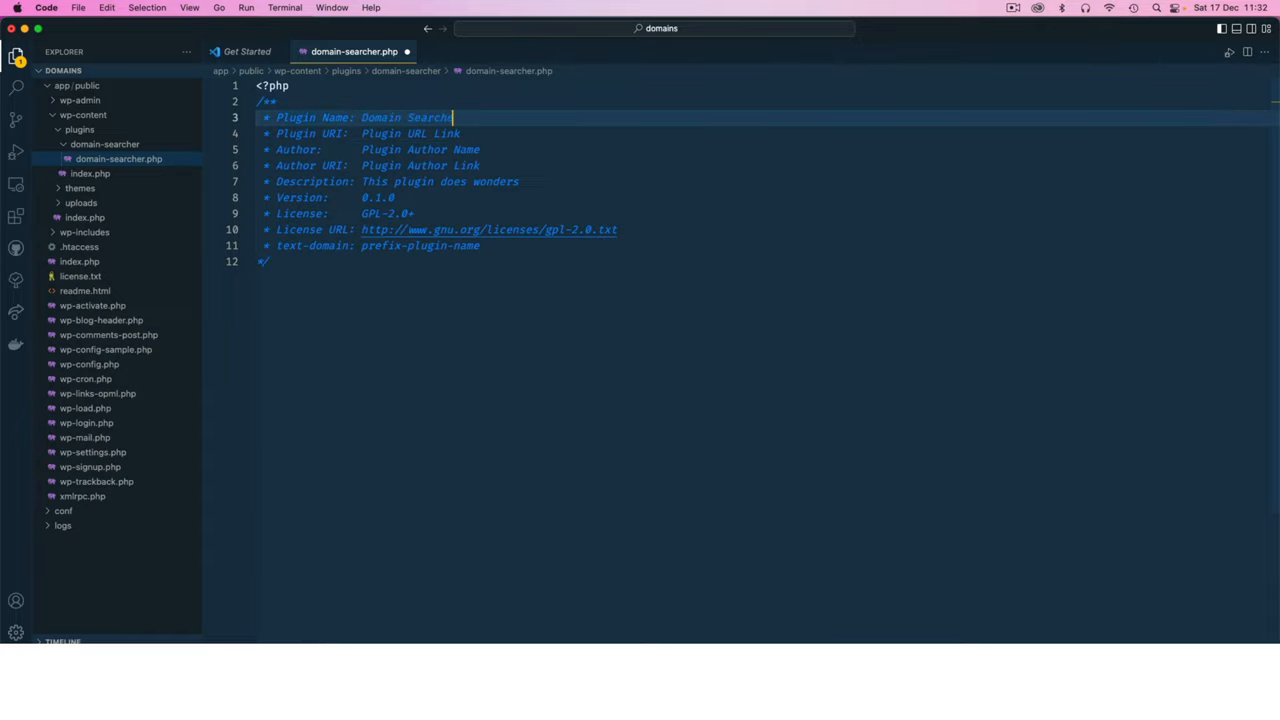
- Fill in the Plugin URI and a description about enabling search, renewal and registration of UG domains
{"action": "left_click", "coordinate": [367, 133]}
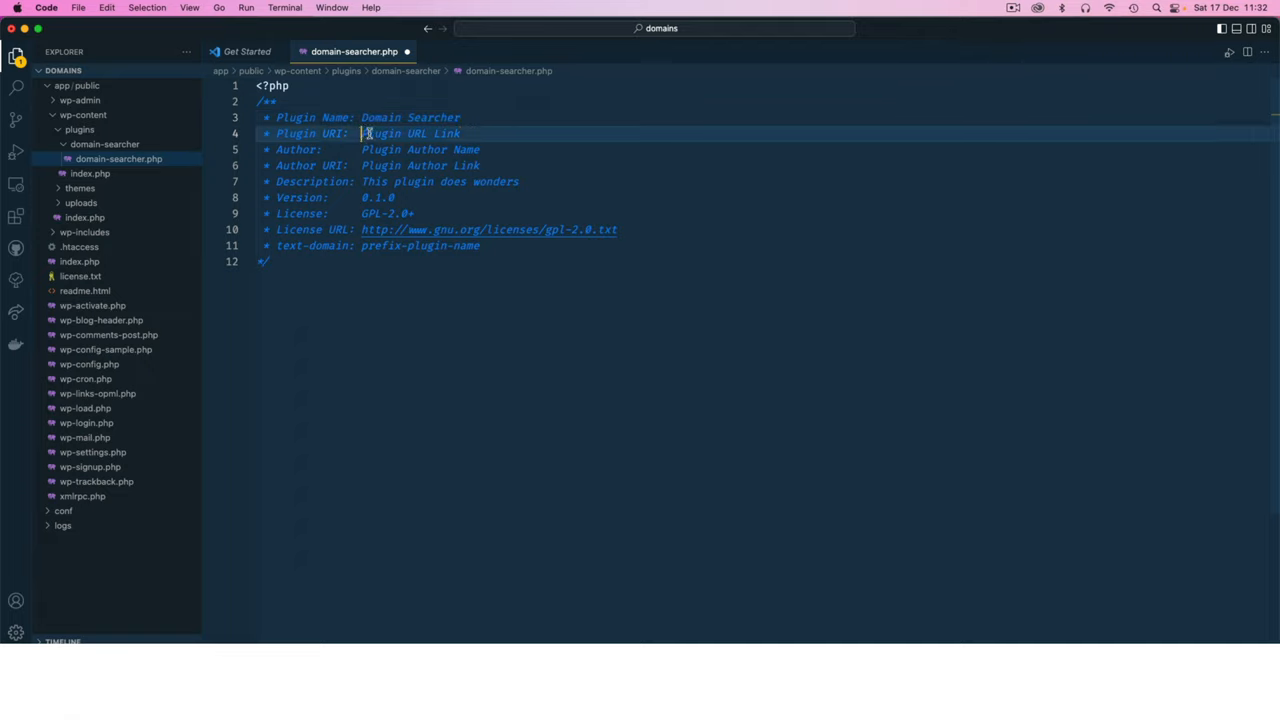
{"action": "type", "text": "https://omukiguy.com"}
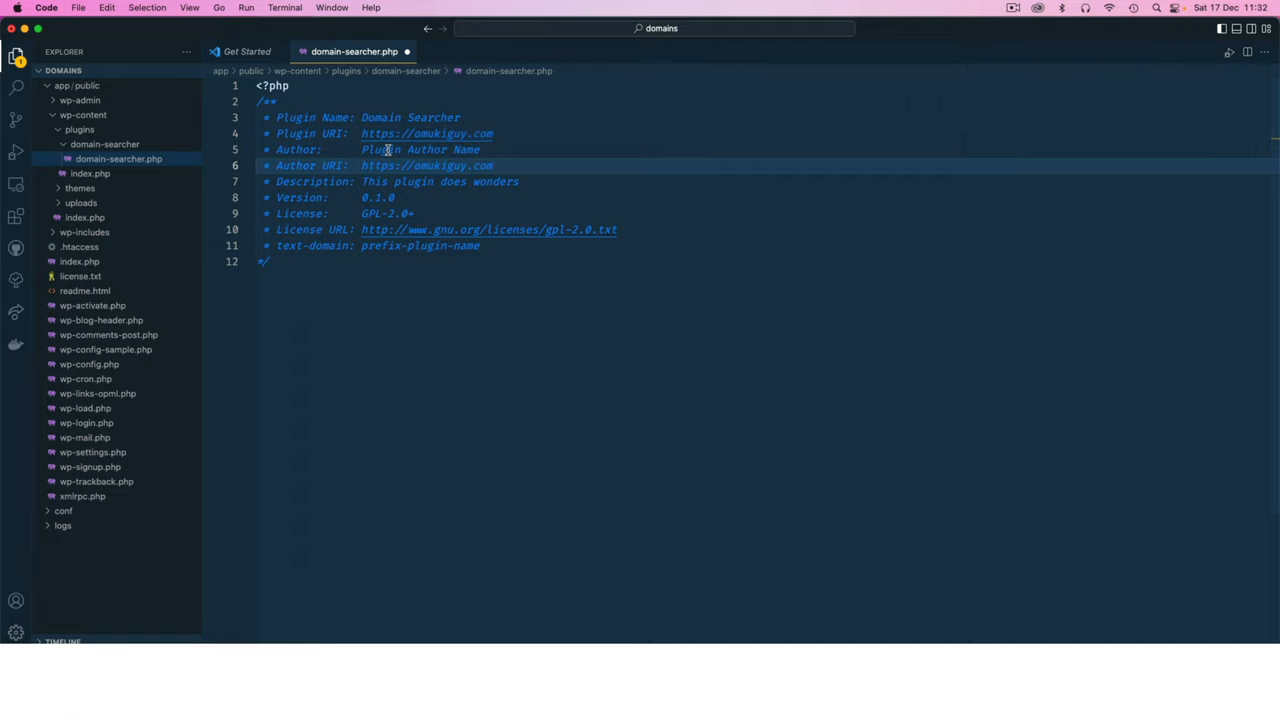
{"action": "double_click", "coordinate": [420, 149]}
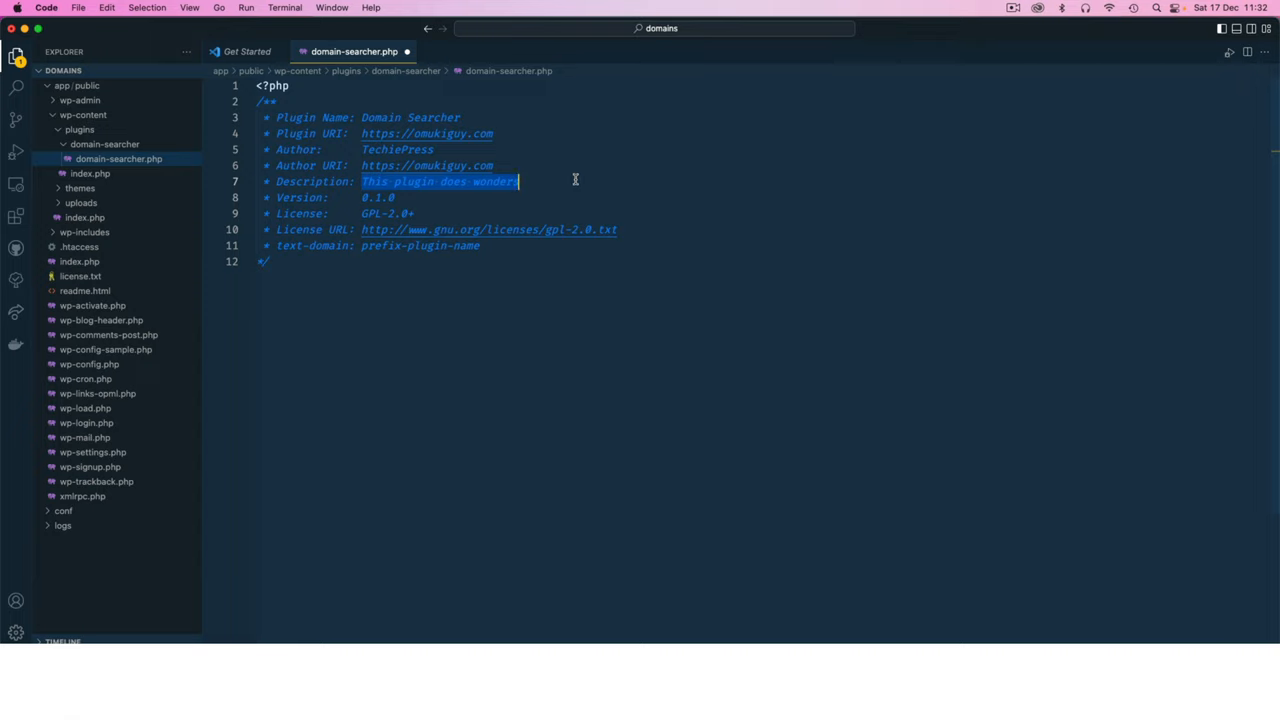
{"action": "type", "text": "Enables"}
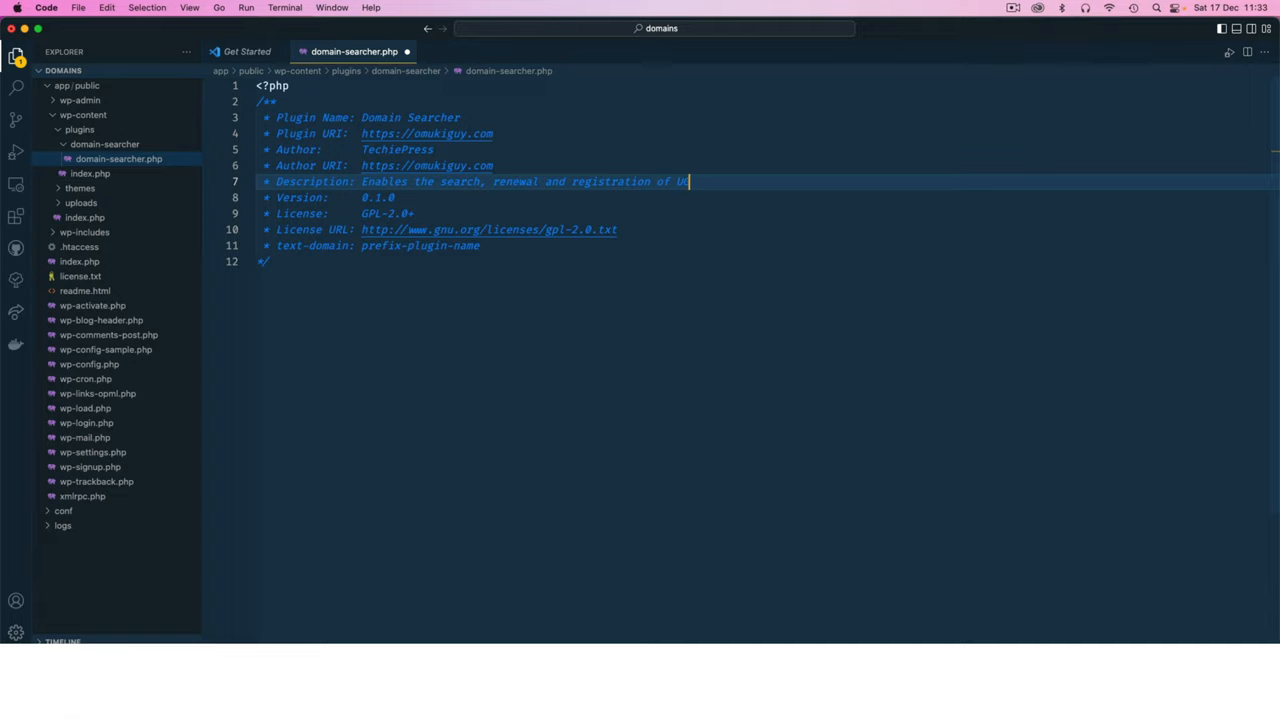
{"action": "type", "text": "domains."}
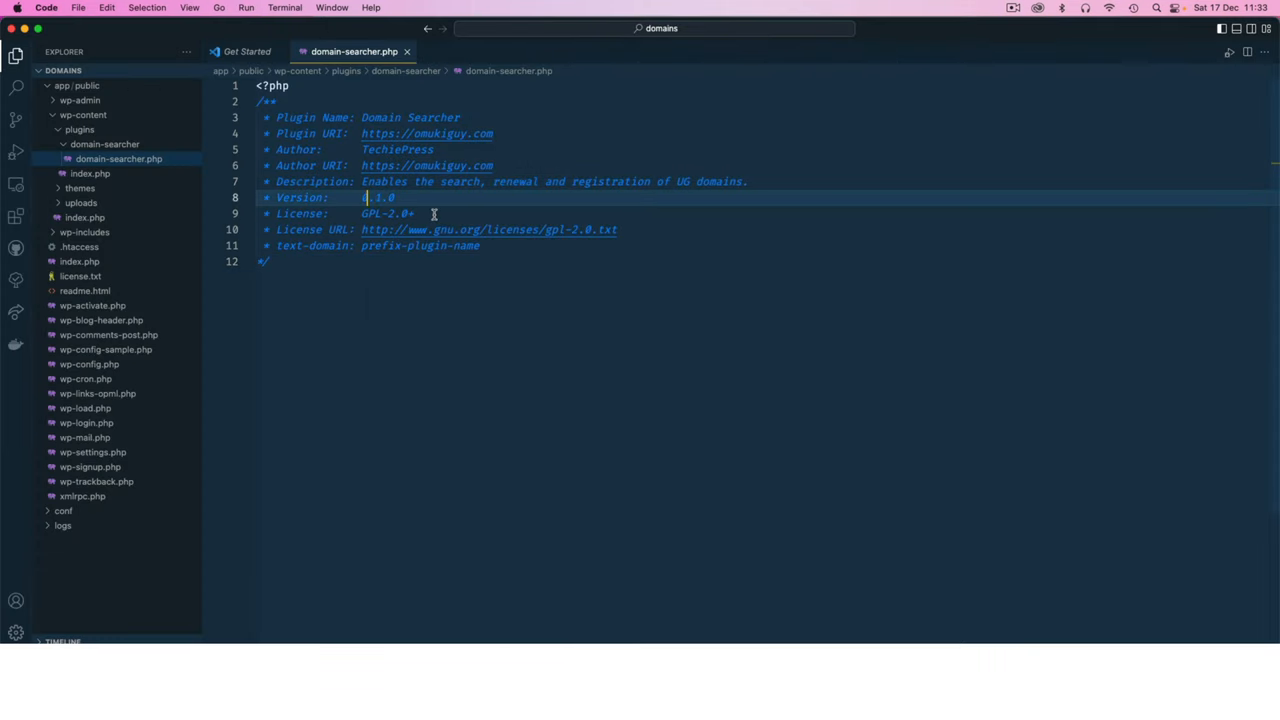
- Edit the Version and License values and complete the closing comment line
{"action": "double_click", "coordinate": [387, 213]}
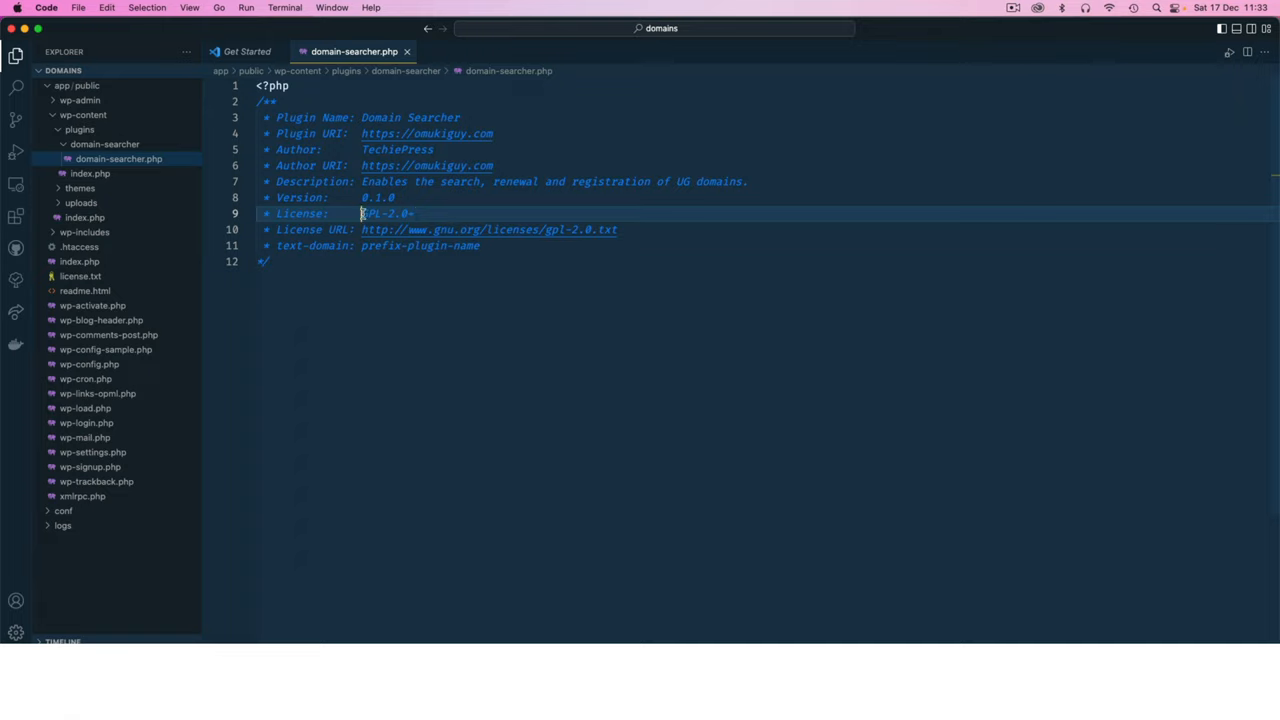
{"action": "double_click", "coordinate": [385, 213]}
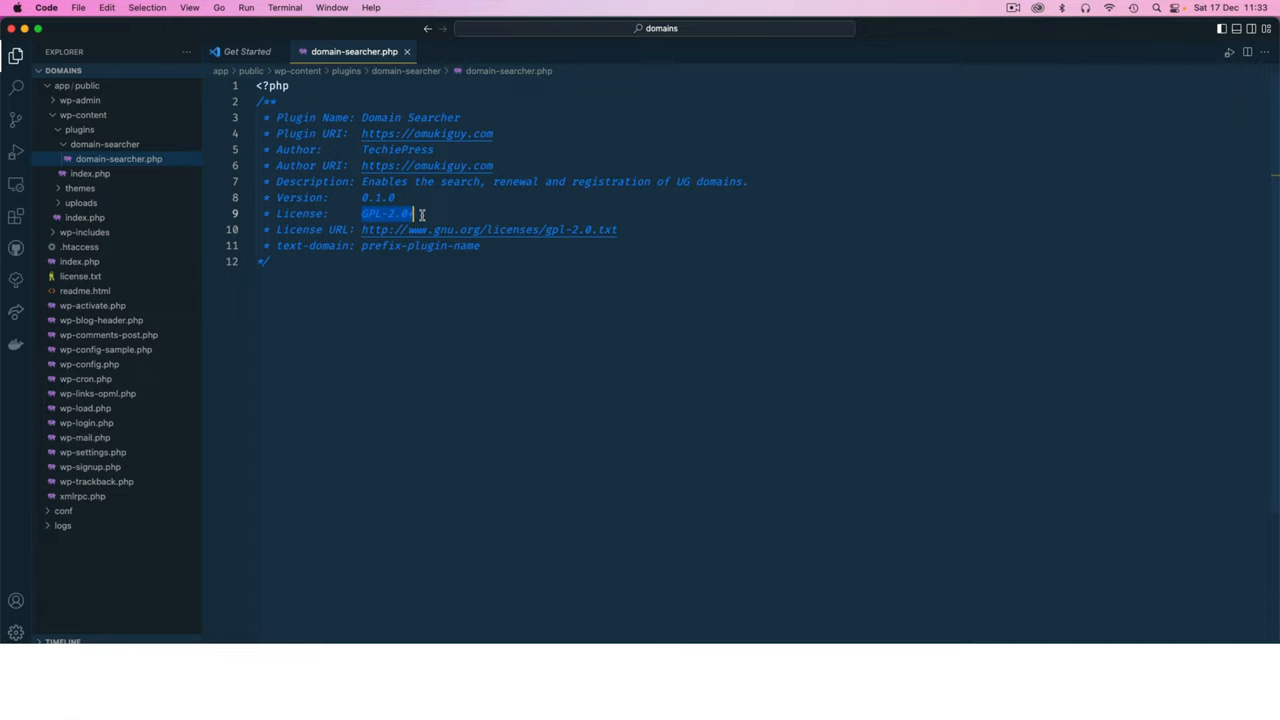
{"action": "type", "text": "+"}
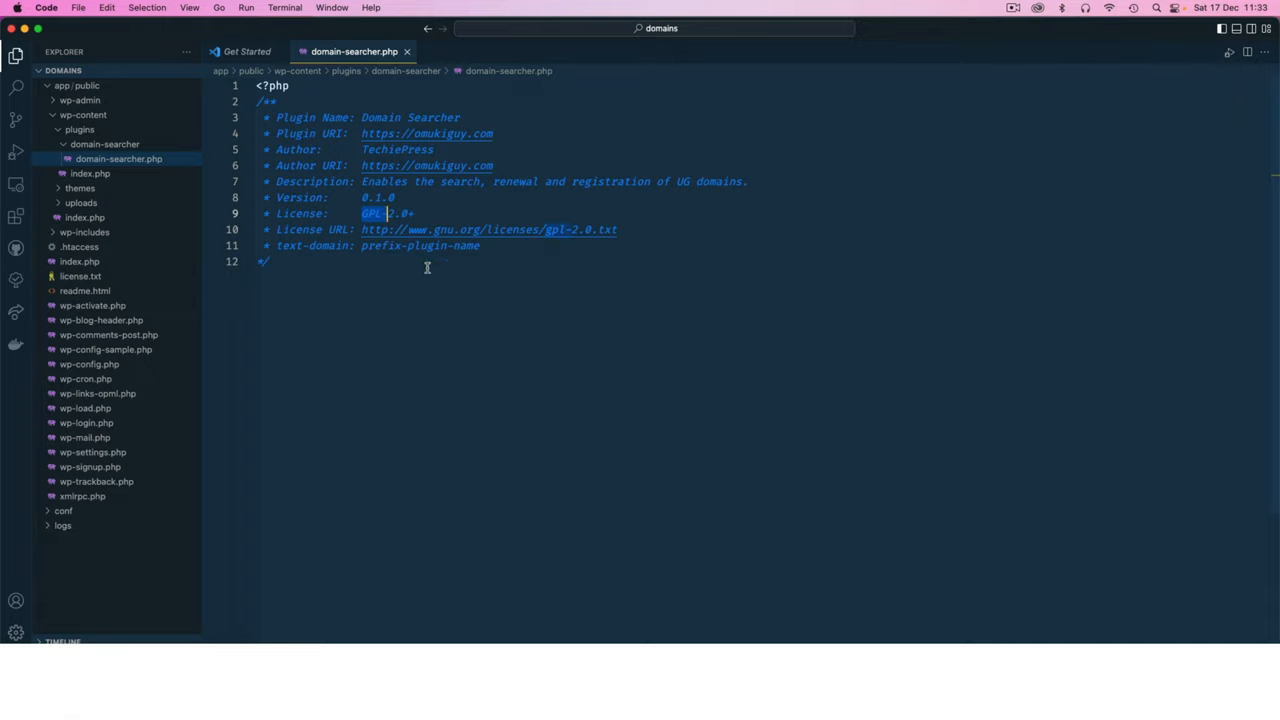
{"action": "left_click", "coordinate": [384, 261]}
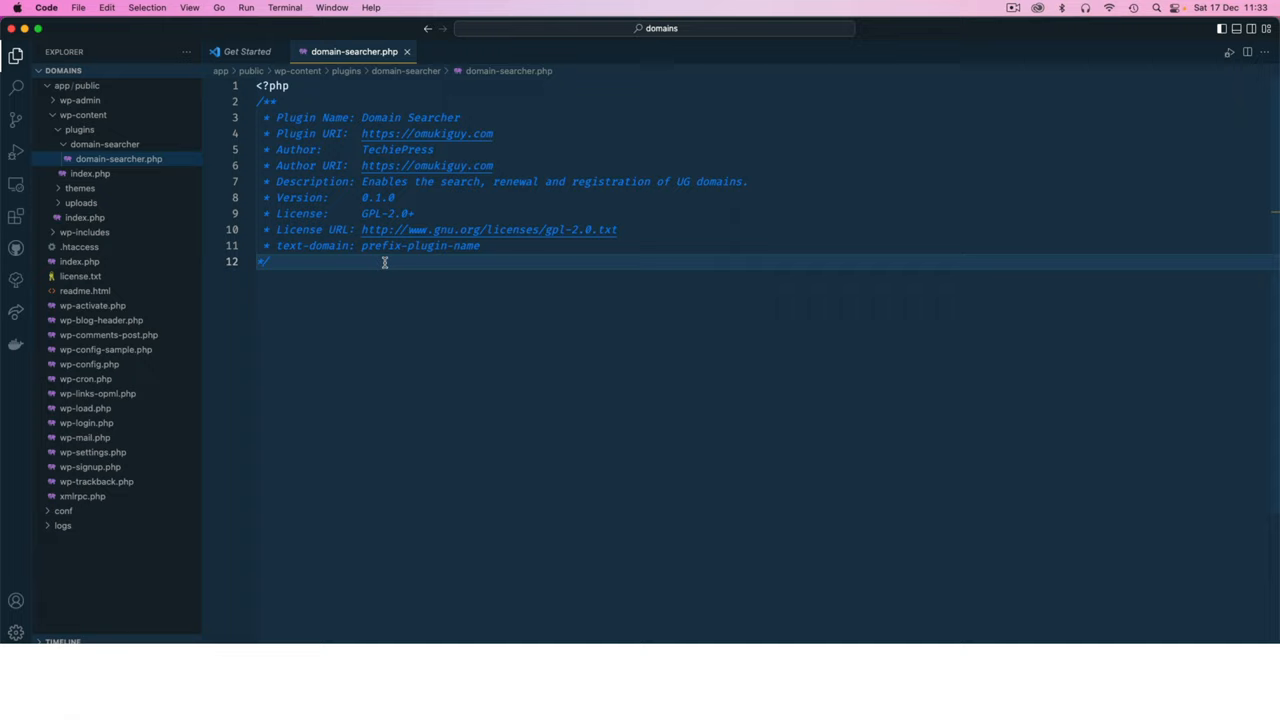
- Replace text-domain prefix-plugin-name with techiepress-domain-searcher and prefix the plugin name with TechiePress
{"action": "double_click", "coordinate": [420, 245]}
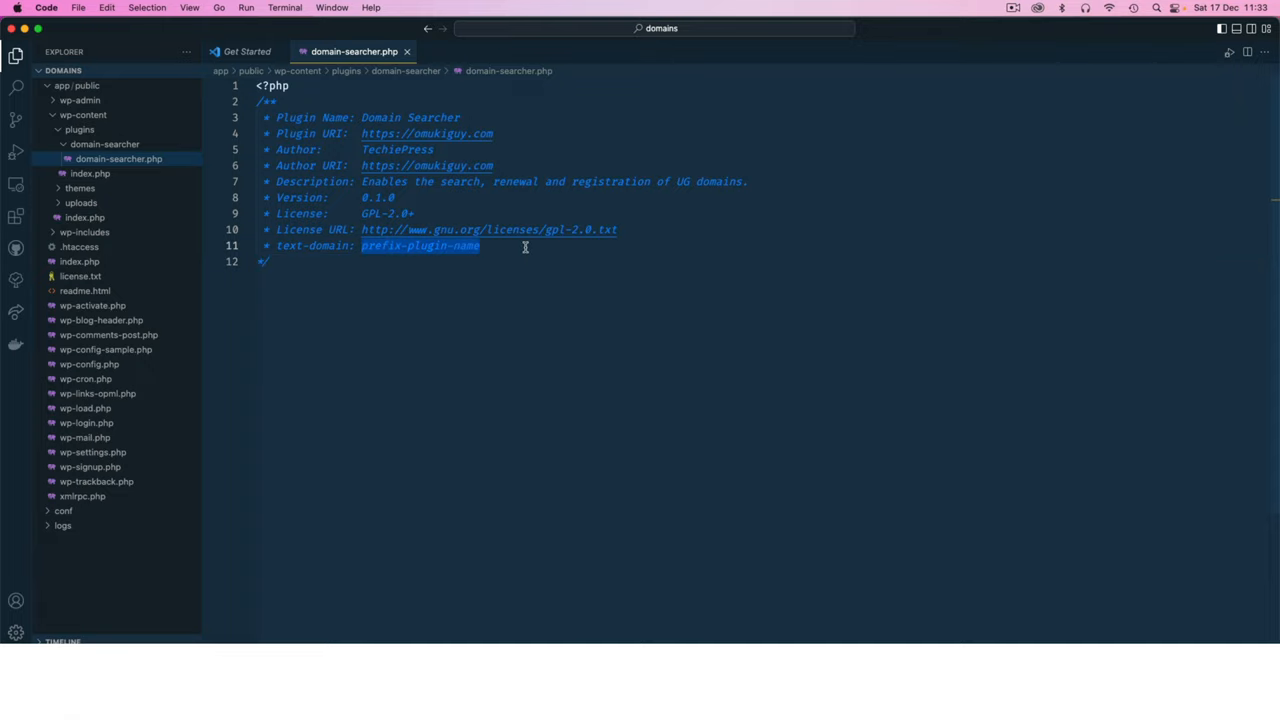
{"action": "type", "text": "domain-searcher"}
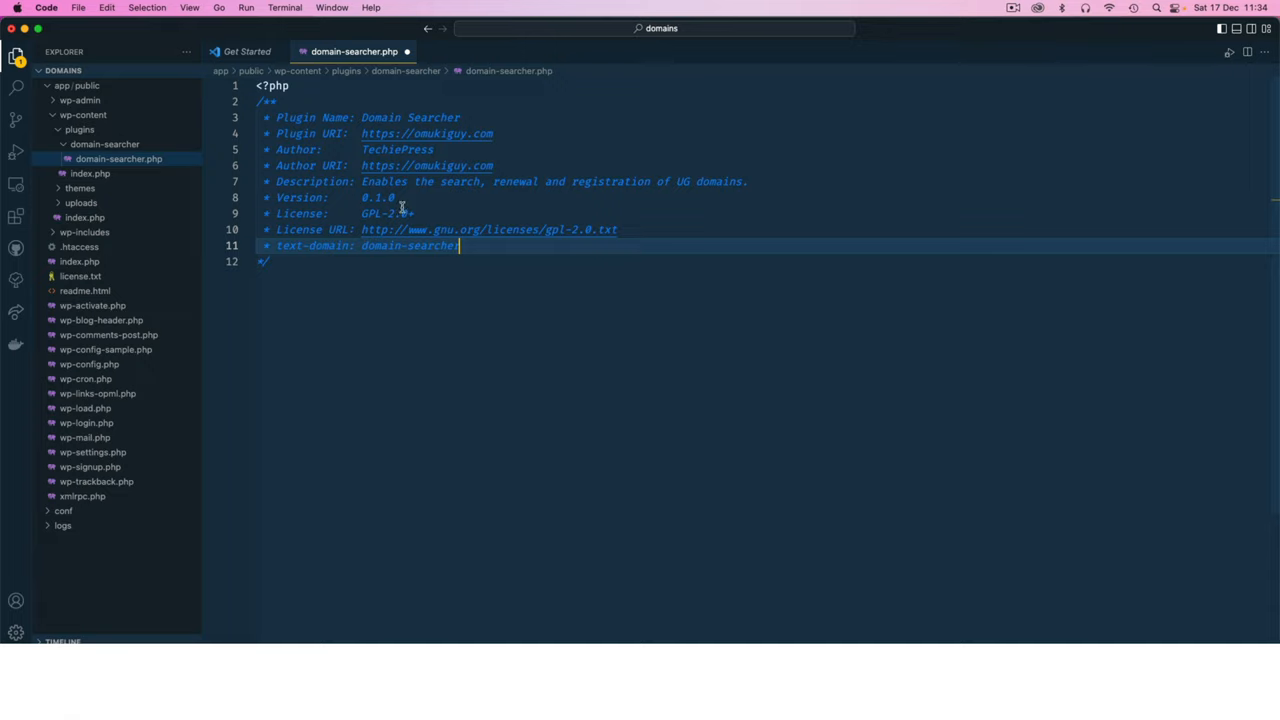
{"action": "left_click", "coordinate": [367, 117]}
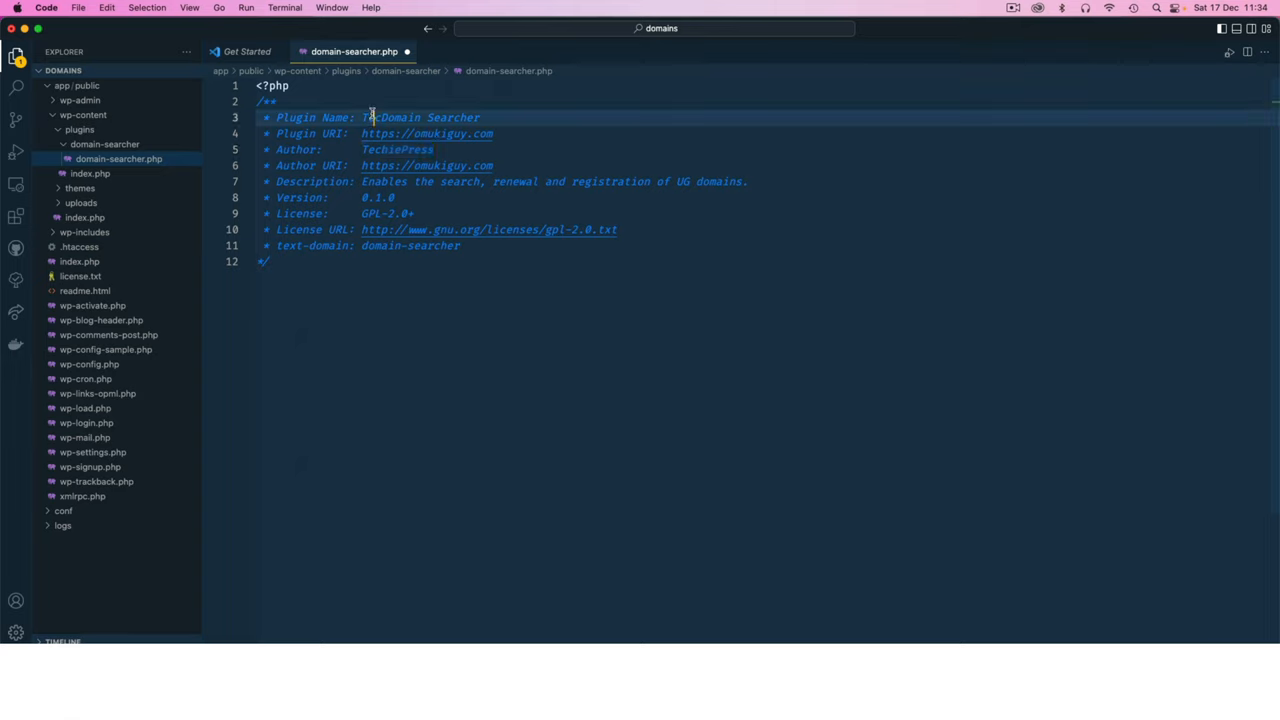
{"action": "type", "text": "TechiePress"}
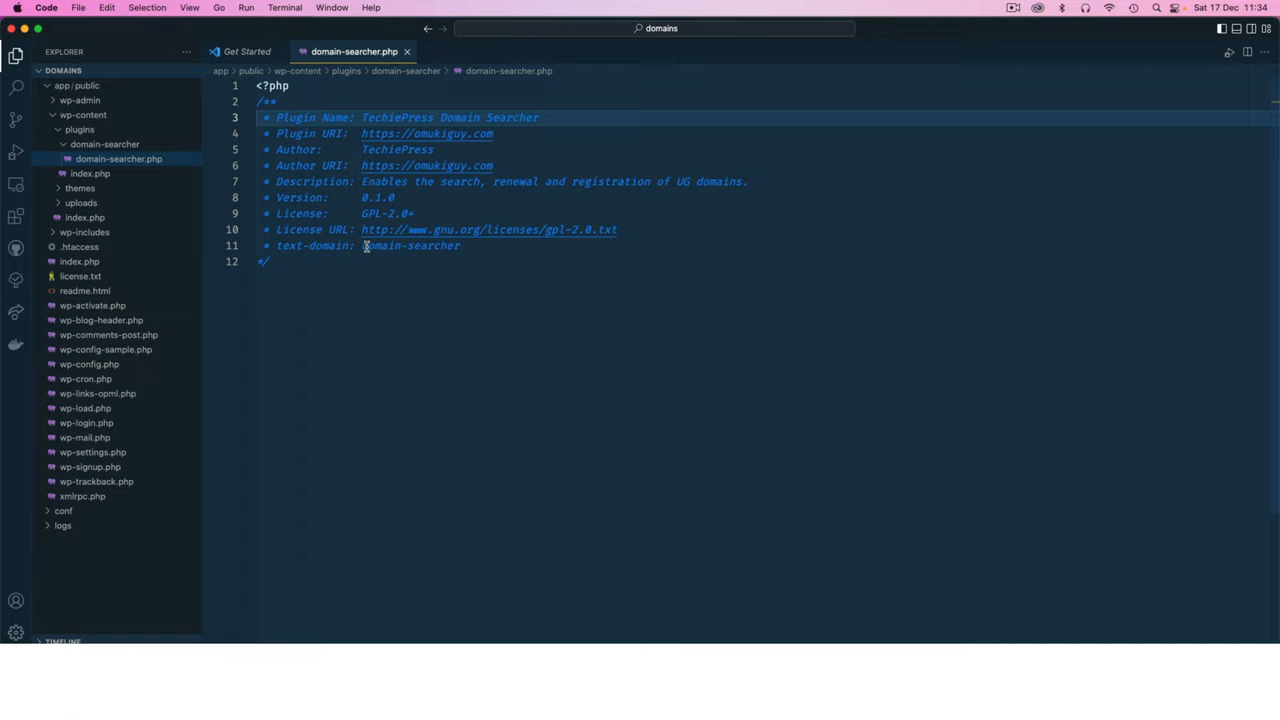
{"action": "type", "text": "TechiePress-"}
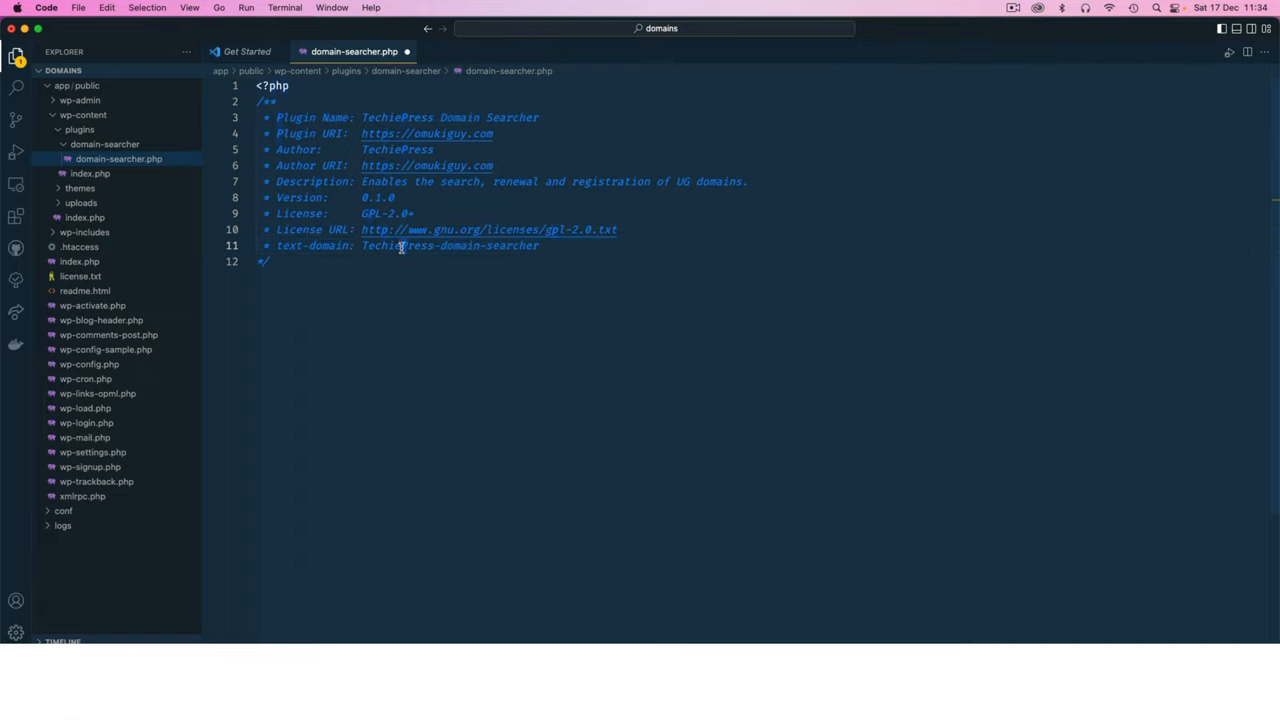
{"action": "left_click", "coordinate": [367, 245]}
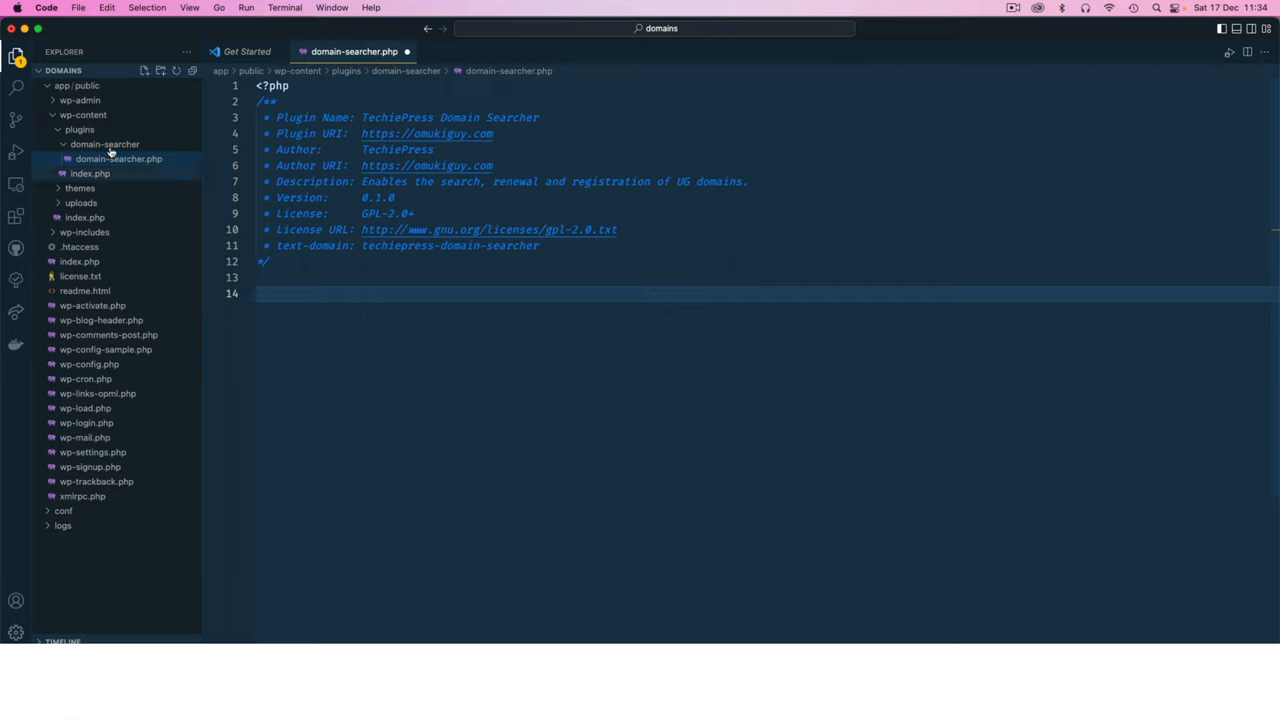
{"action": "mouse_move", "coordinate": [118, 159]}
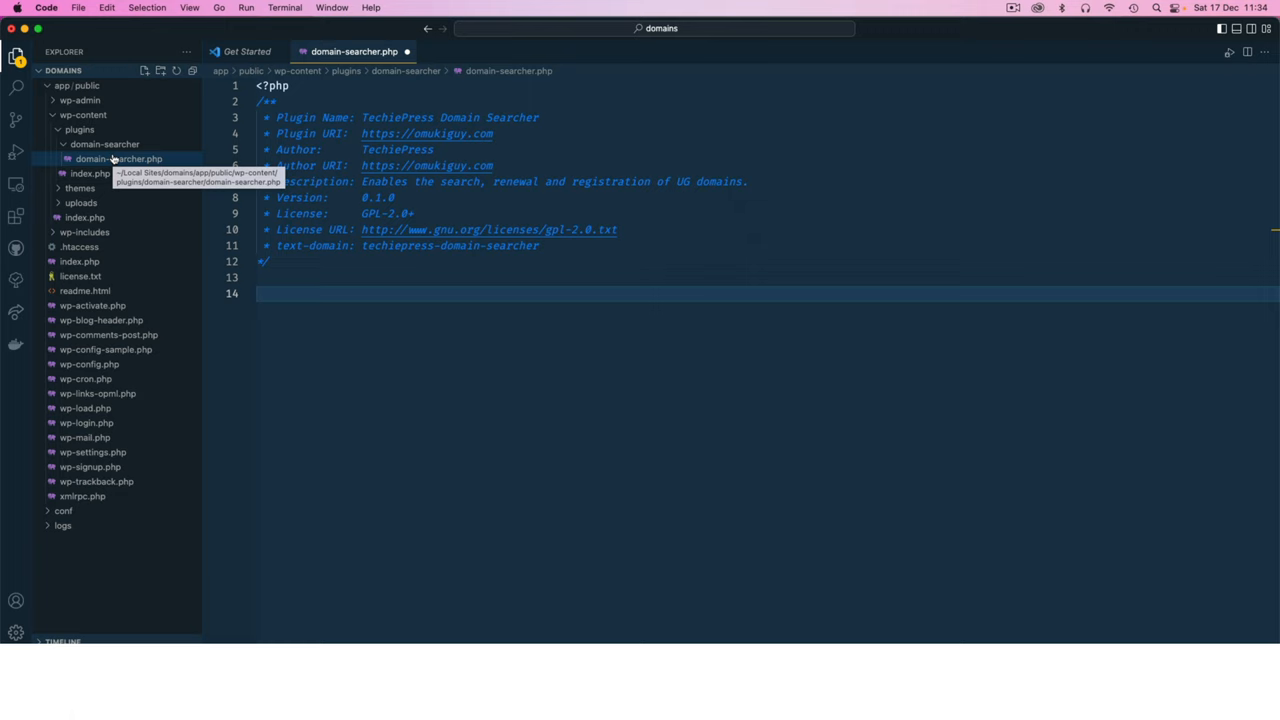
- Type defined( 'ABSPATH' ) or die( 'Unauthorize access!' ); below the header and save
{"action": "type", "text": "de"}
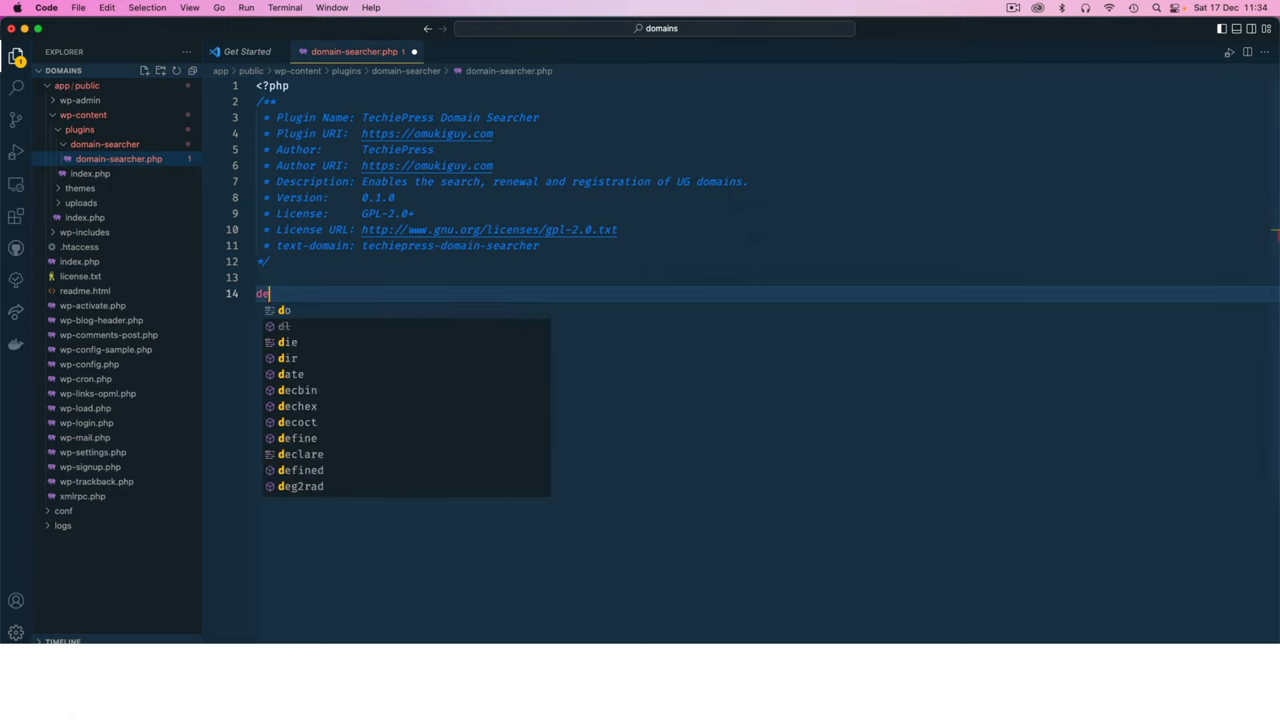
{"action": "type", "text": "fined("}
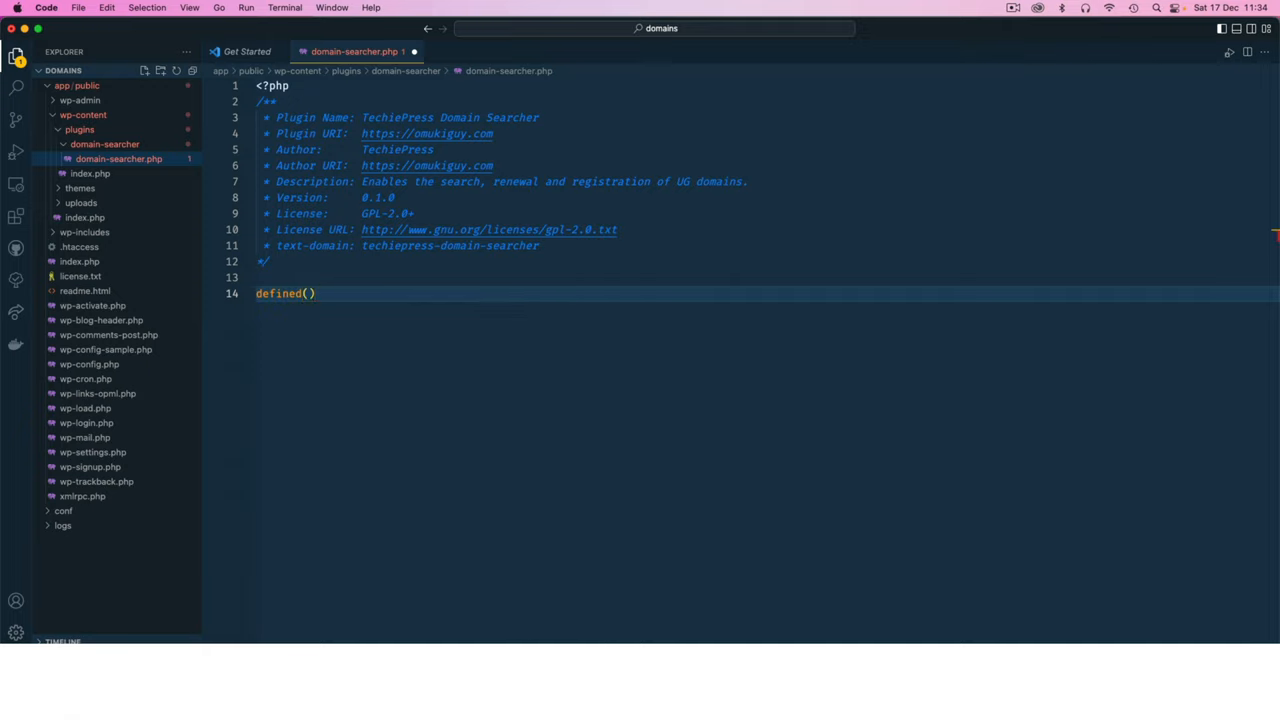
{"action": "type", "text": "''"}
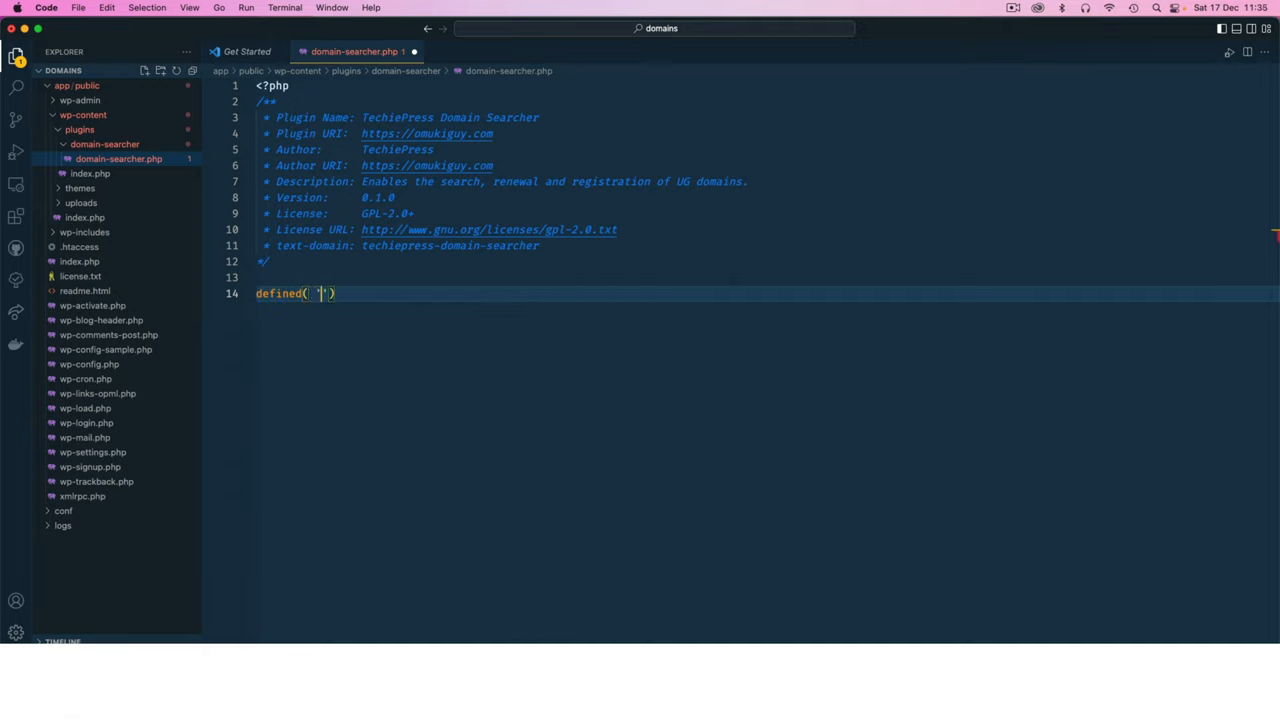
{"action": "type", "text": "ABSPATH"}
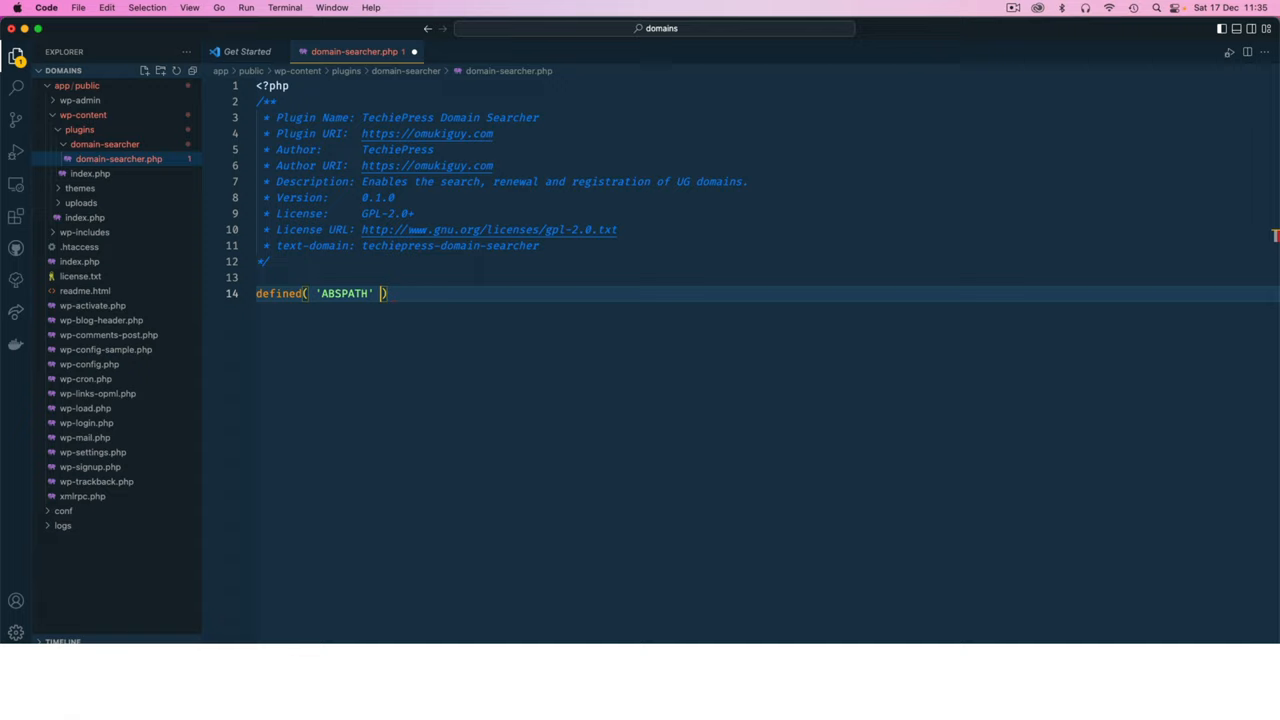
{"action": "type", "text": ")"}
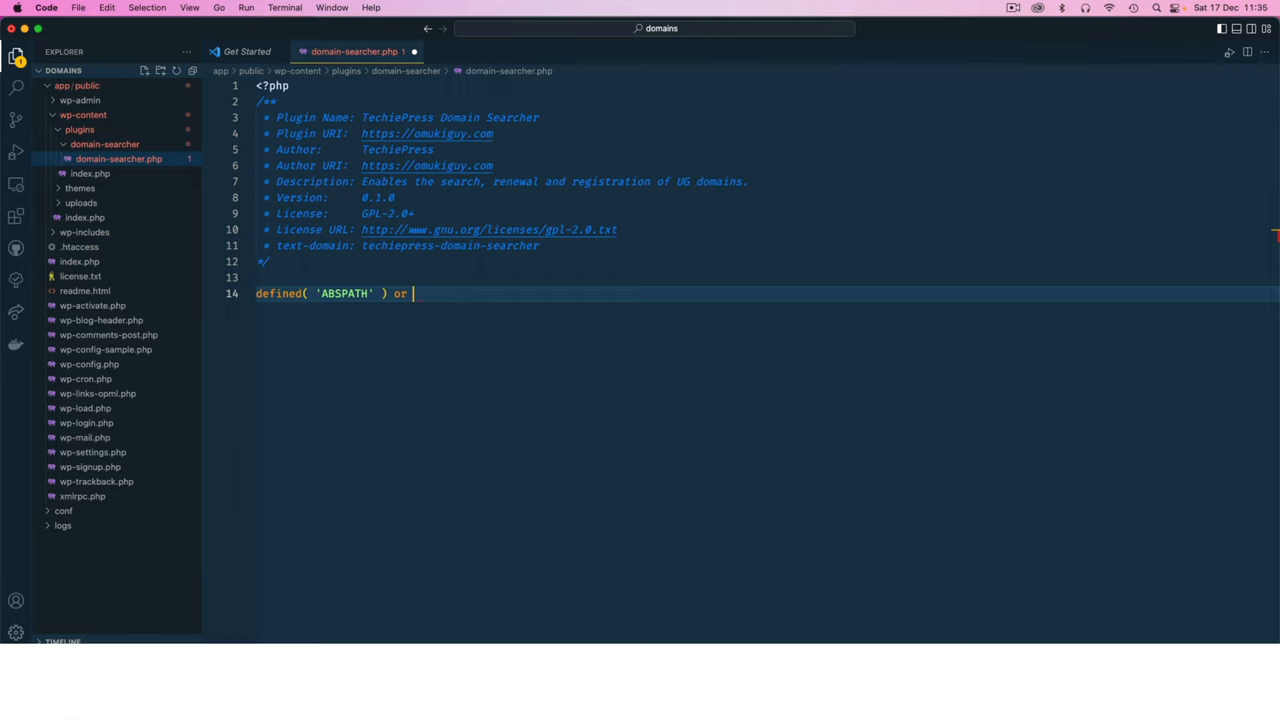
{"action": "type", "text": "die()"}
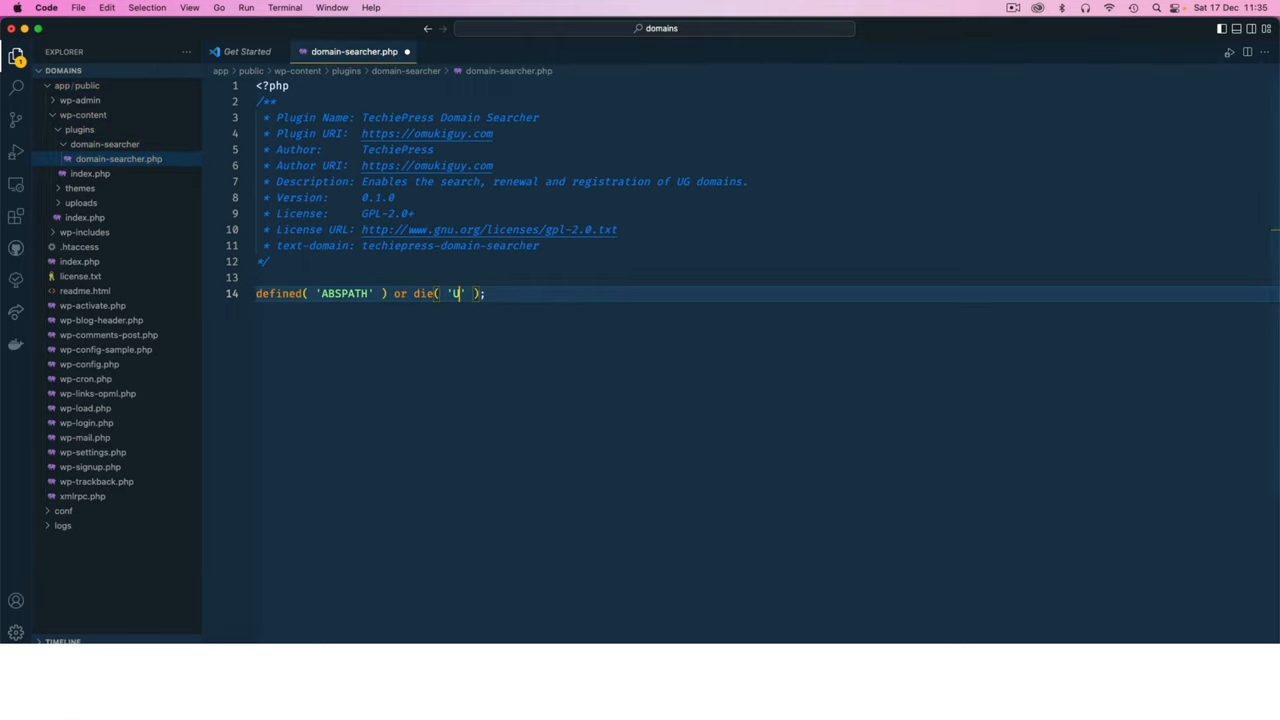
{"action": "type", "text": "na"}
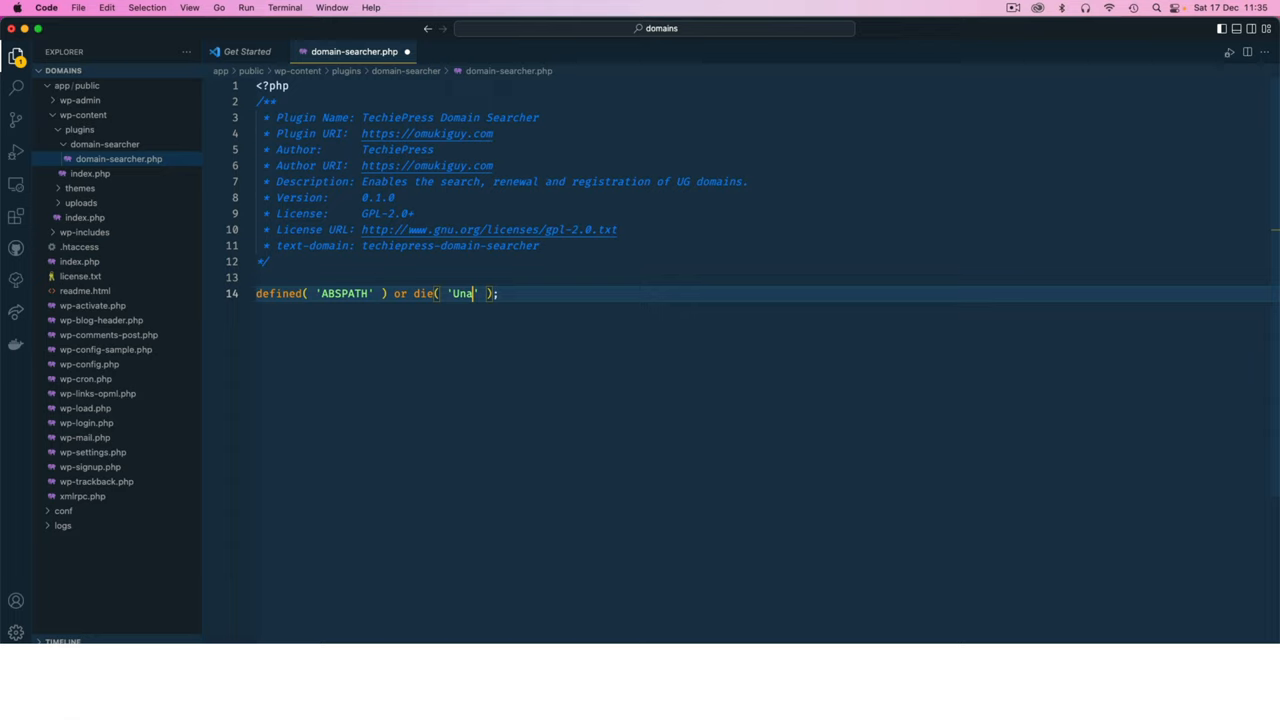
{"action": "type", "text": "uthoriz"}
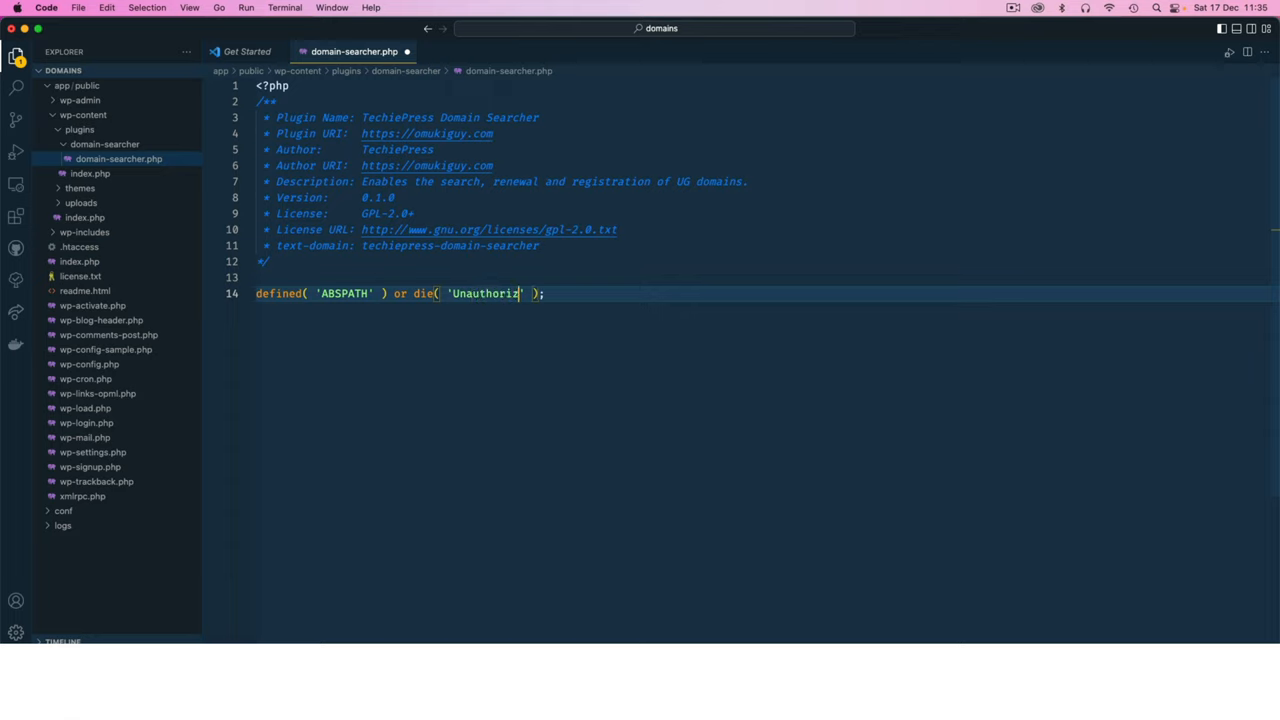
{"action": "type", "text": "access"}
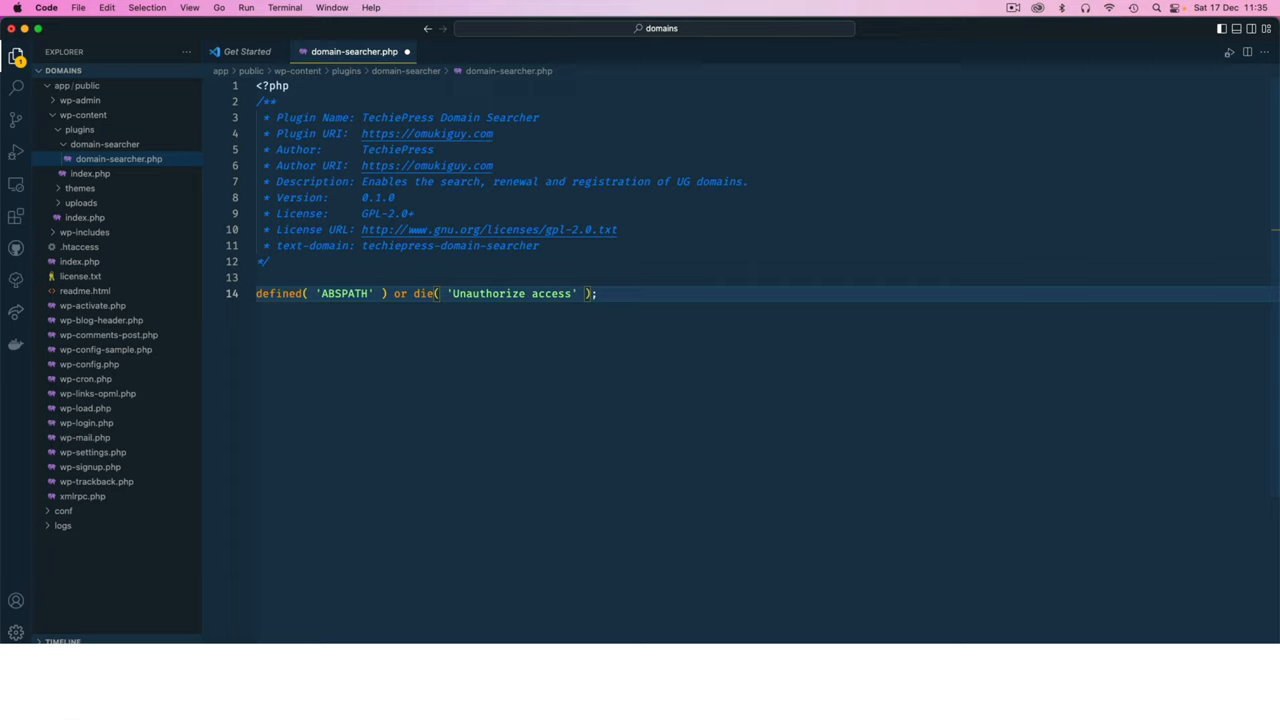
{"action": "type", "text": "!"}
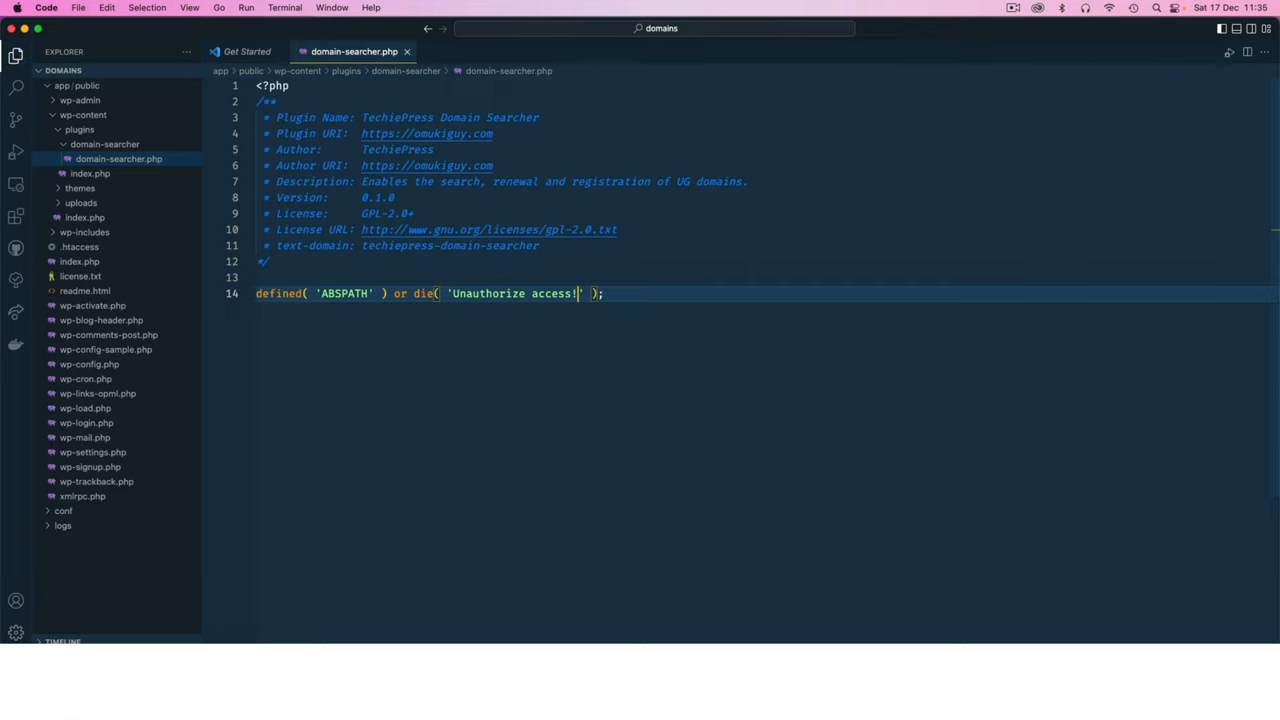
{"action": "left_click", "coordinate": [703, 331]}
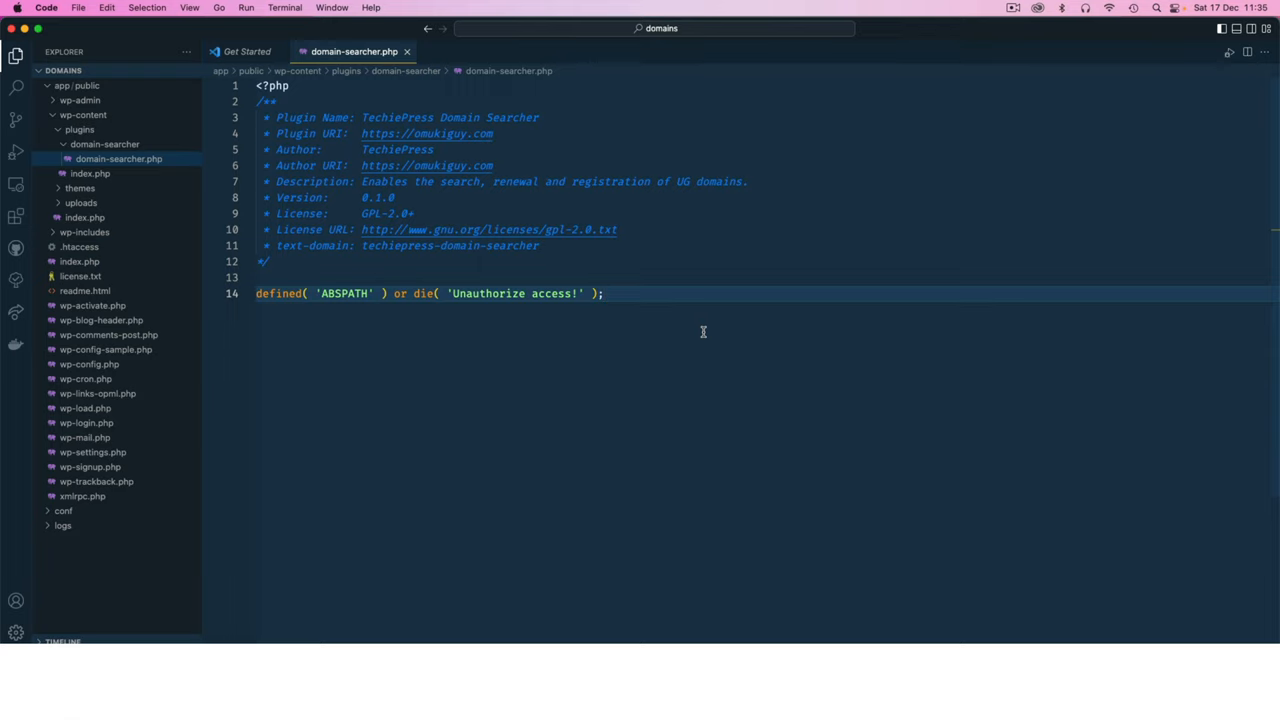
{"action": "mouse_move", "coordinate": [951, 433]}
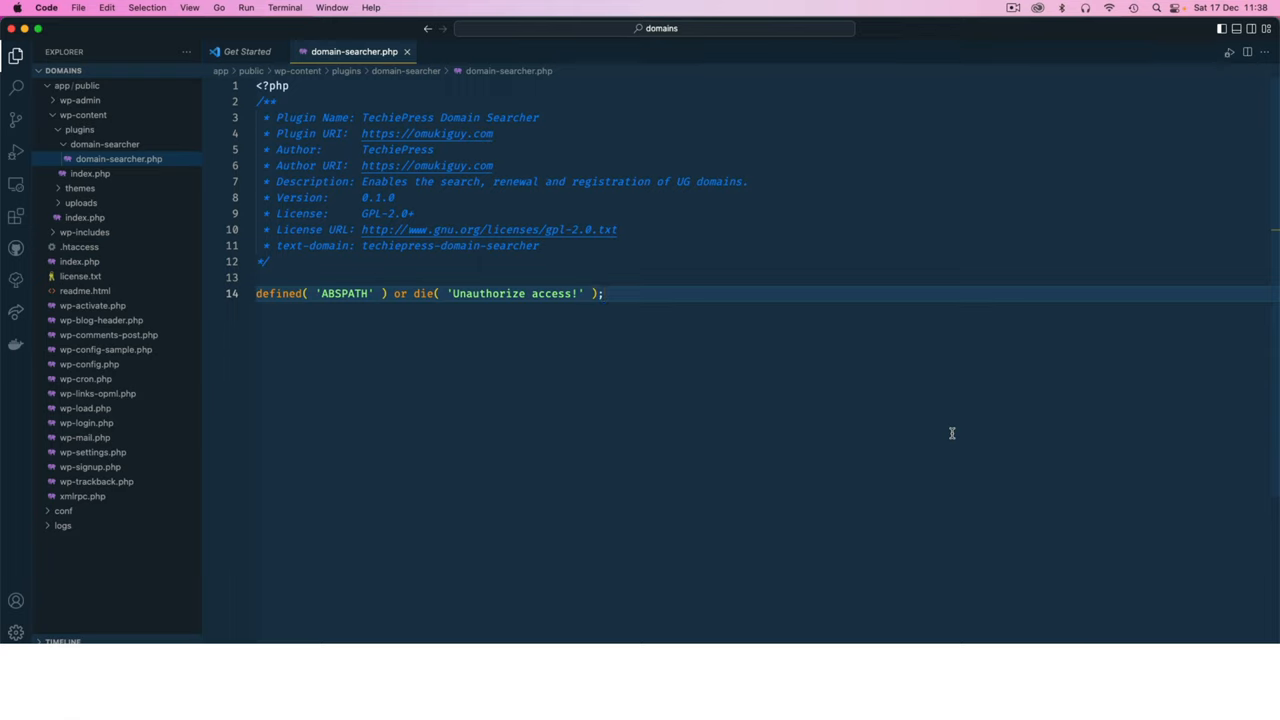
{"action": "left_click", "coordinate": [603, 293]}
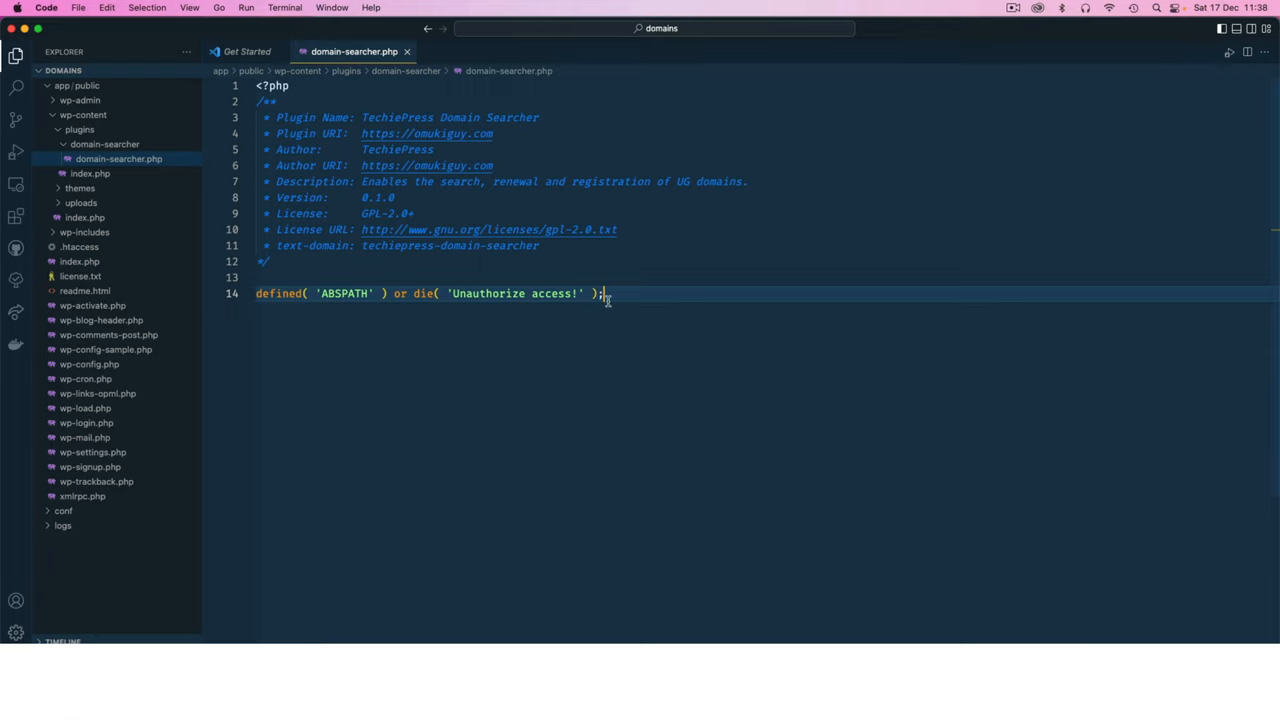
{"action": "key", "text": "Backspace"}
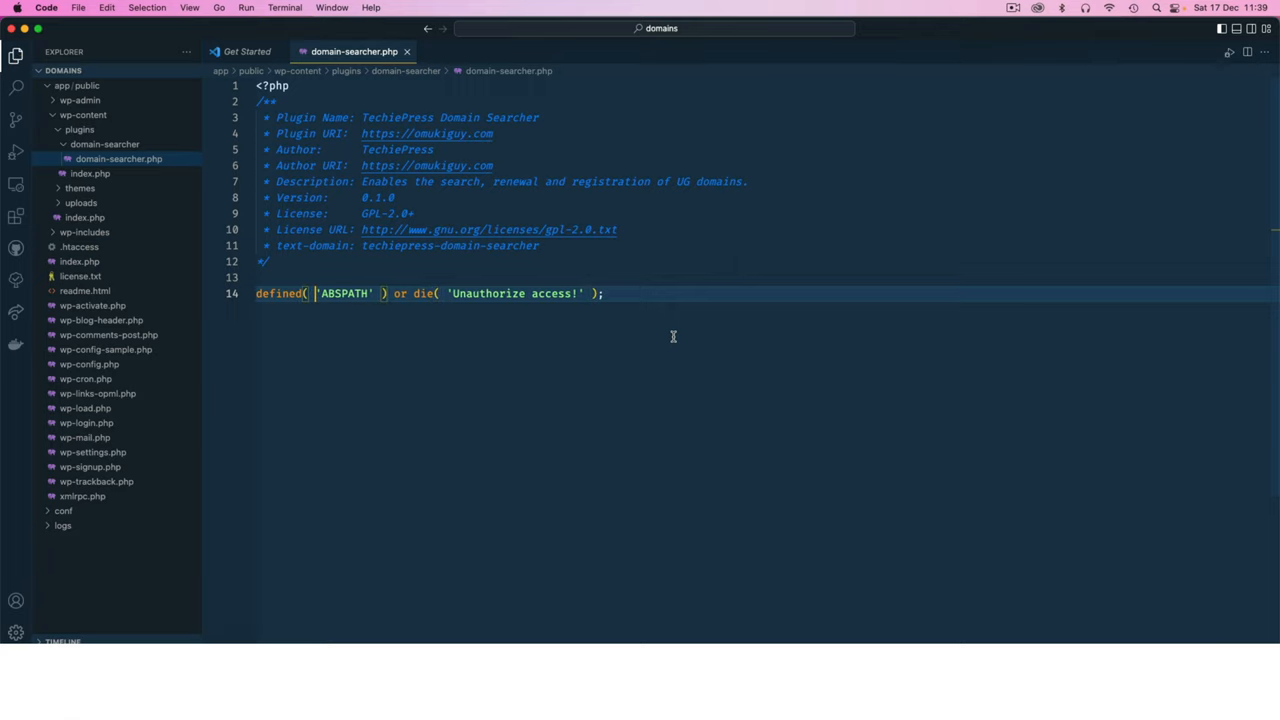
{"action": "mouse_move", "coordinate": [640, 439]}
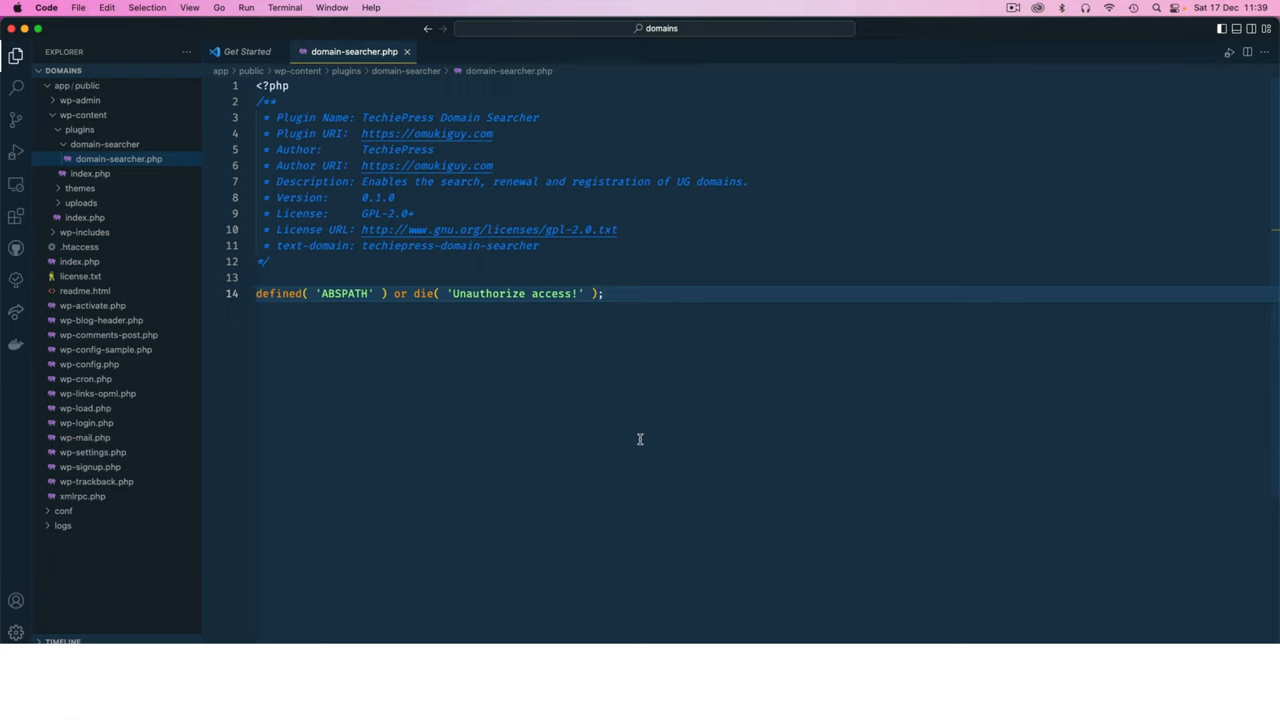
{"action": "left_click", "coordinate": [603, 293]}
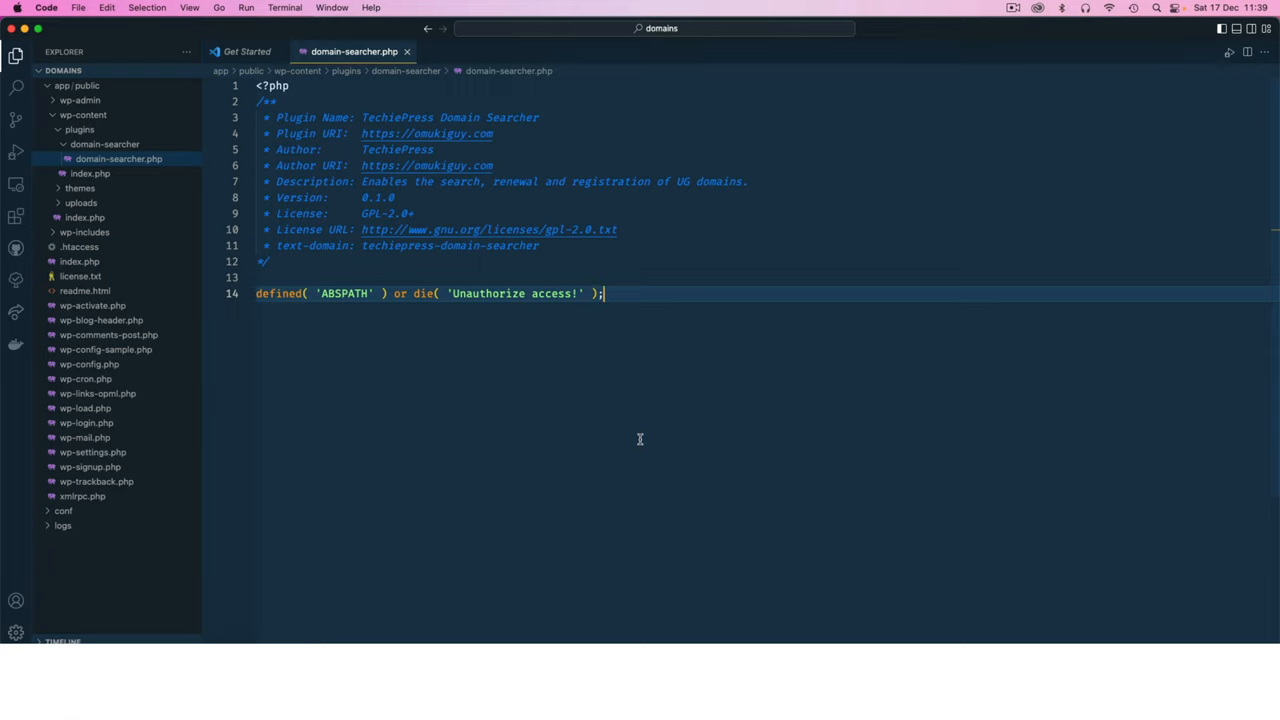